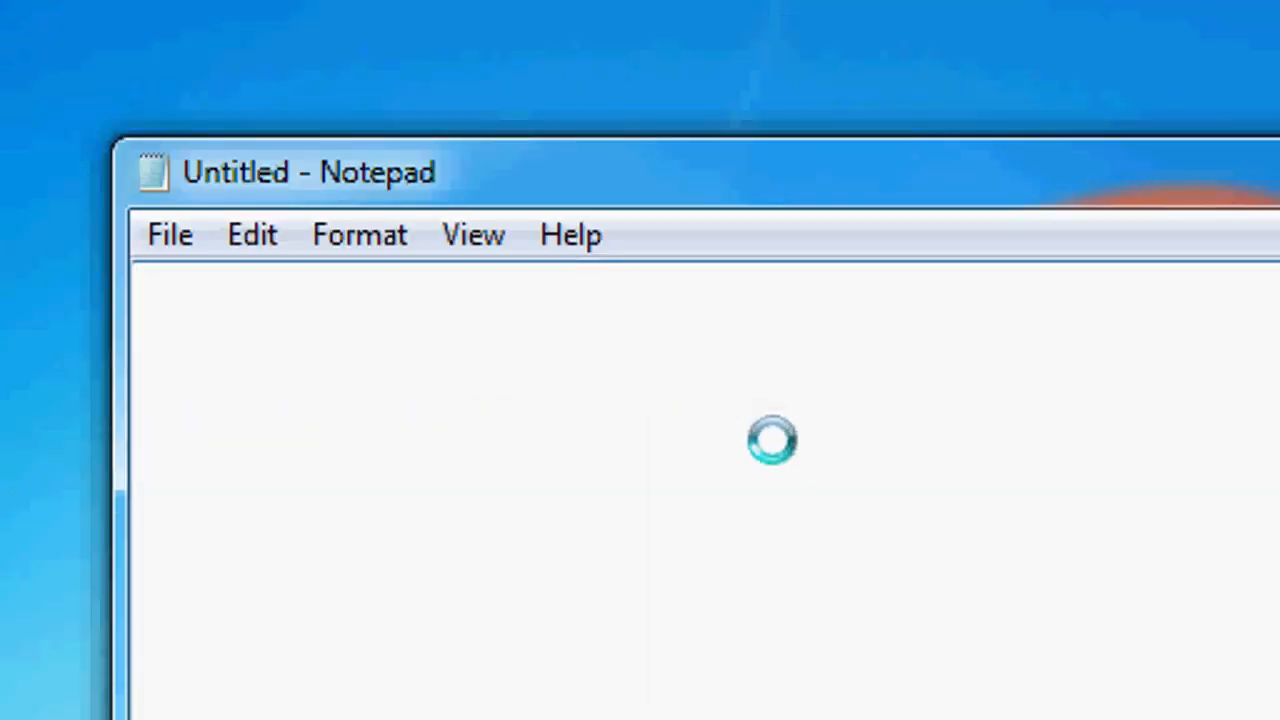
Write the html and head tags with the title "This has some MORE external CSS!".
text(<html>)
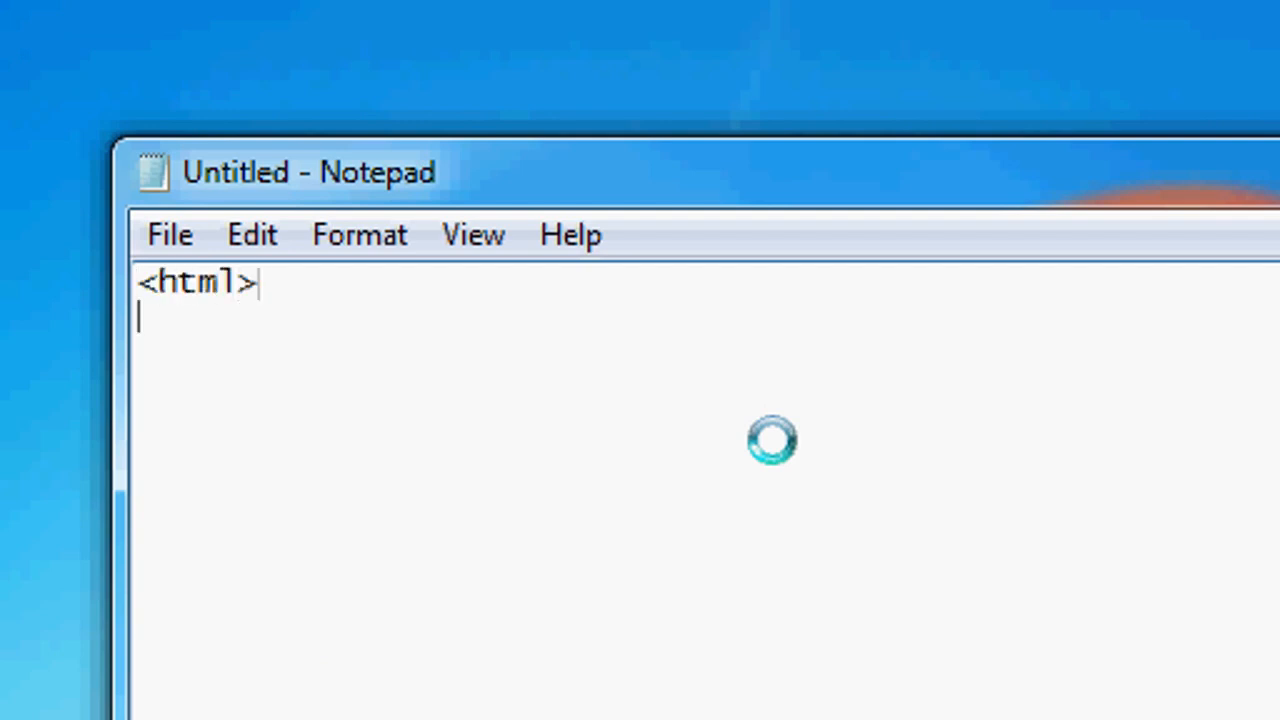
text(<head>)
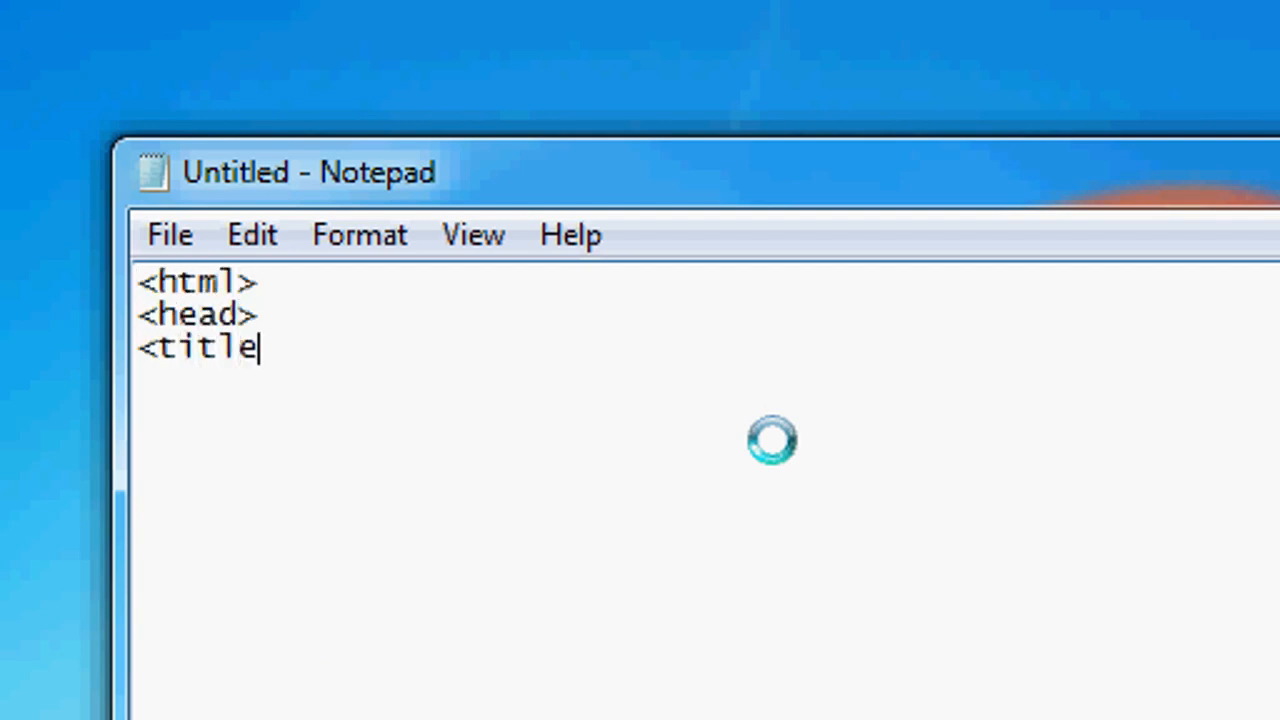
text(>This has some M)
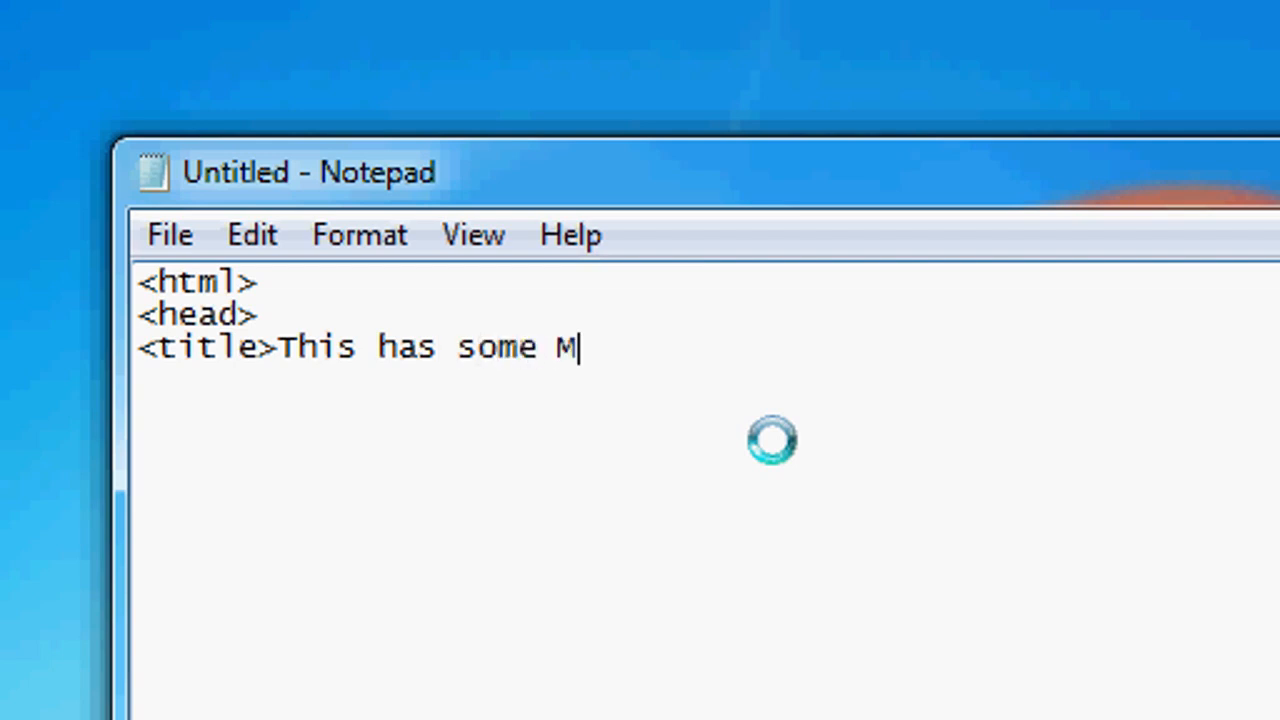
text(ORE)
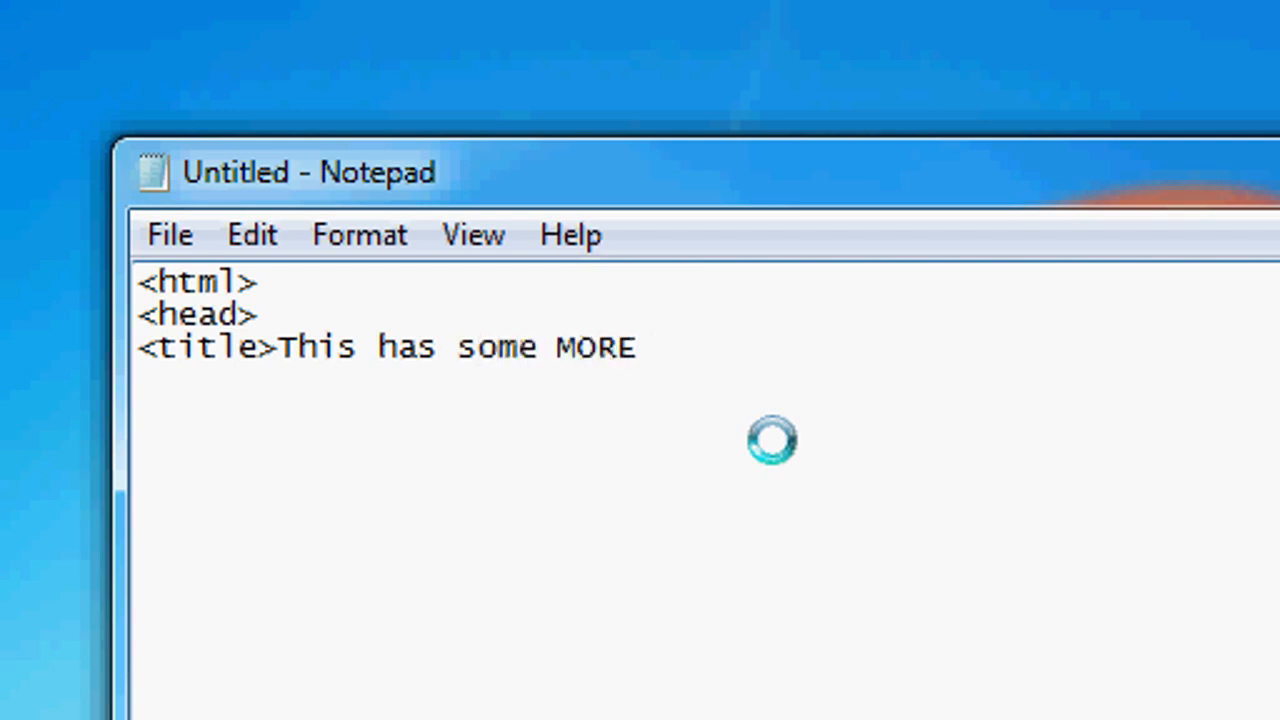
text(extern)
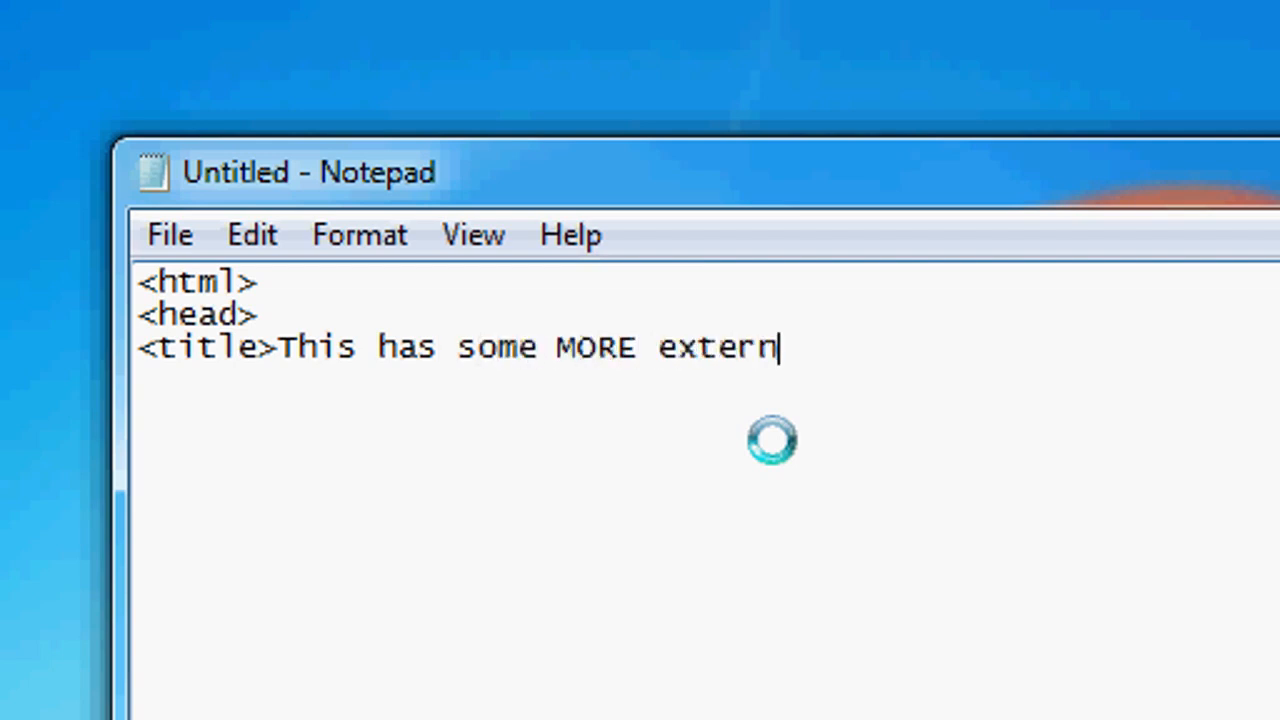
text(al CSS!)
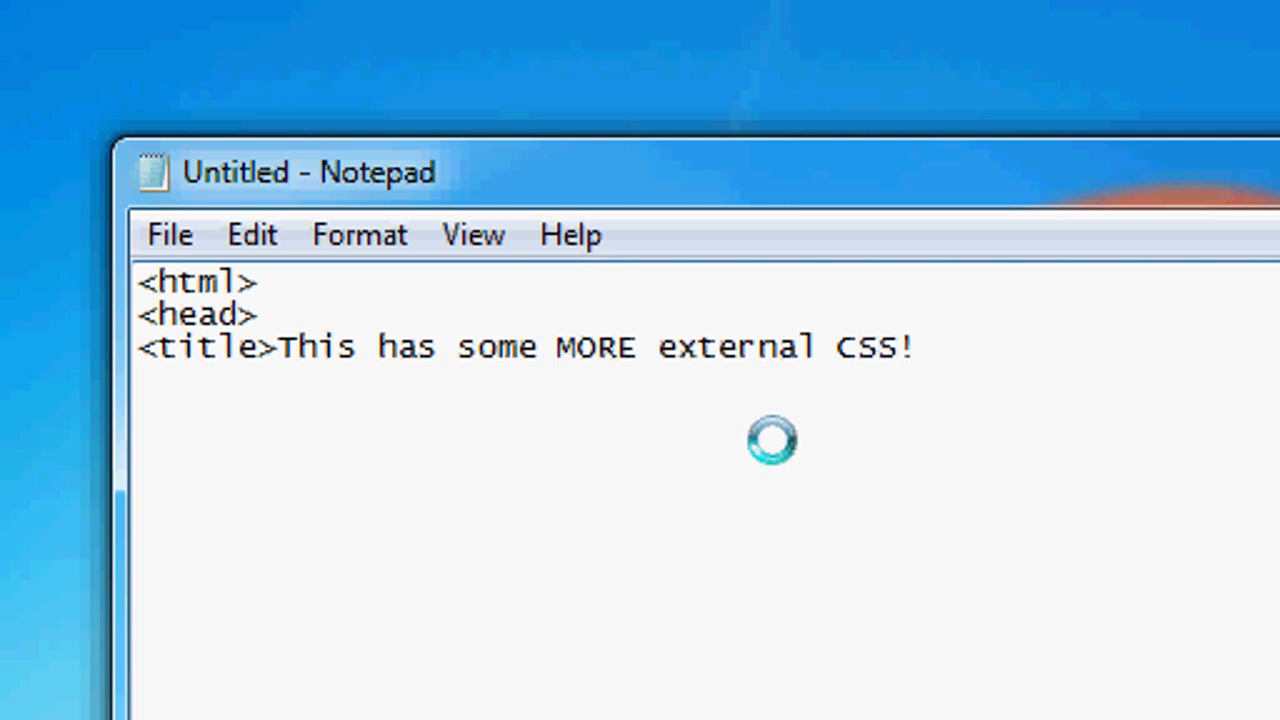
text(</title>)
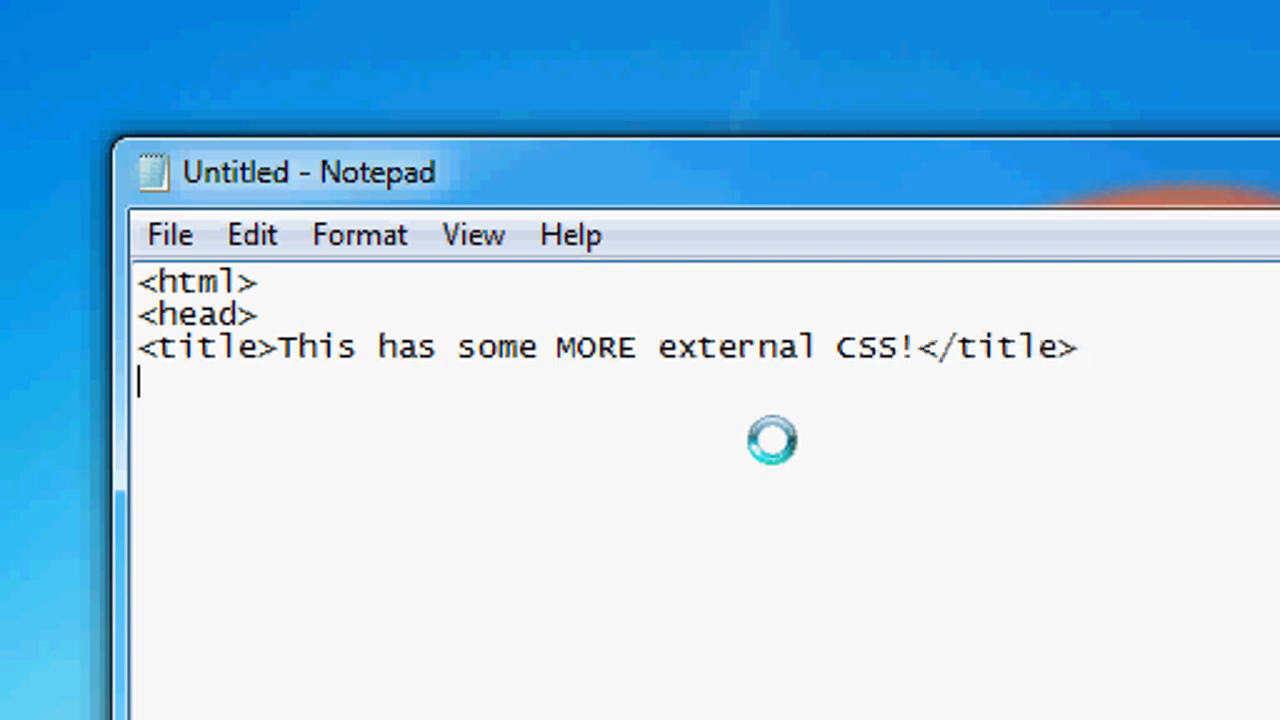
Add a link rel="stylesheet" tag pointing to href="style/style.css".
text(<)
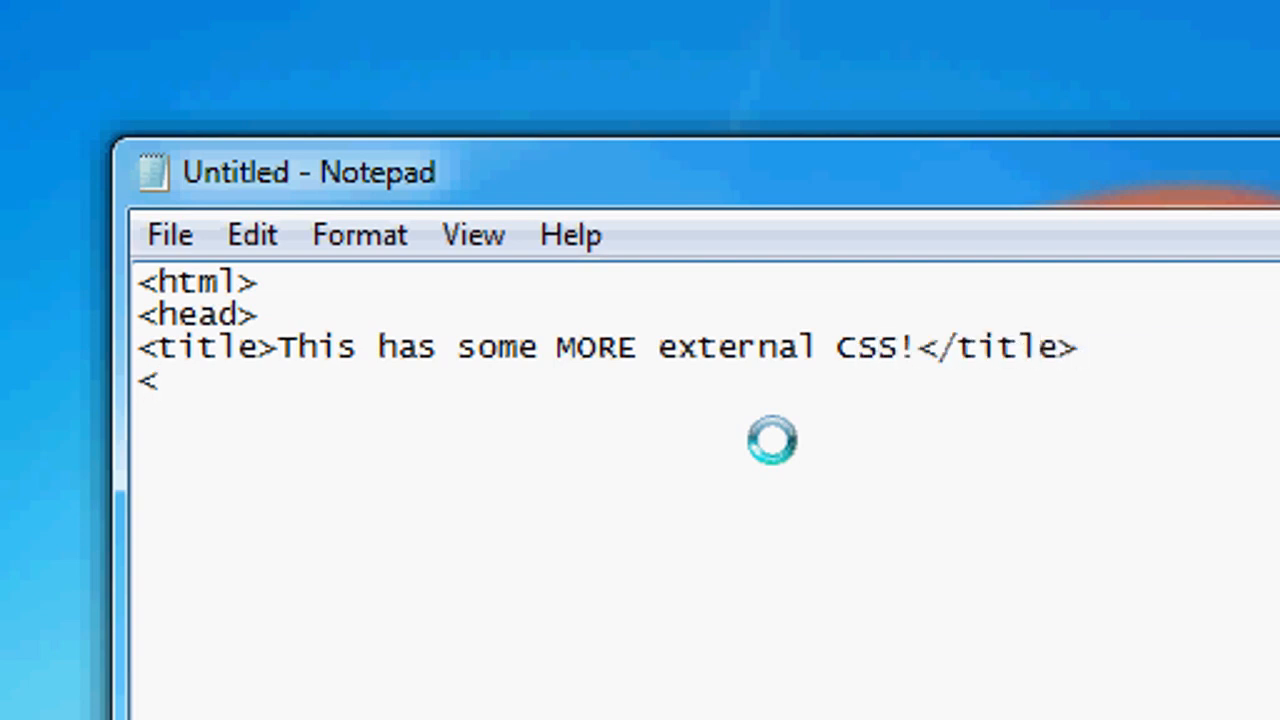
text(l)
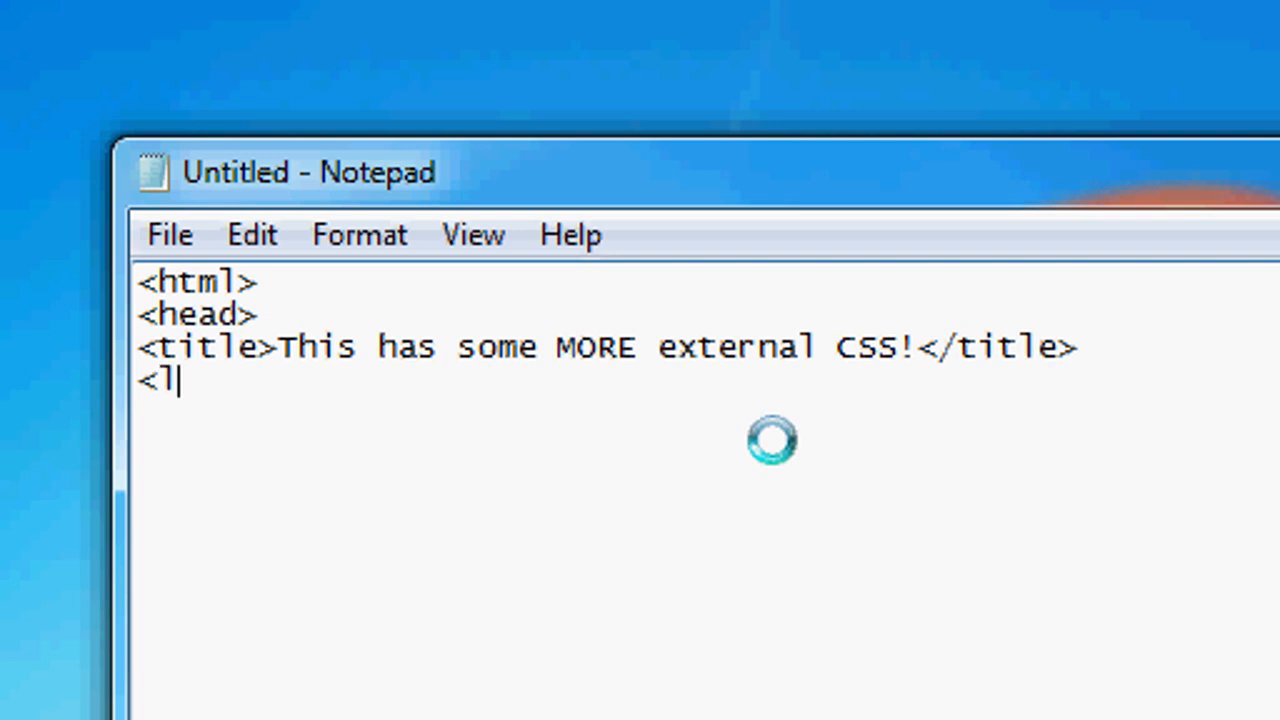
text(ink rel="st)
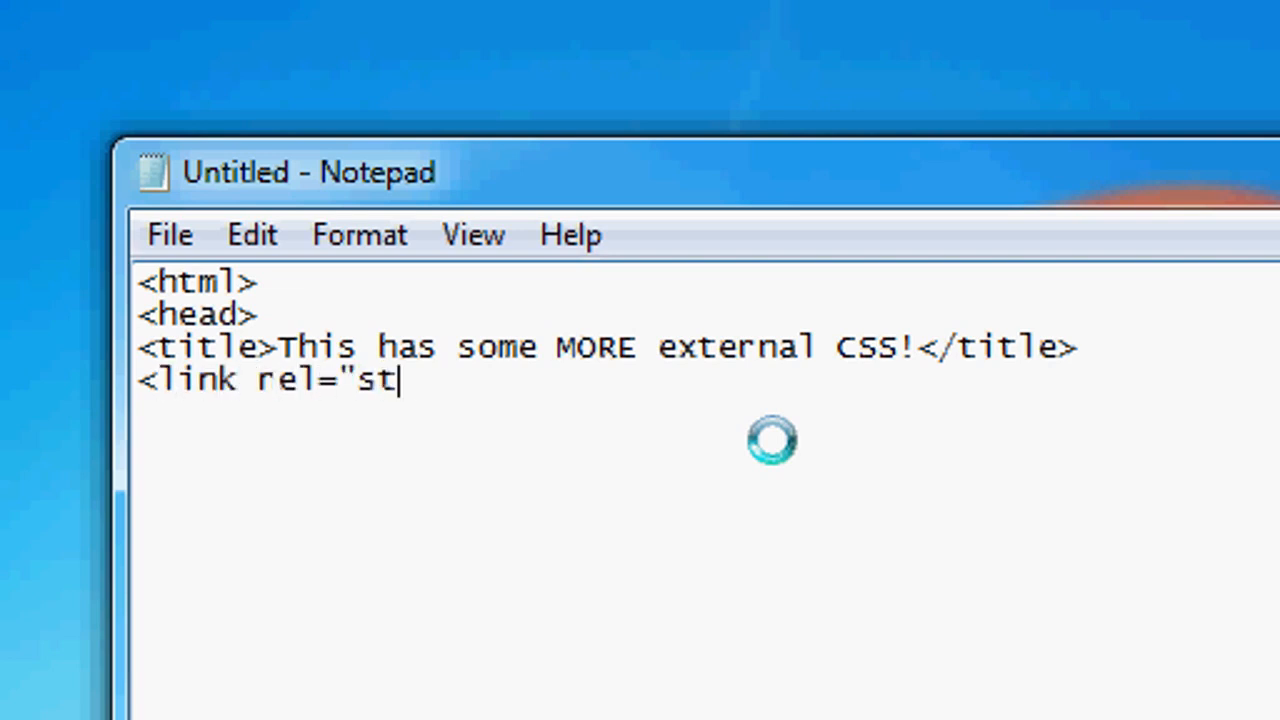
text(ylesheet" hre)
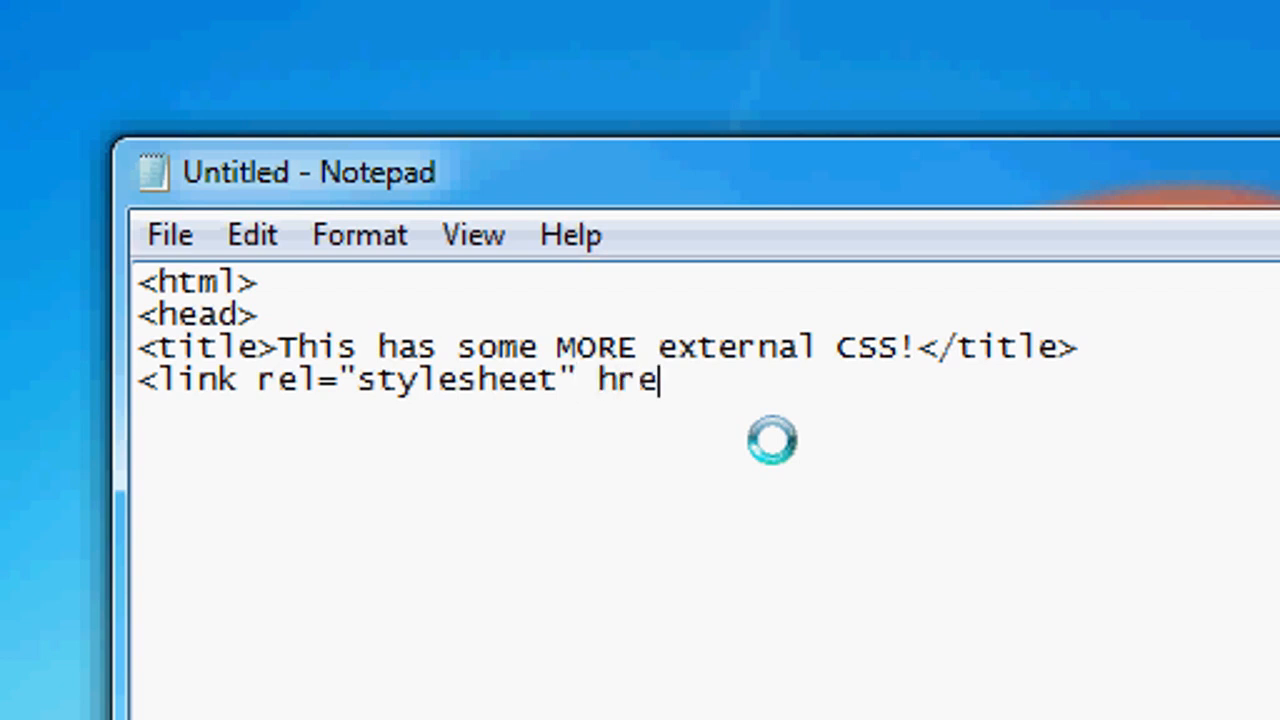
text(f="style)
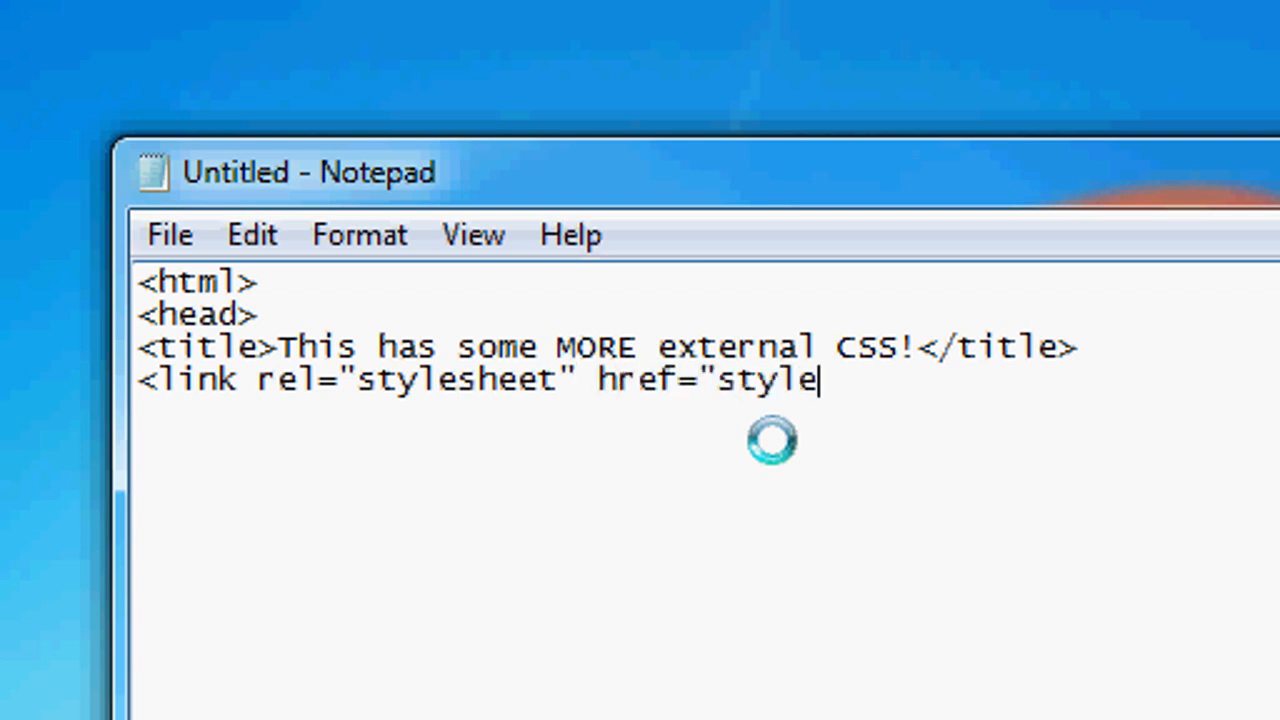
text(.css")
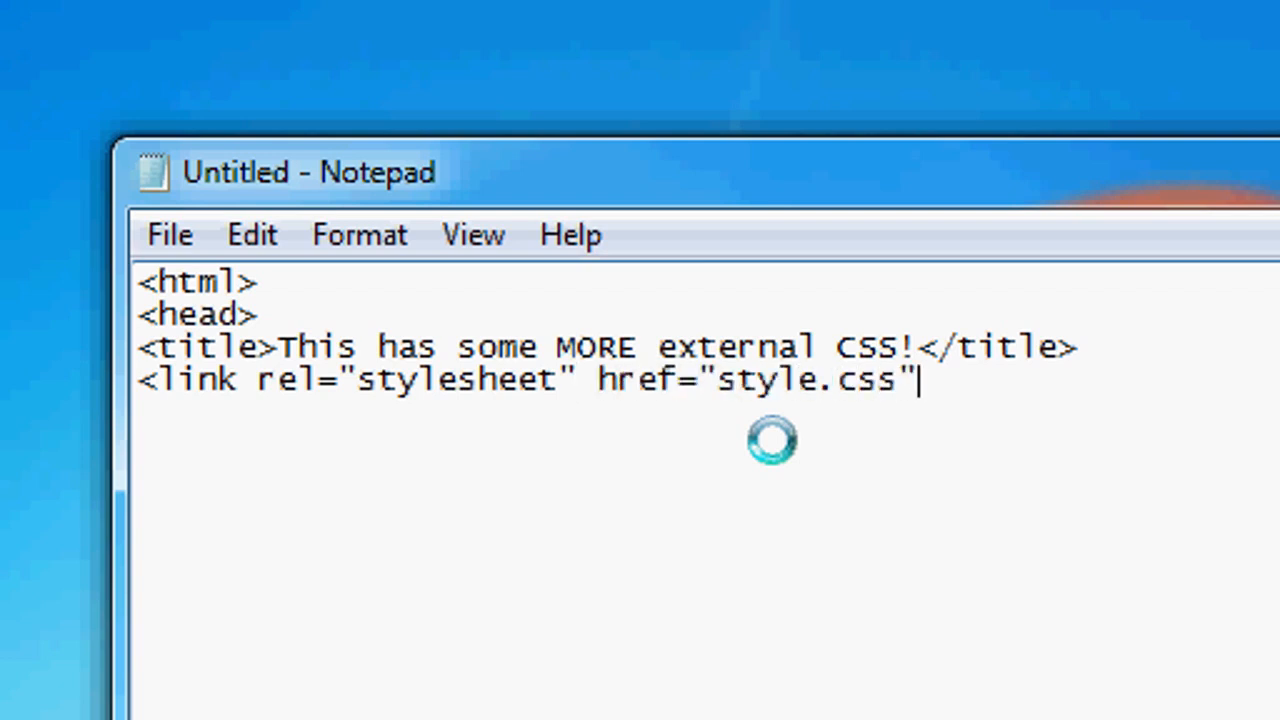
text(>)
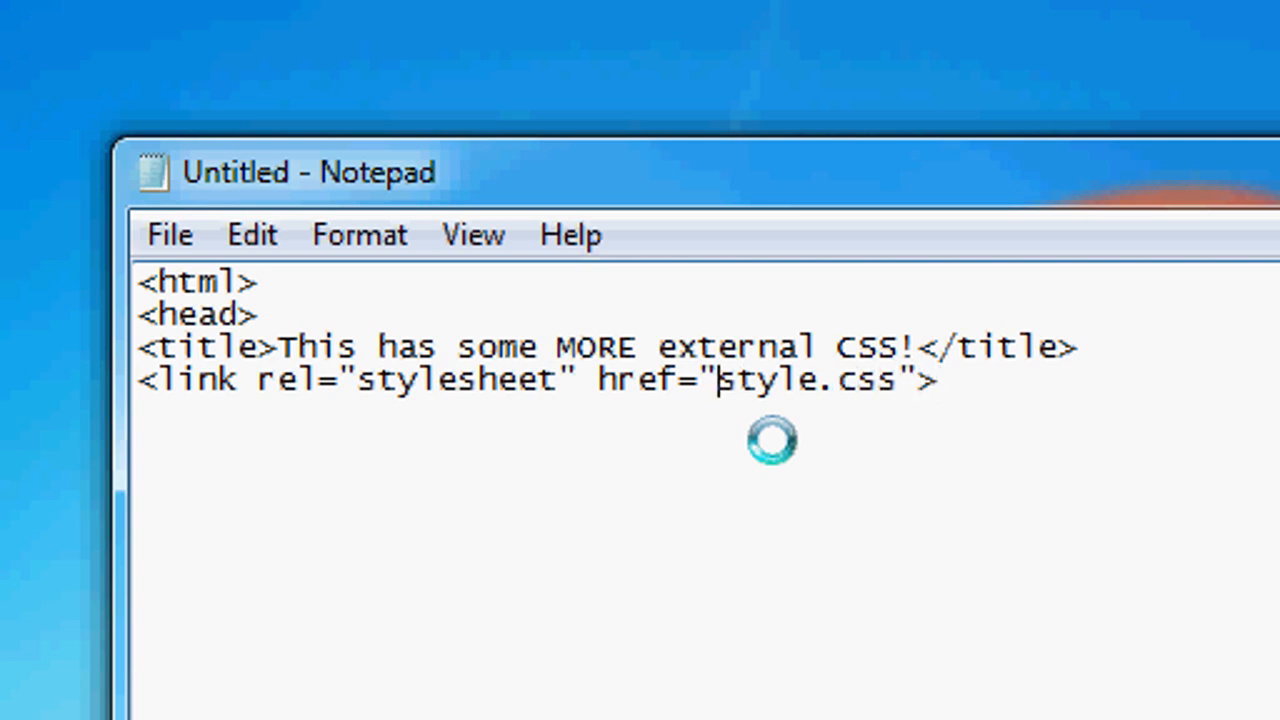
text(style/.style)
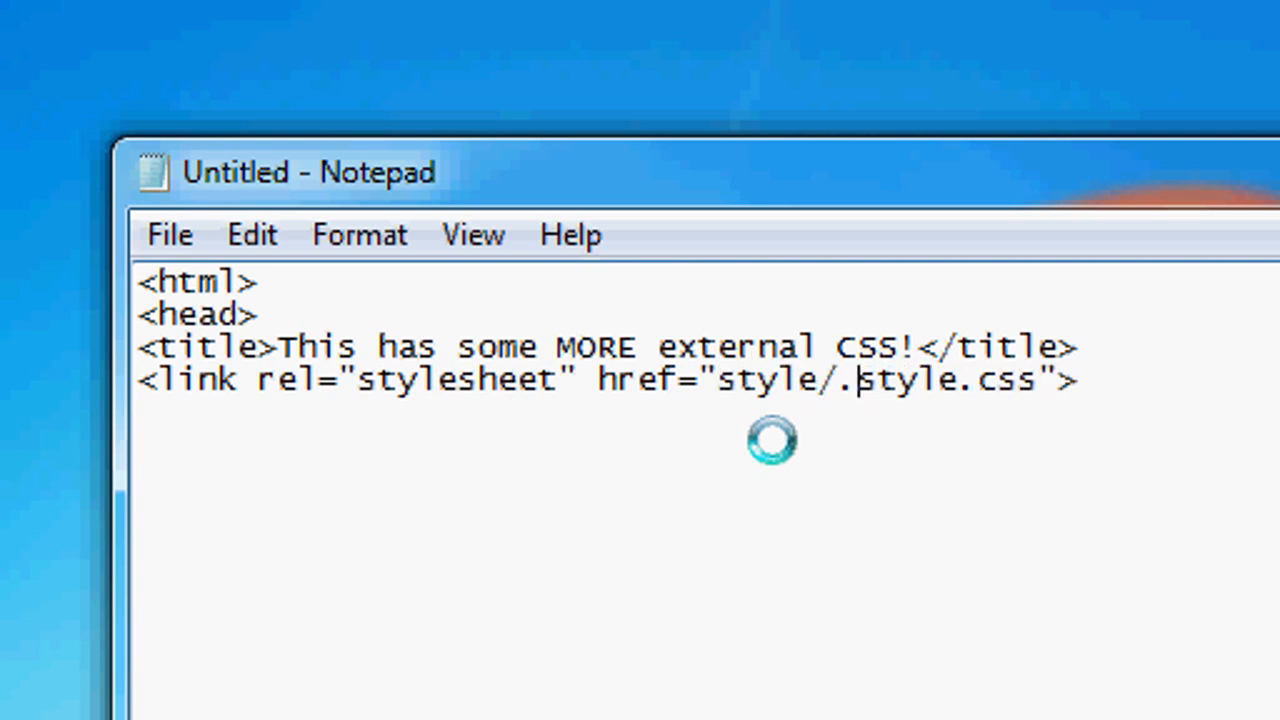
key(Backspace)
text(</he)
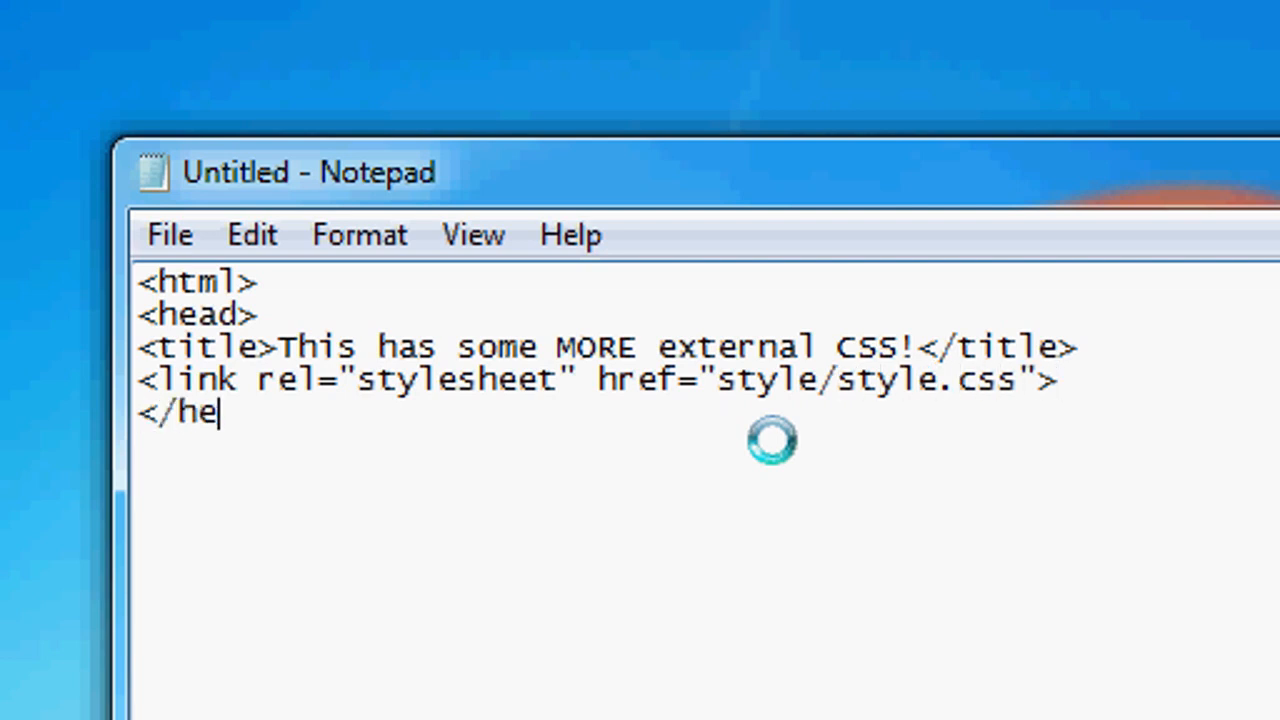
Close the head, add an empty body and the closing html tag.
text(ad>)
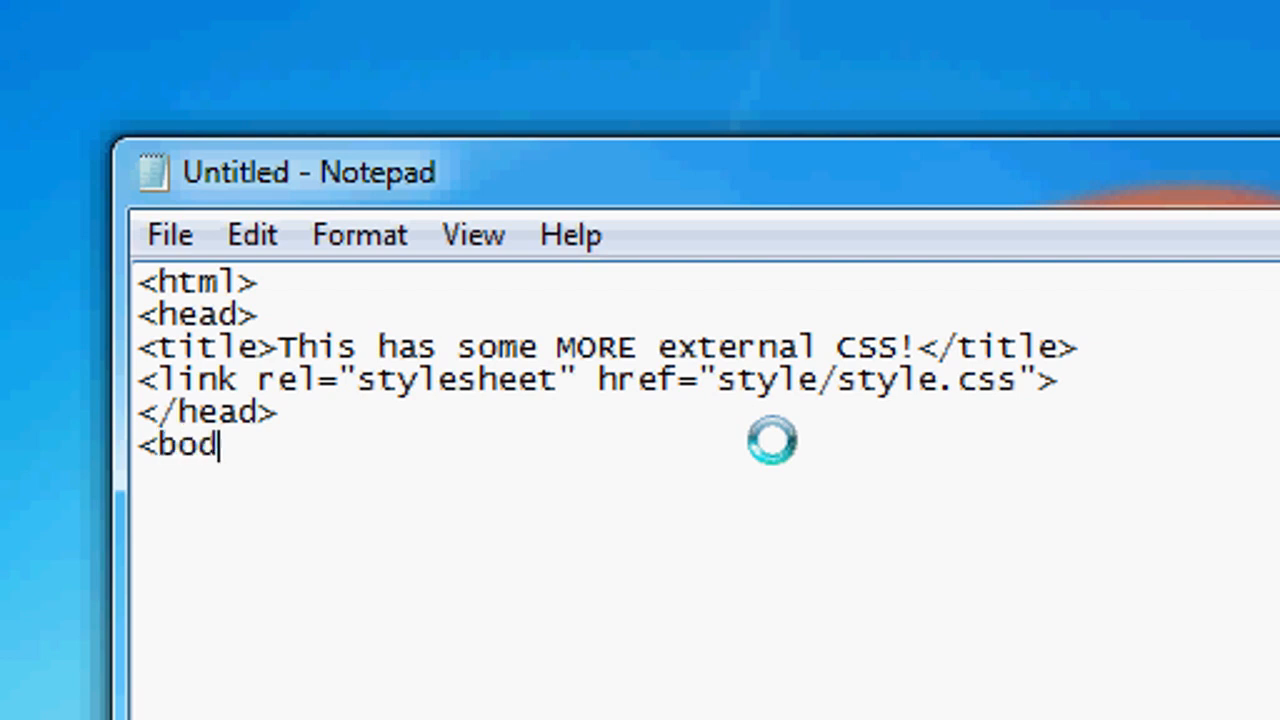
text(y>)
text(</body>)
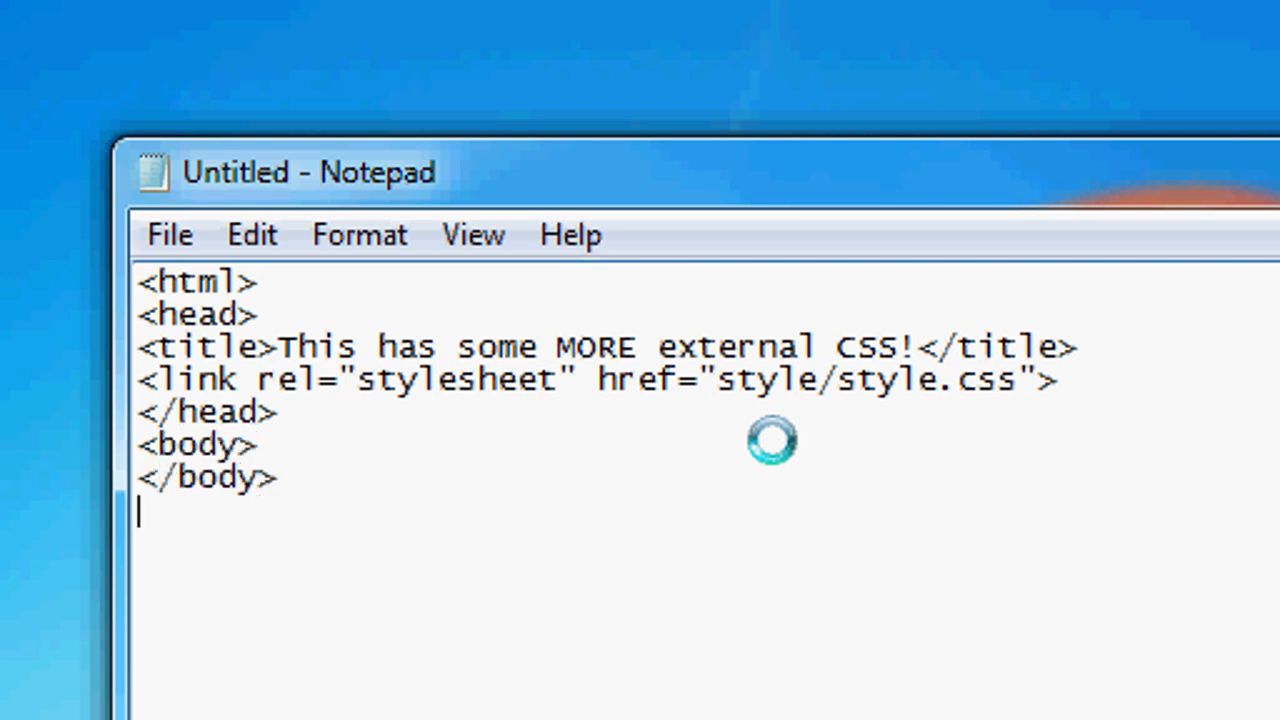
text(</html>)
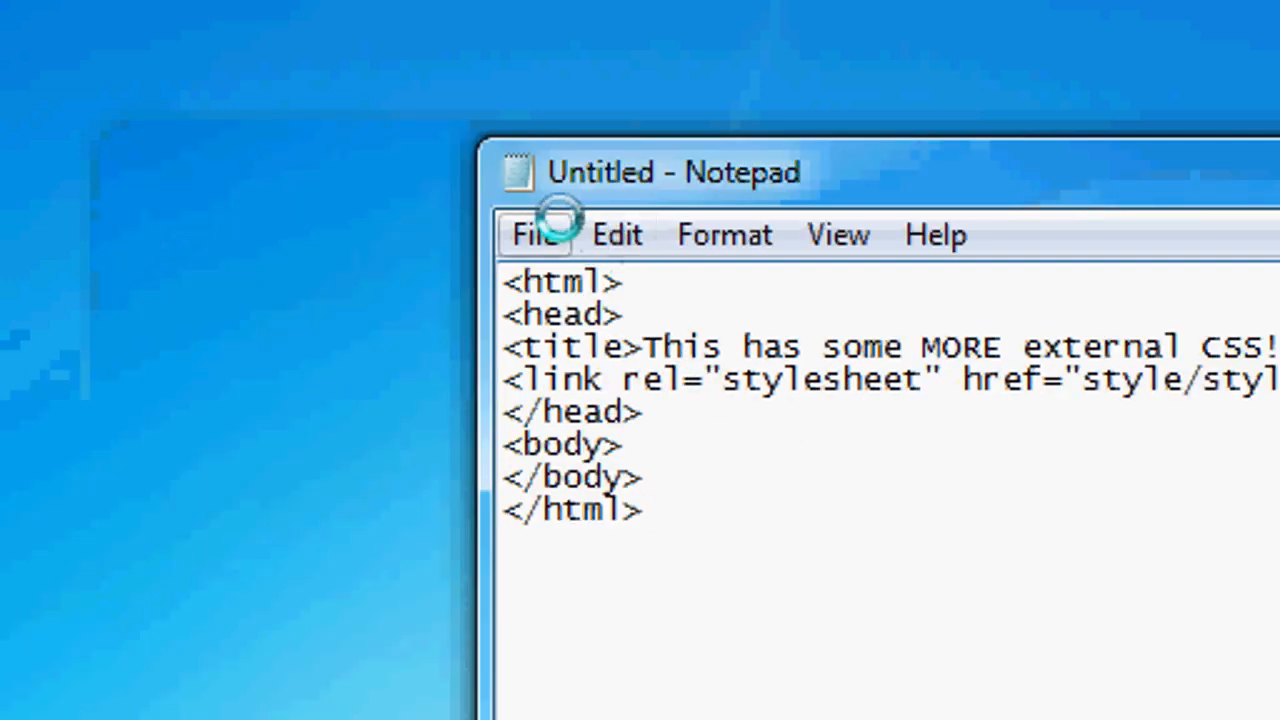
Save the page to the desktop via Save As under the name index.htm.
click(534, 236)
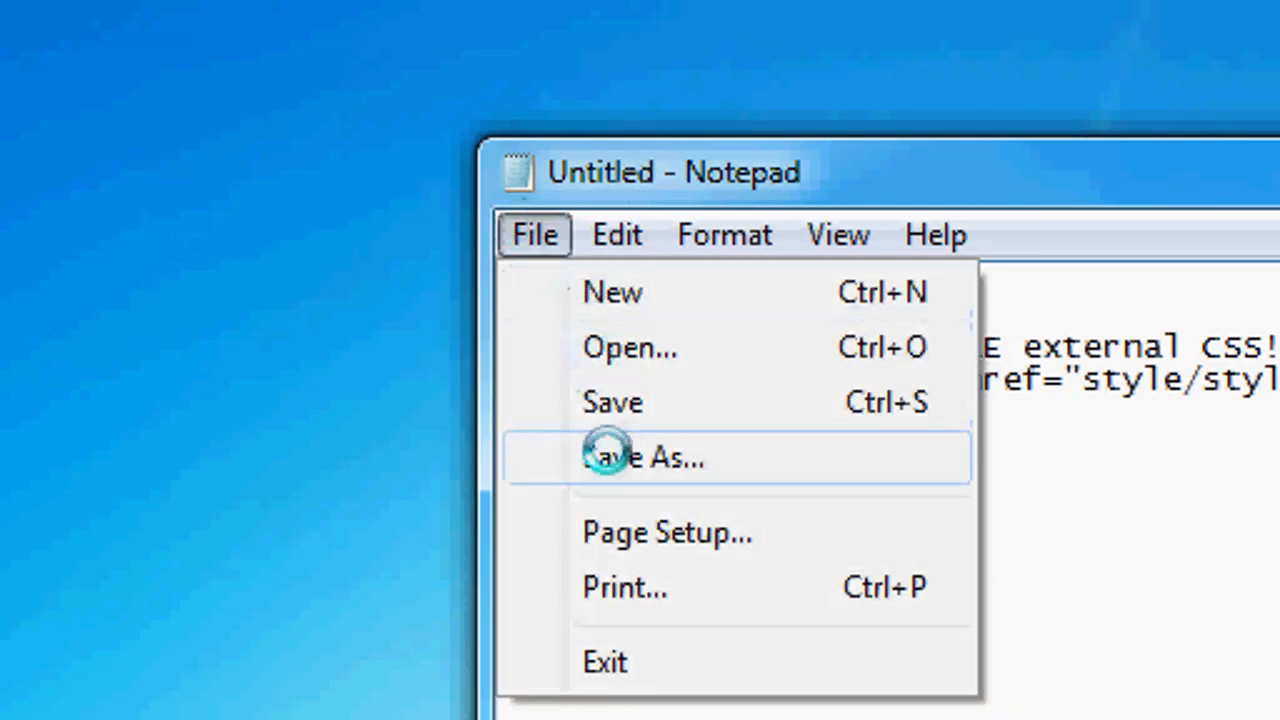
click(644, 456)
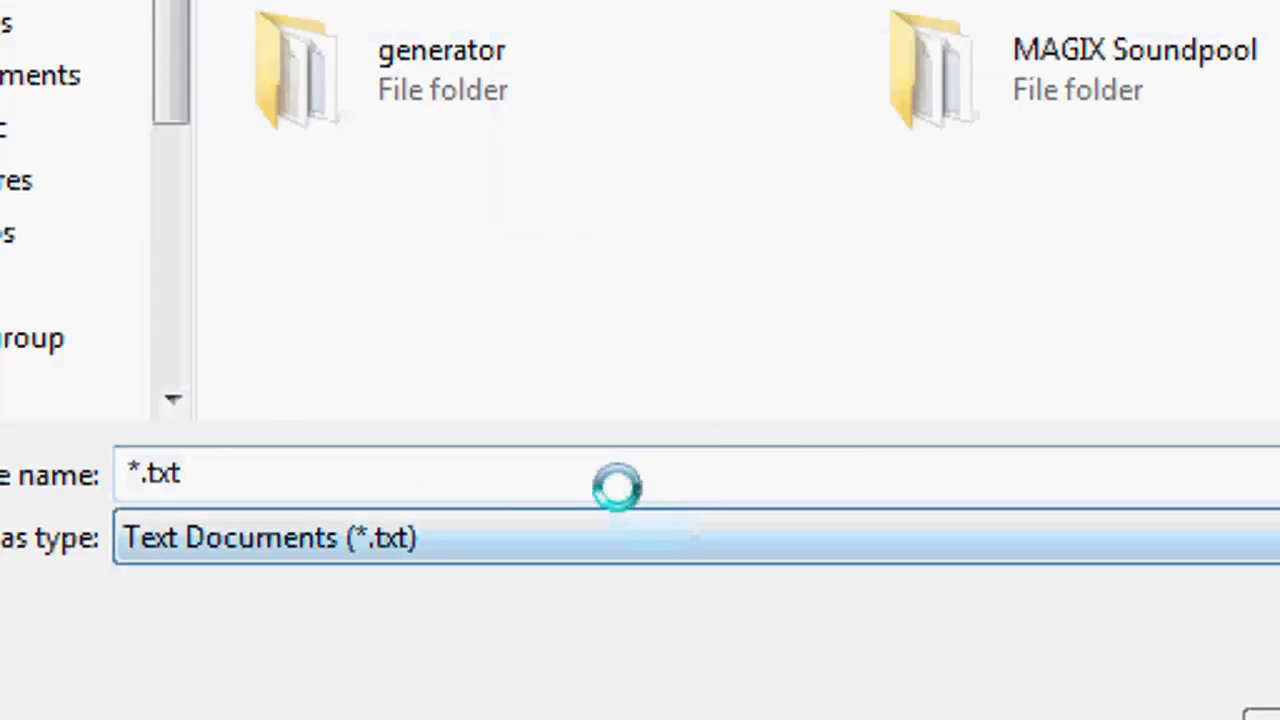
text(index.htm)
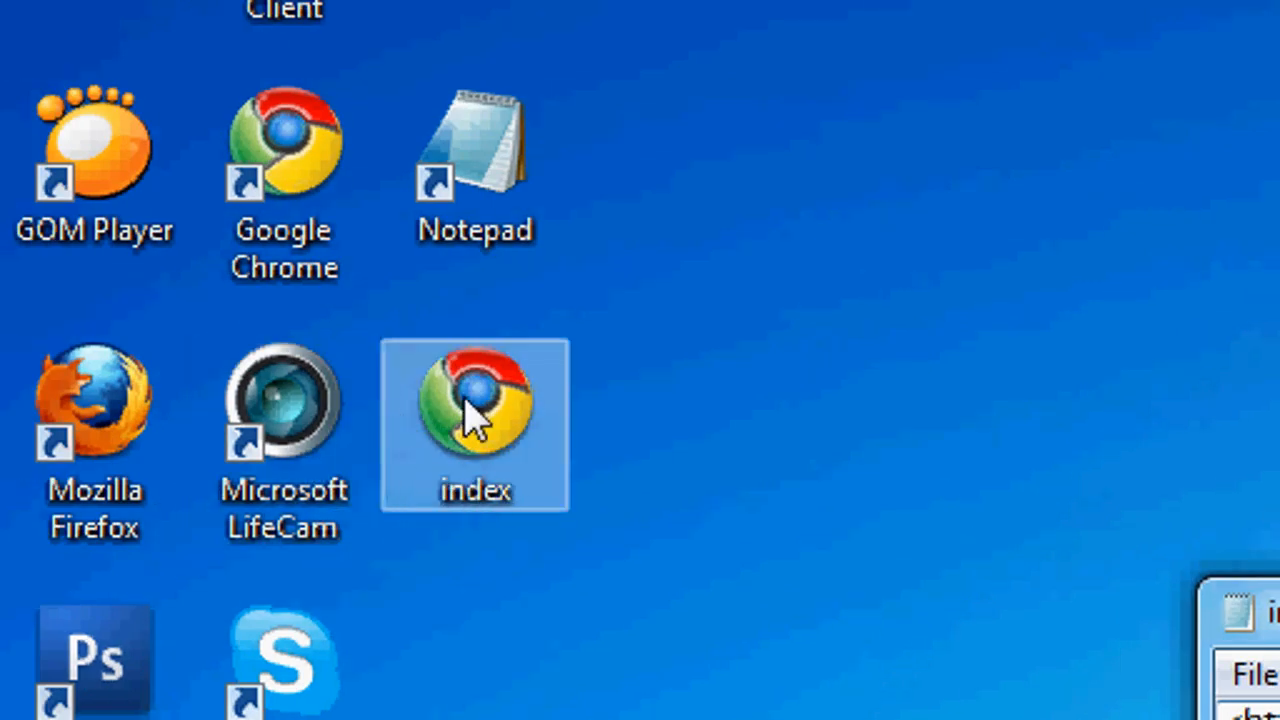
mouse_move(500, 456)
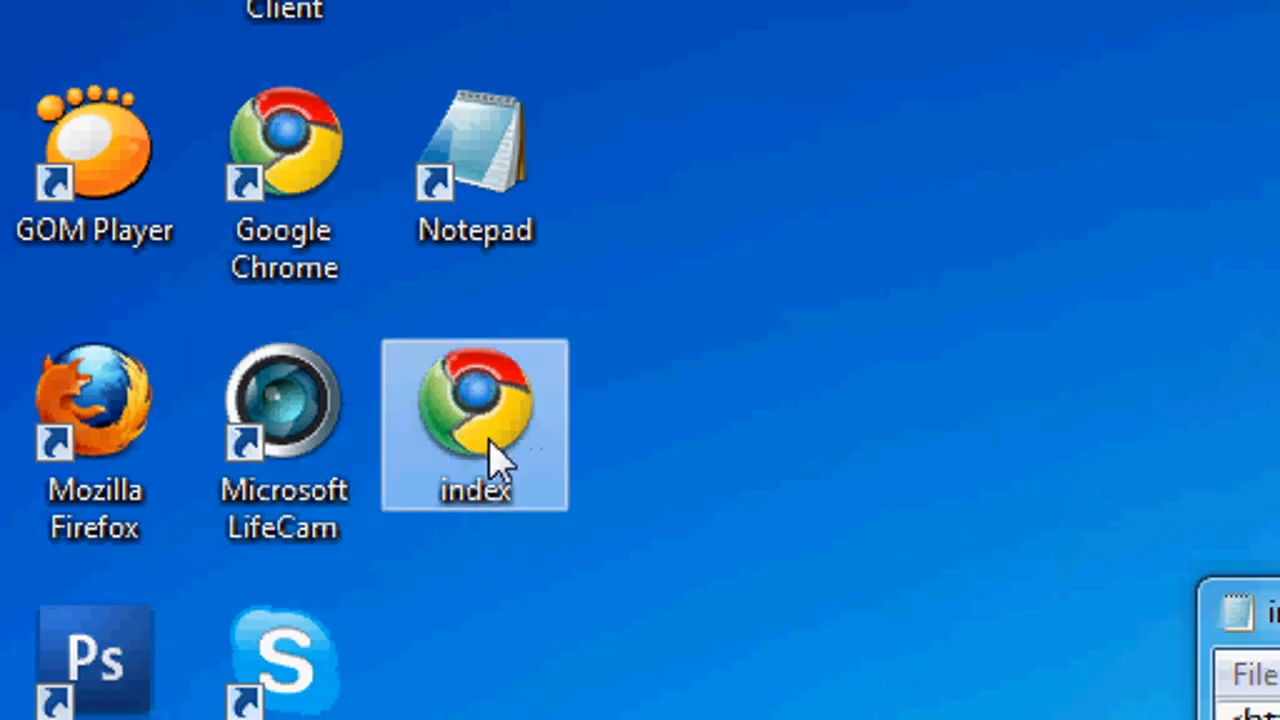
Reopen the desktop index file in Notepad from its context menu.
right_click(476, 420)
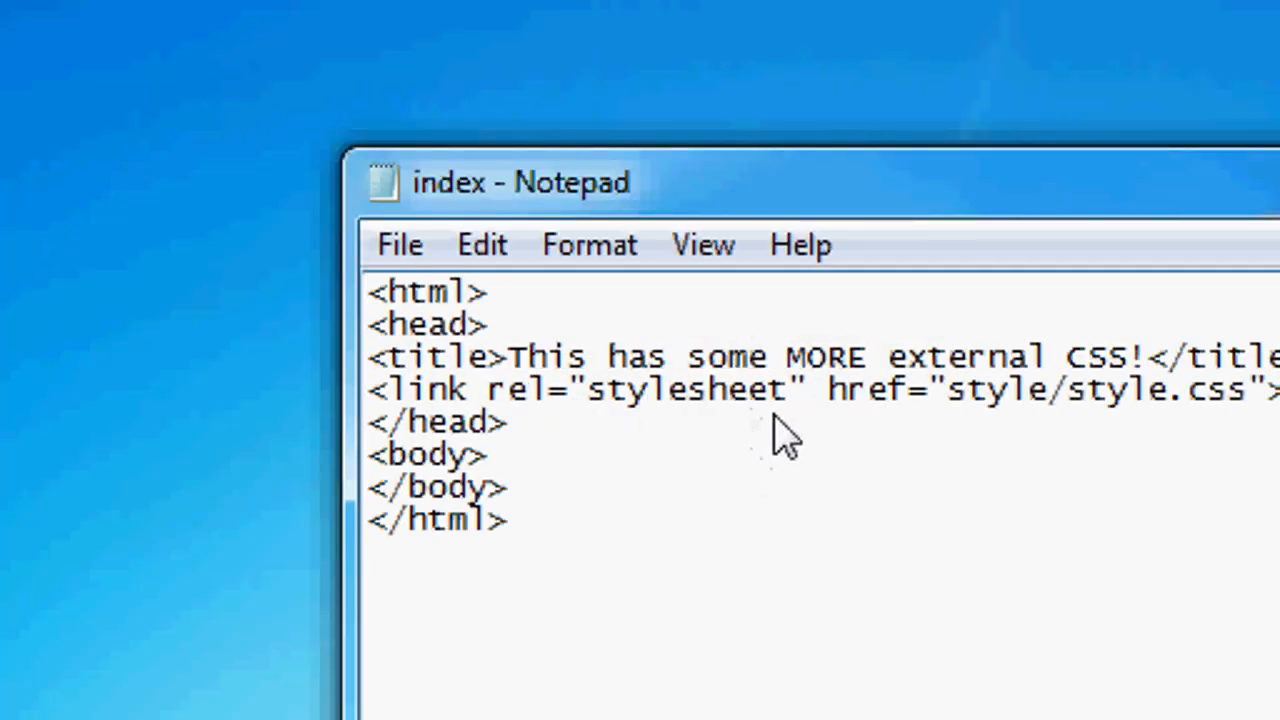
mouse_move(520, 476)
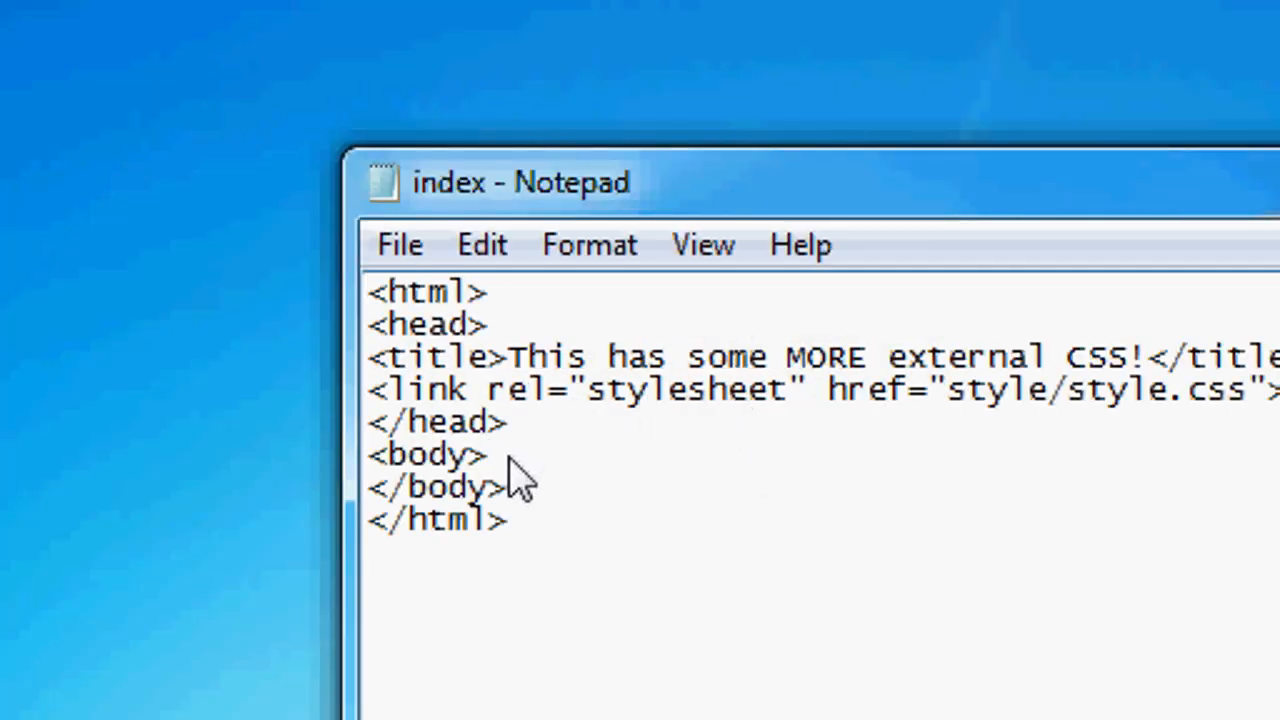
Add a content div in the body reading "Welcome to this website!".
key(Enter)
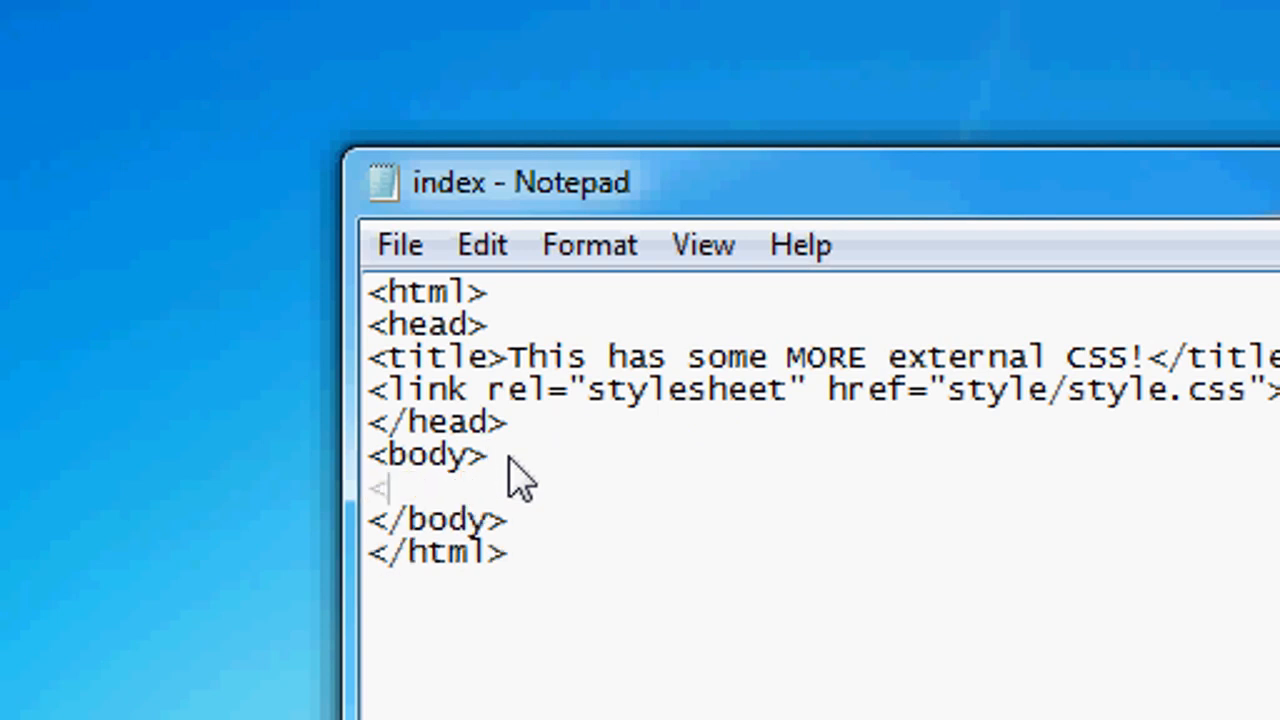
text(div class="content">)
text(</div>)
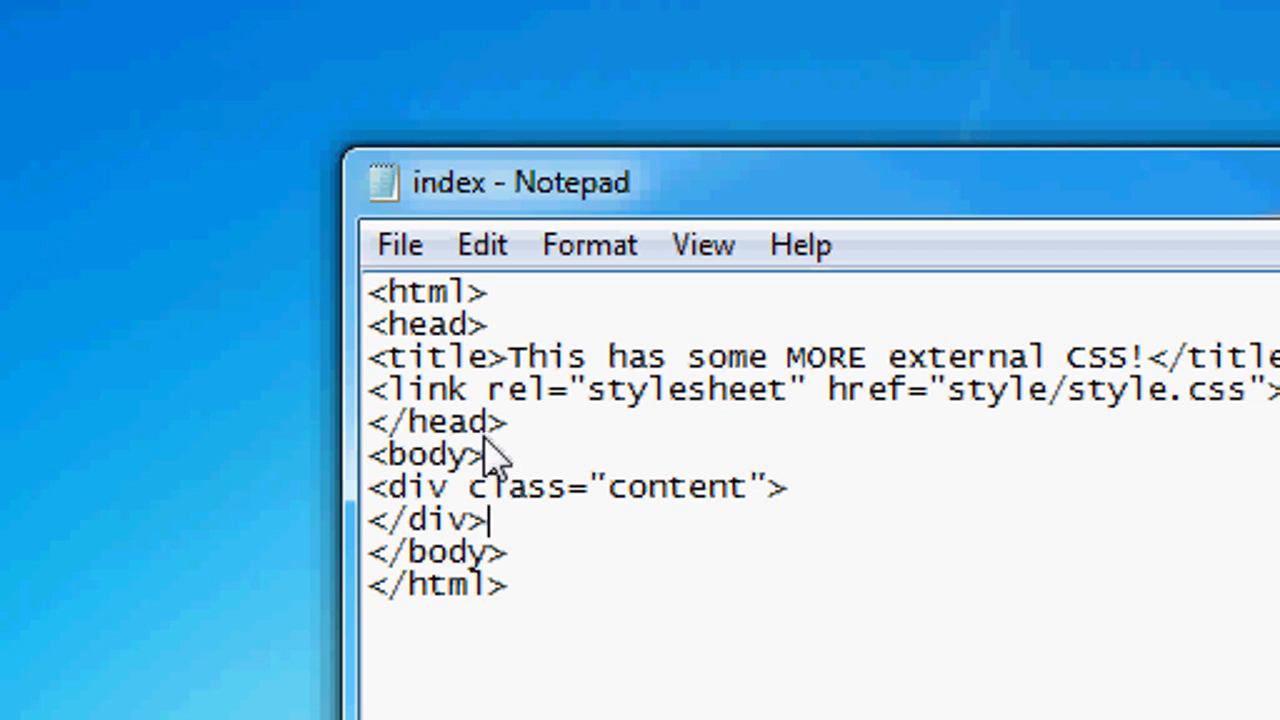
mouse_move(836, 500)
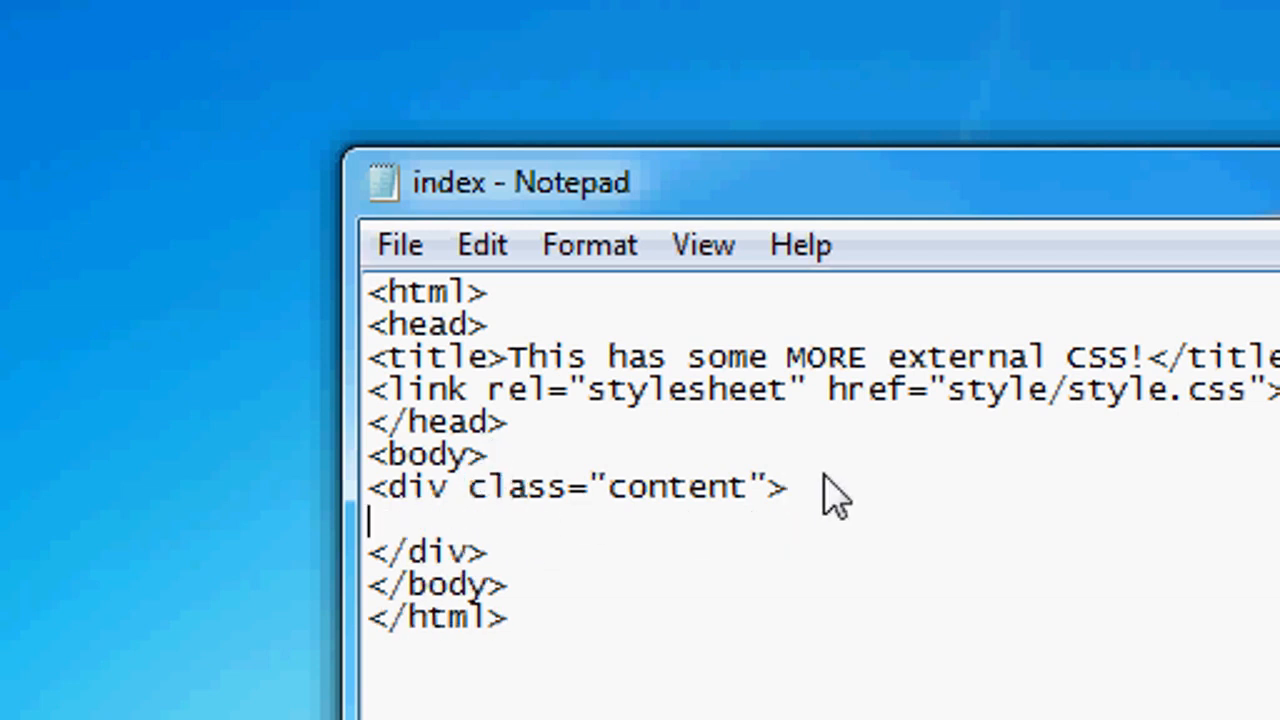
text(welcome to)
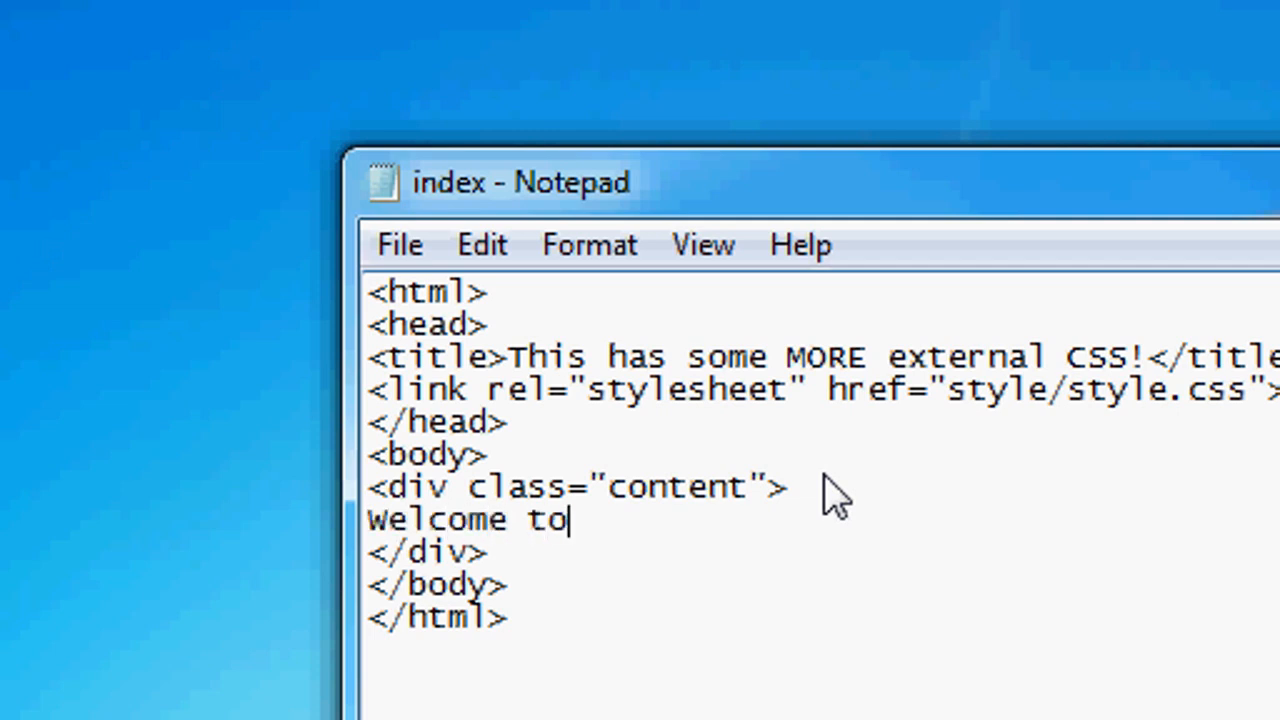
text(this website!)
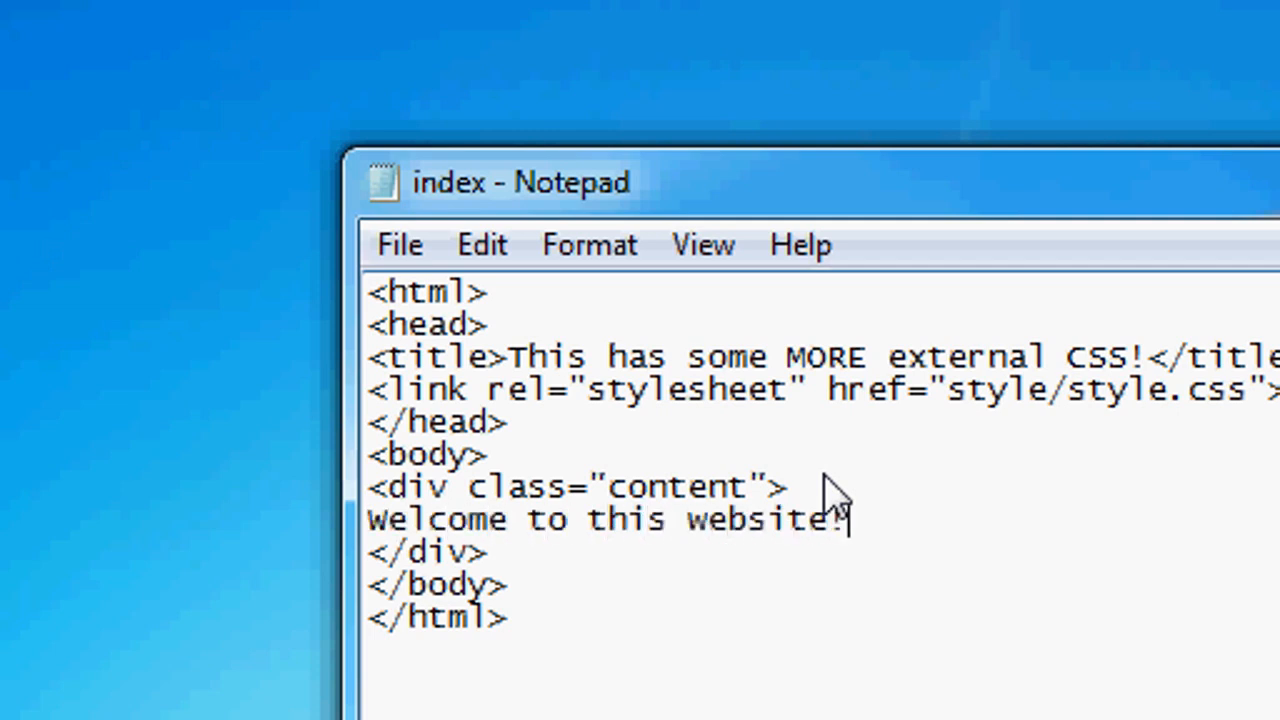
Follow the welcome line with two <br> breaks and "here is some content!".
text(<b)
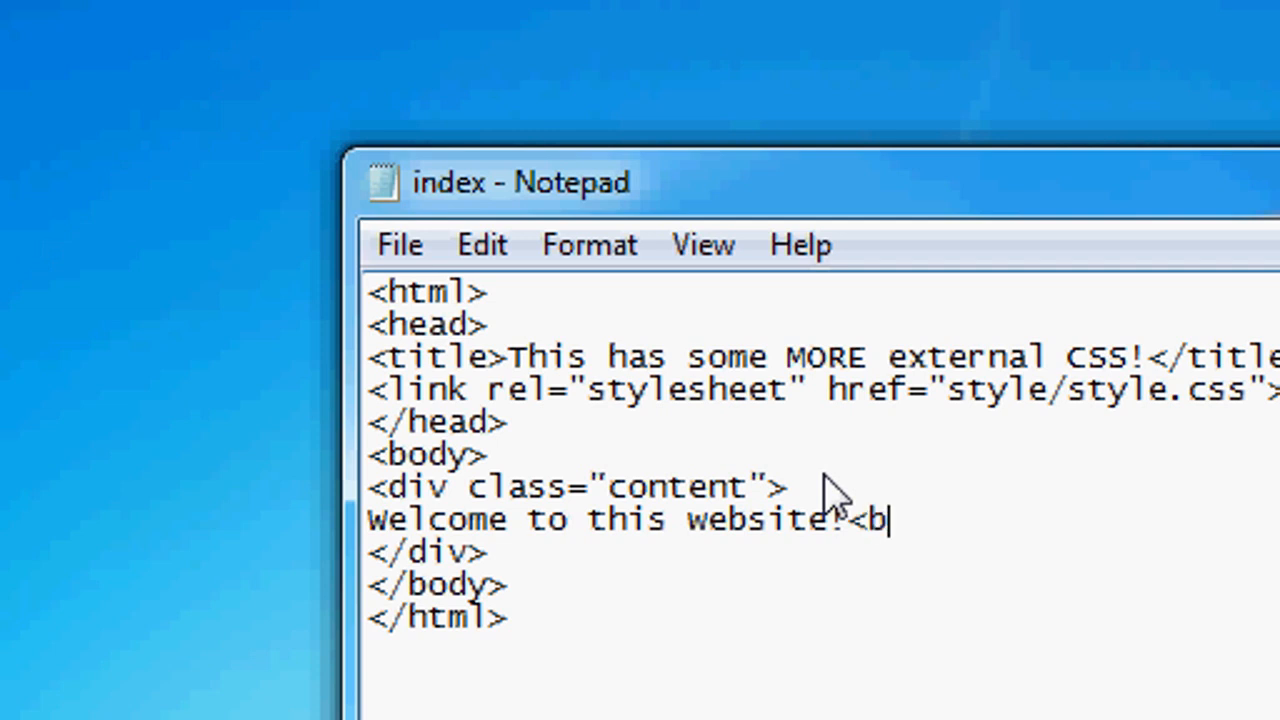
text(r)
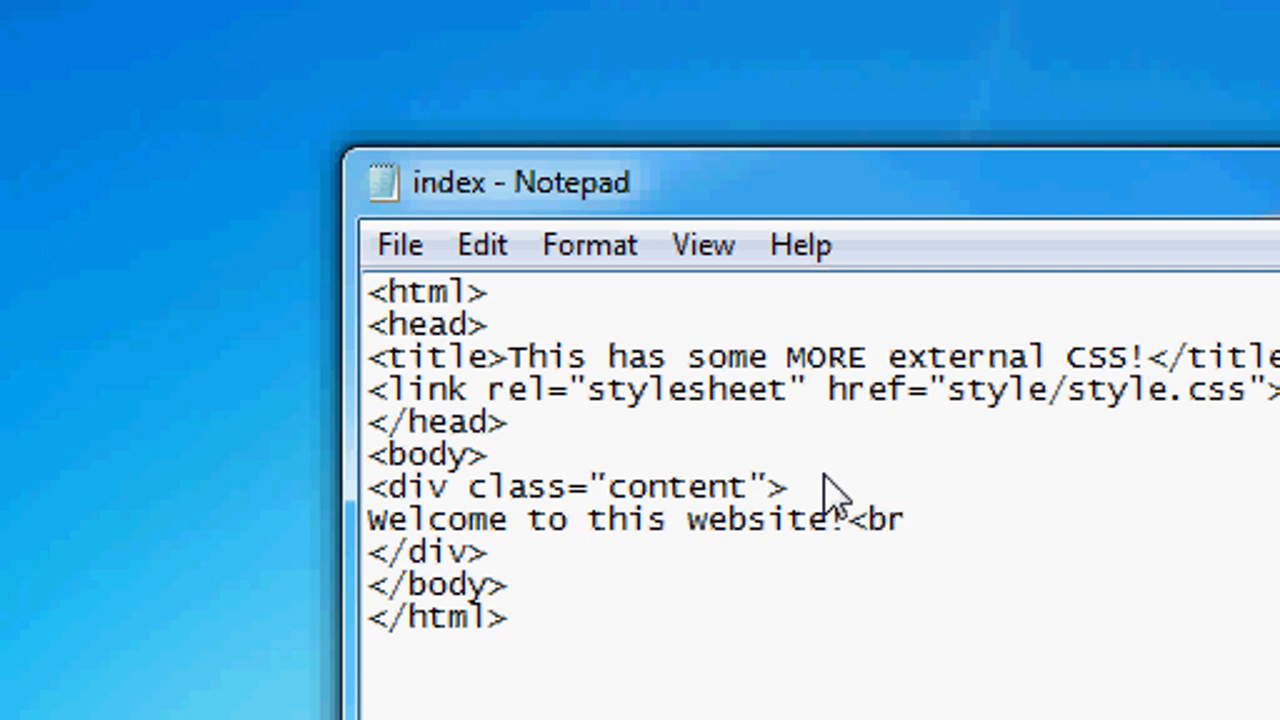
text(<br>)
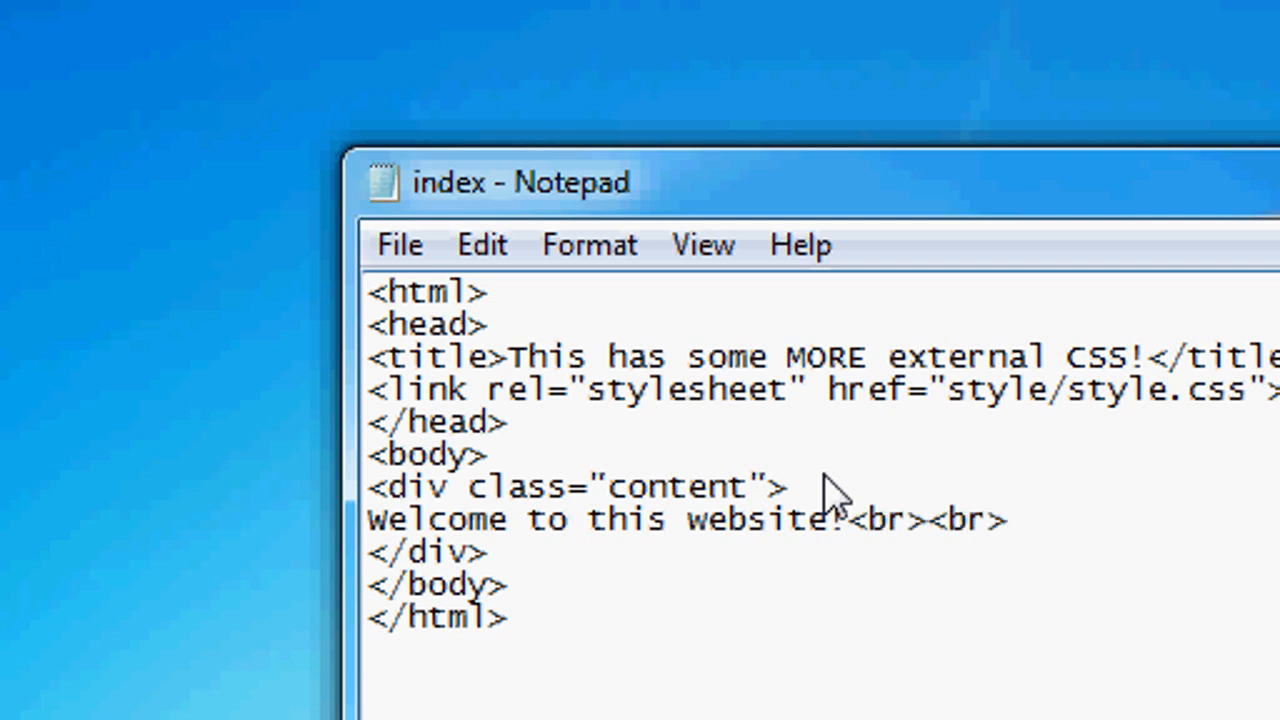
text(here is)
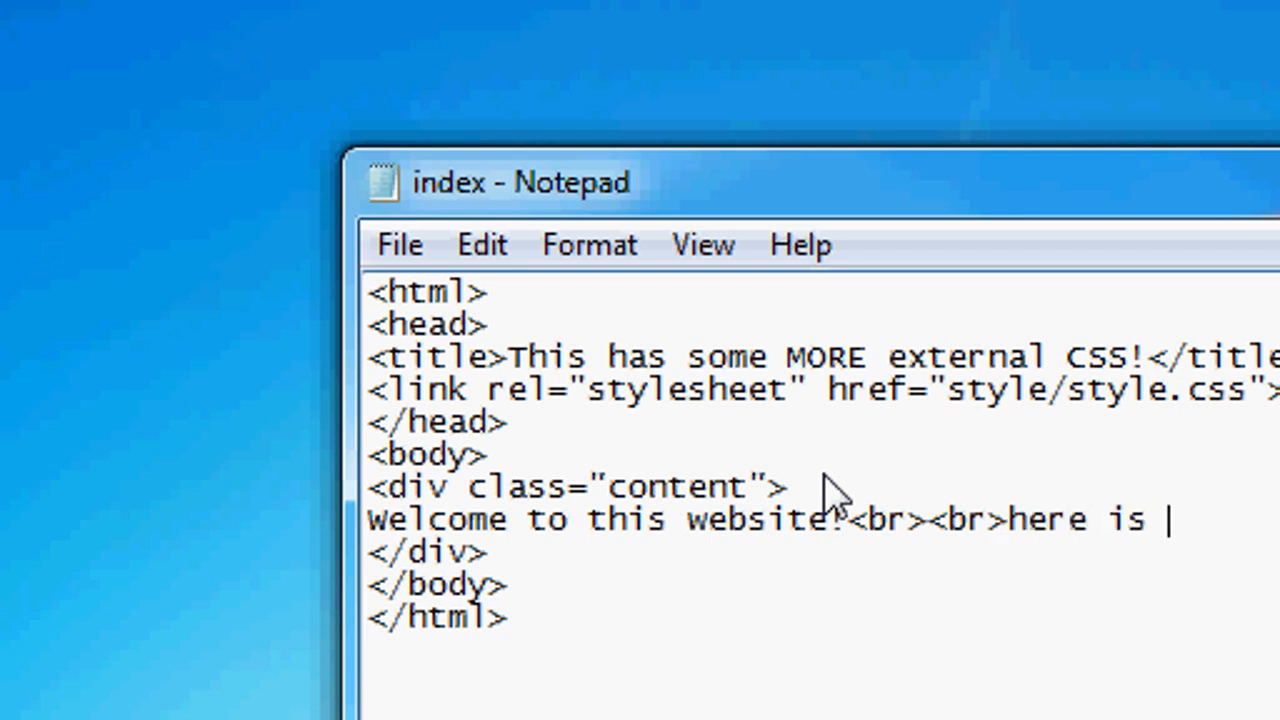
text(somec)
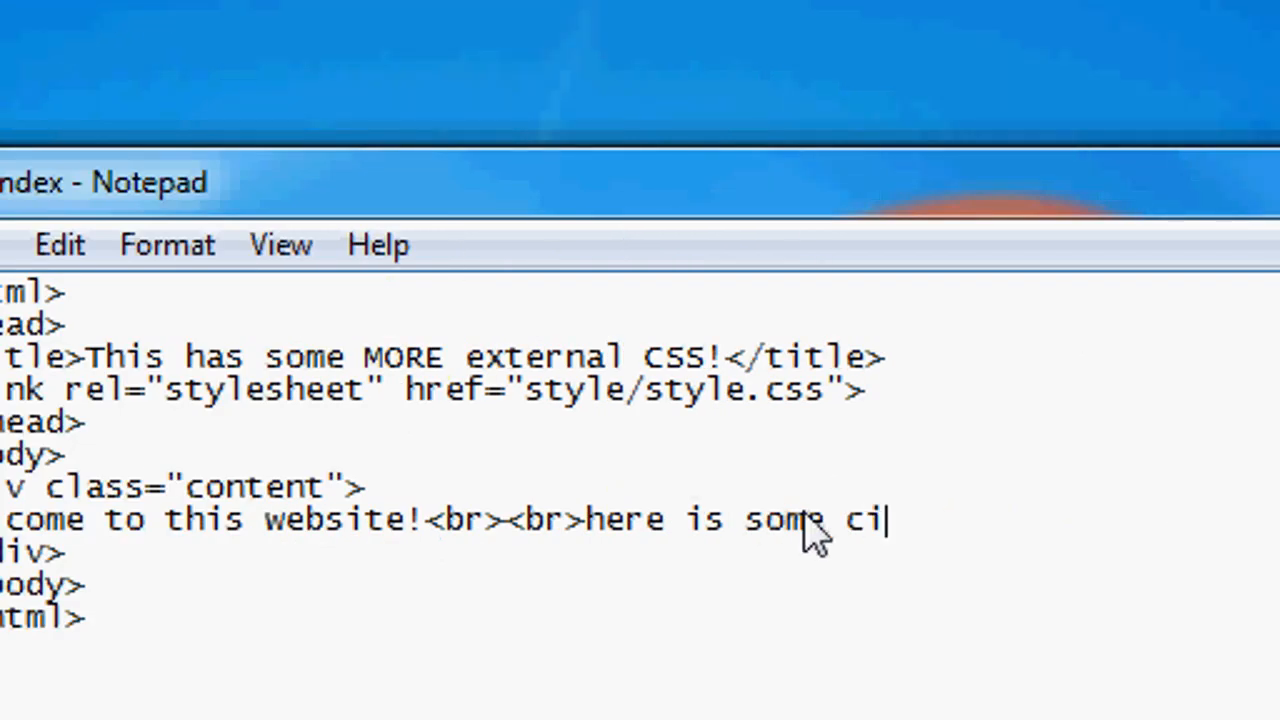
text(ntent!)
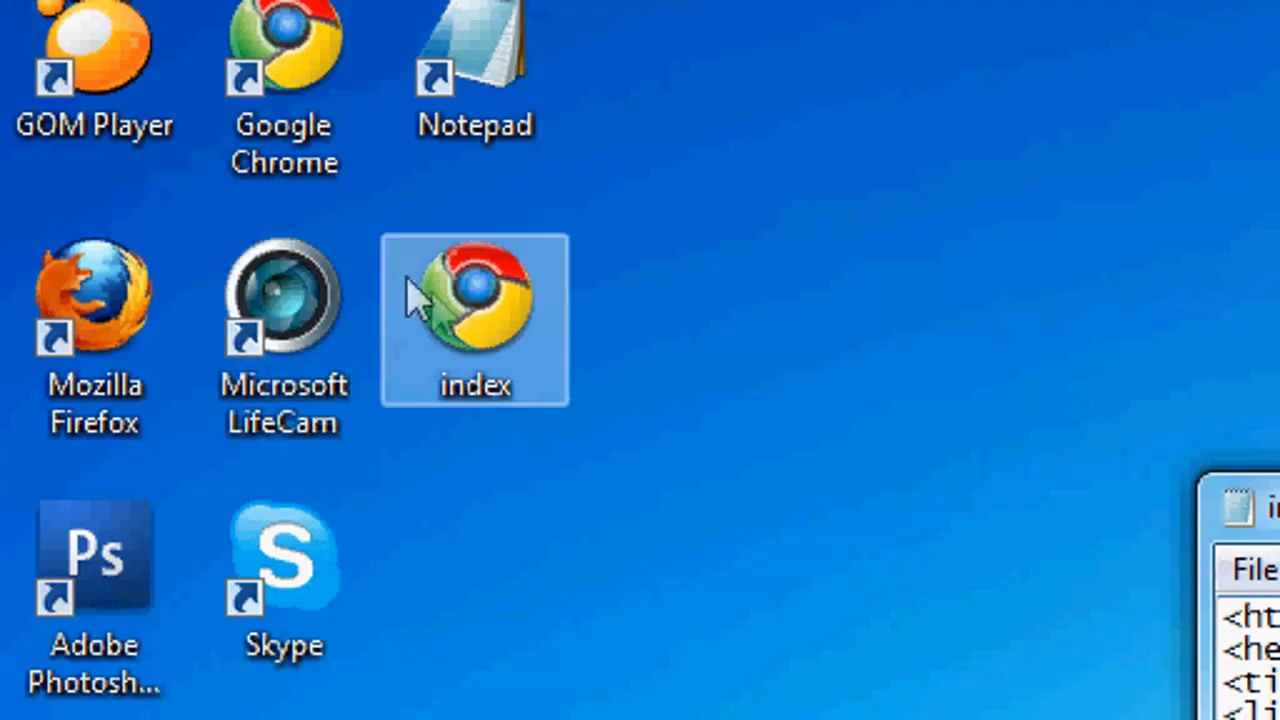
Open the desktop index file in Safari to preview the page.
right_click(476, 300)
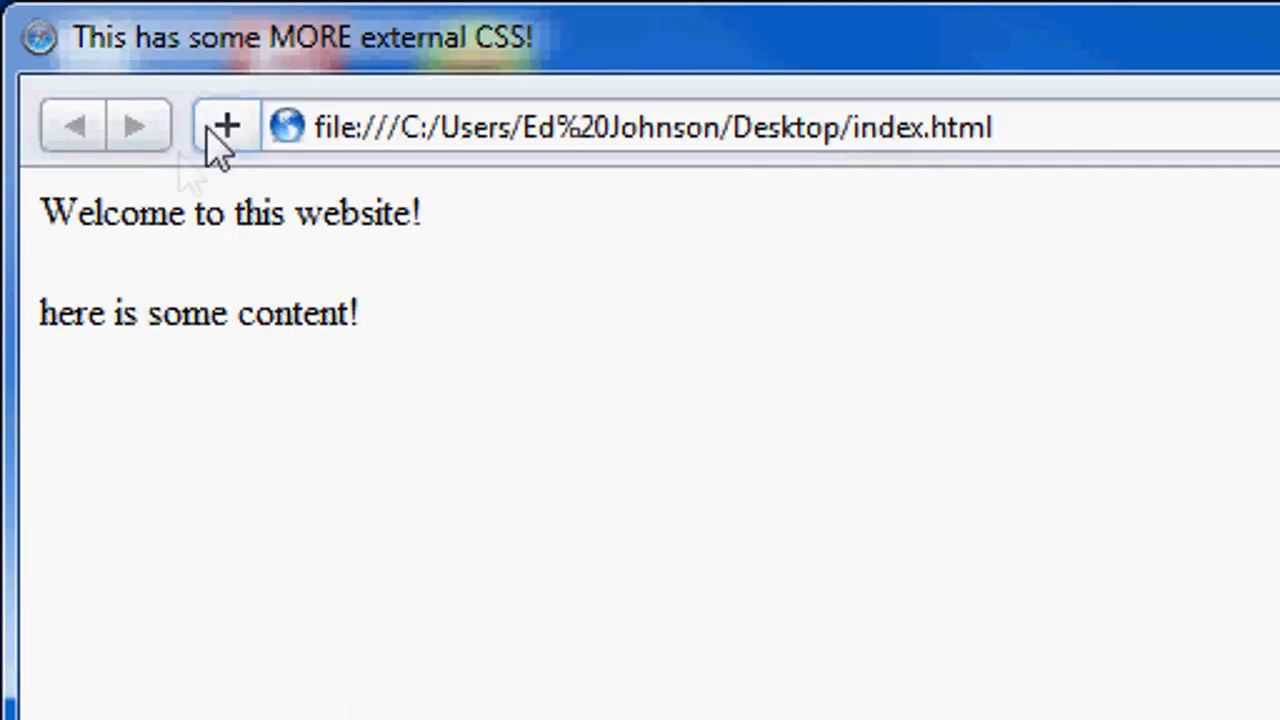
mouse_move(470, 390)
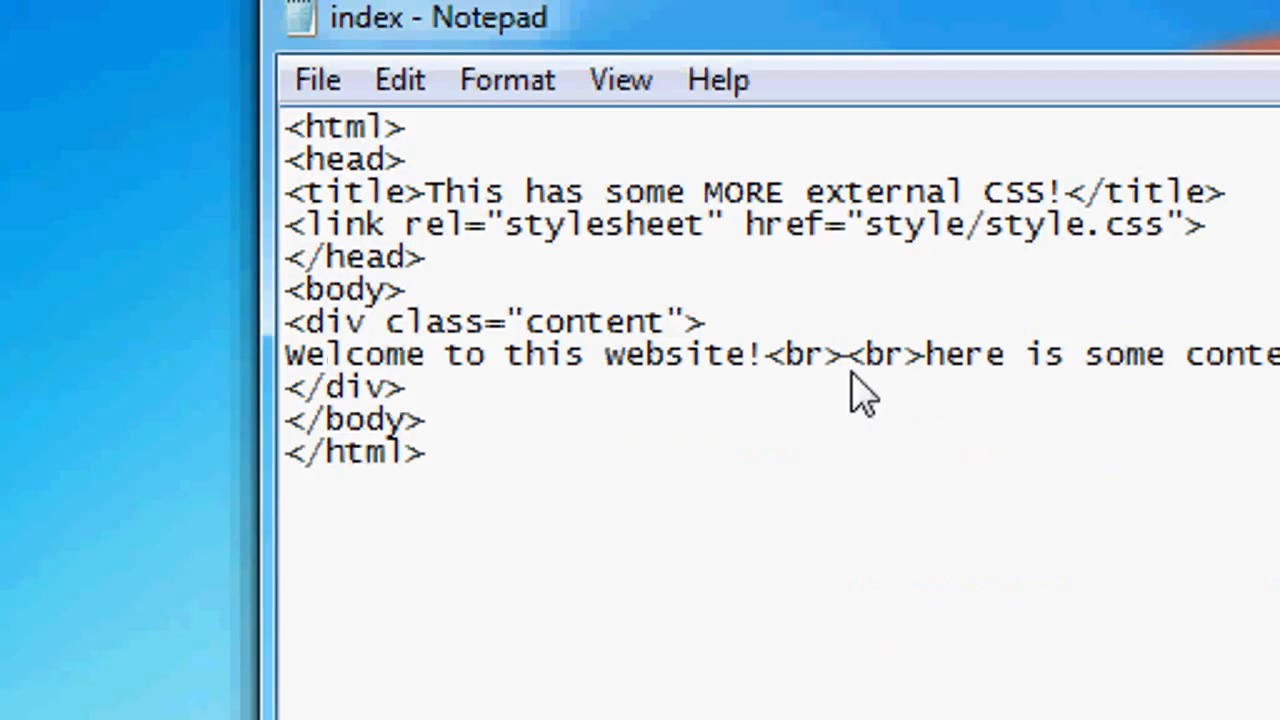
mouse_move(476, 222)
text(s)
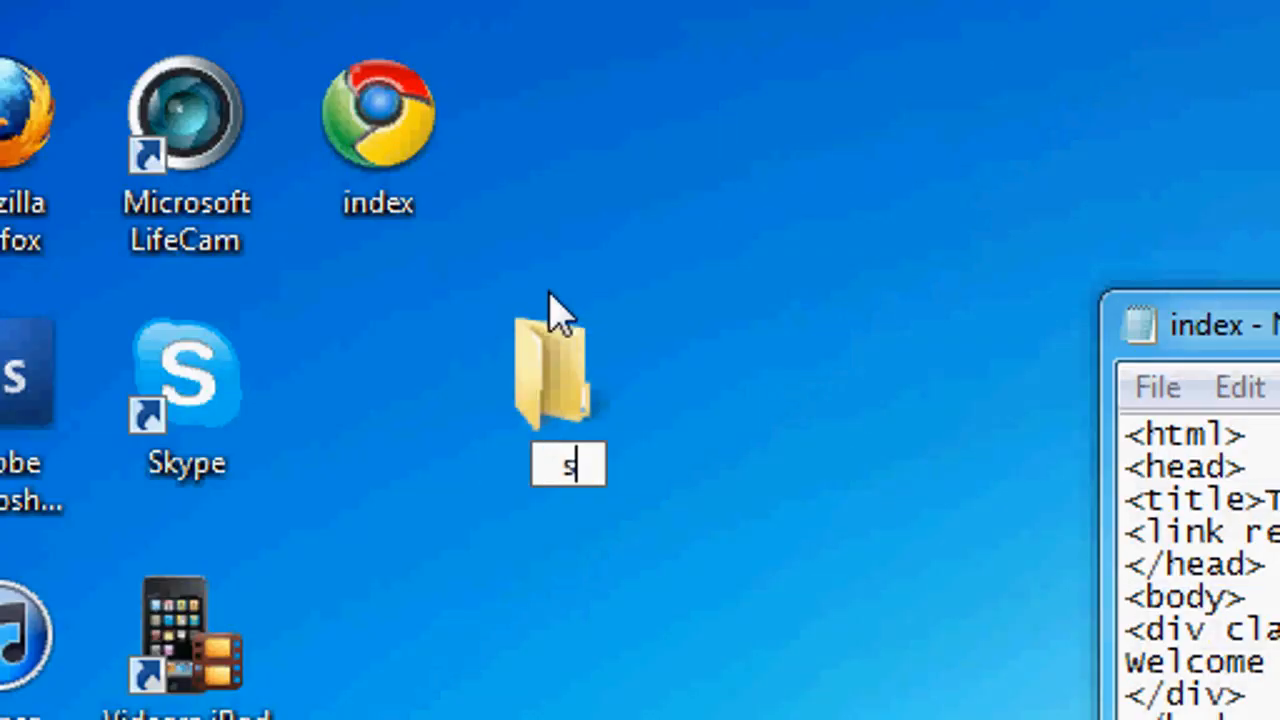
Name the new desktop folder style.
text(tyle)
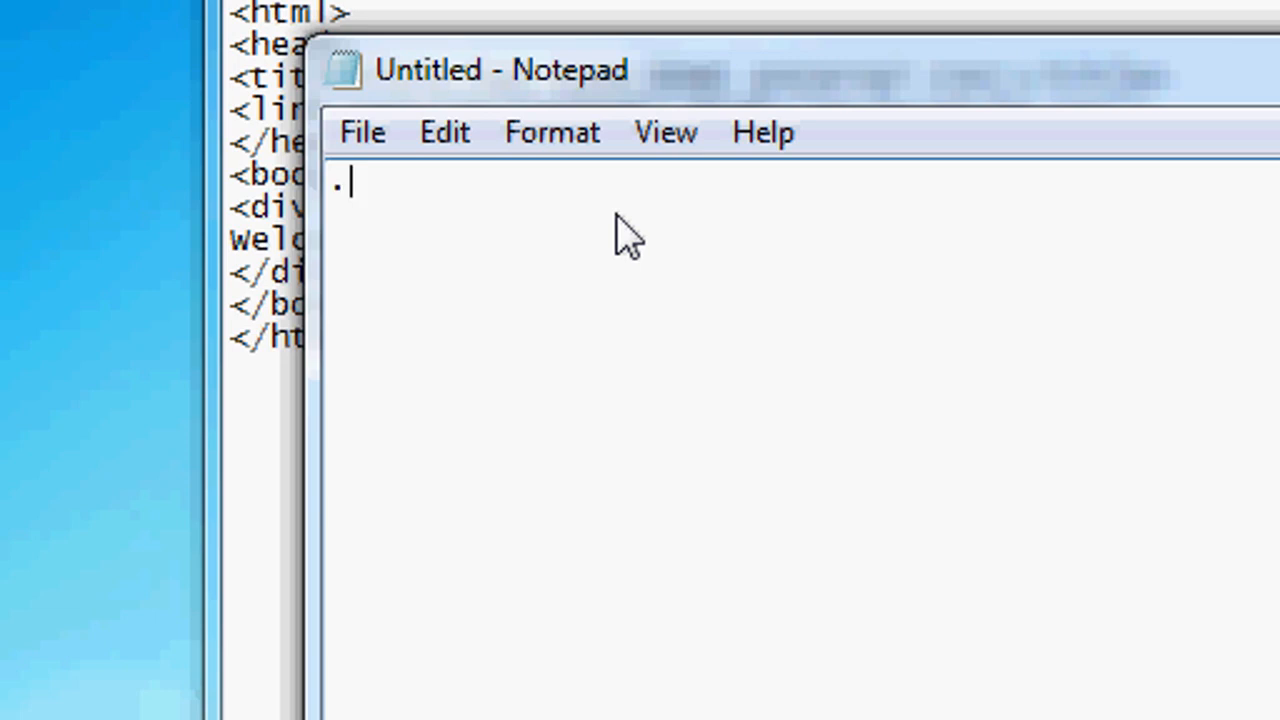
Write a body rule with font-family: Century Gothic, Arial; in the new stylesheet.
key(Backspace)
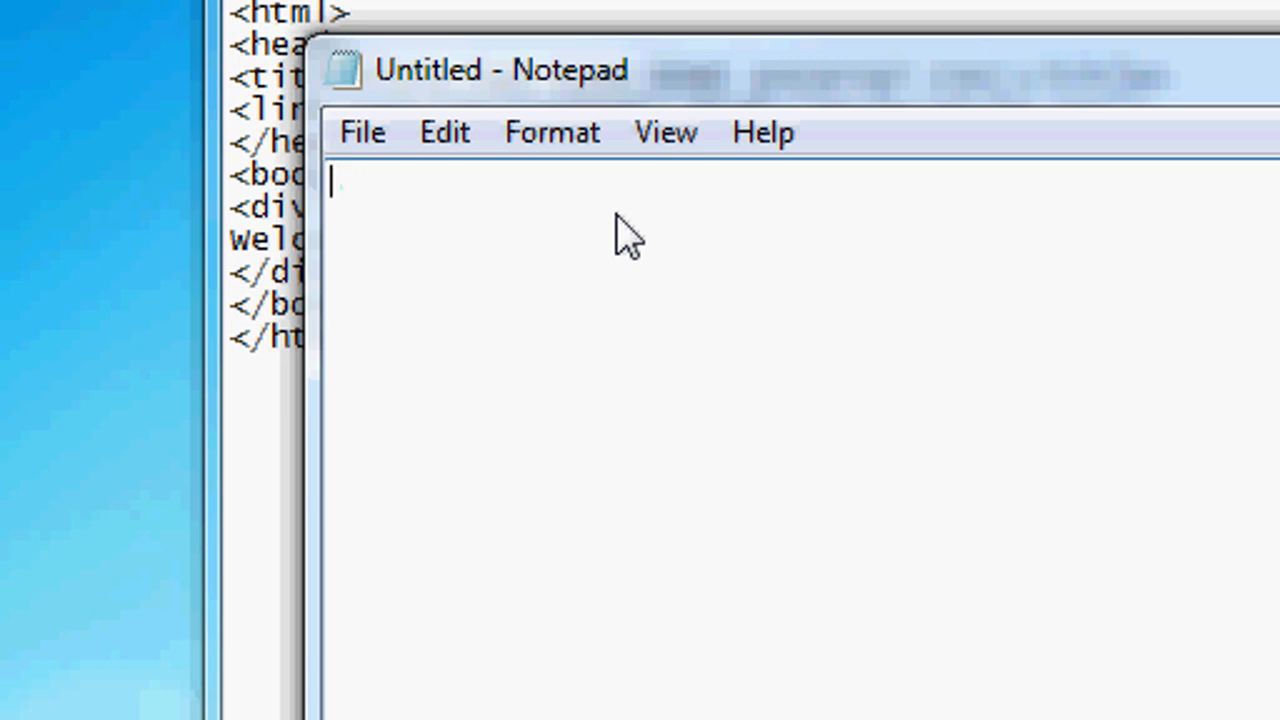
text(body {)
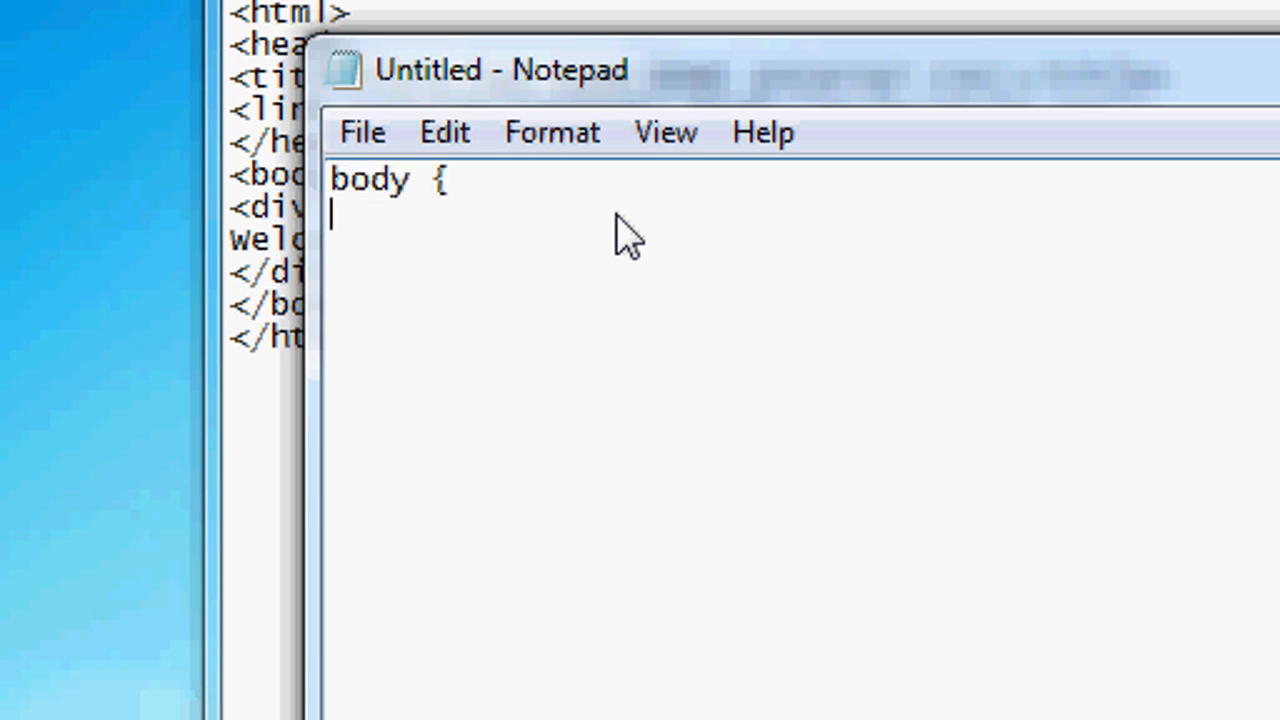
text(f)
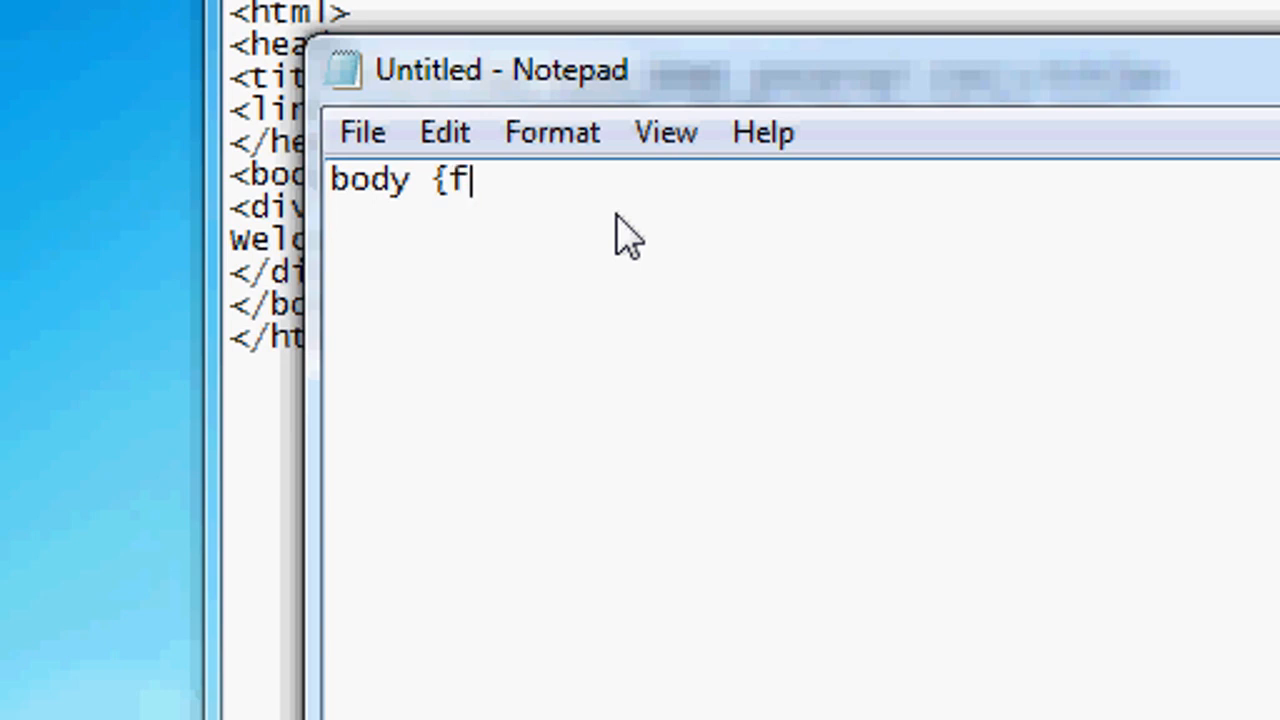
text(ont-family:)
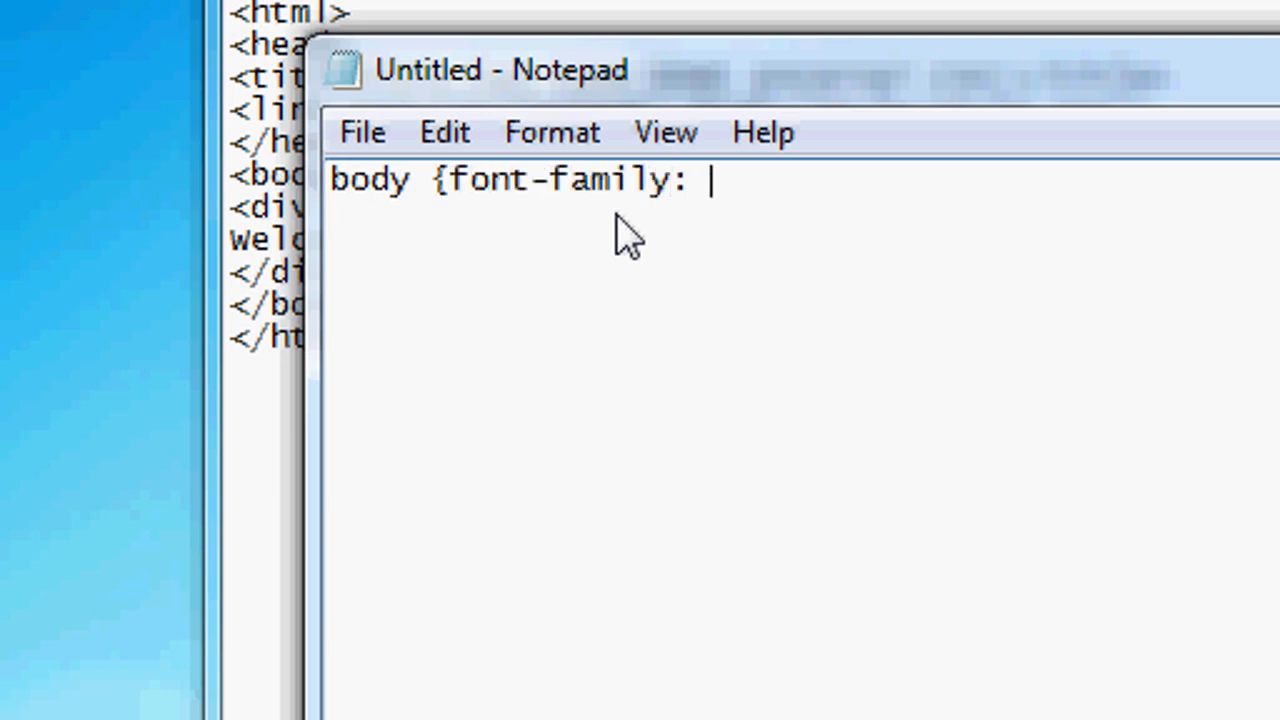
text(Century Gothic,)
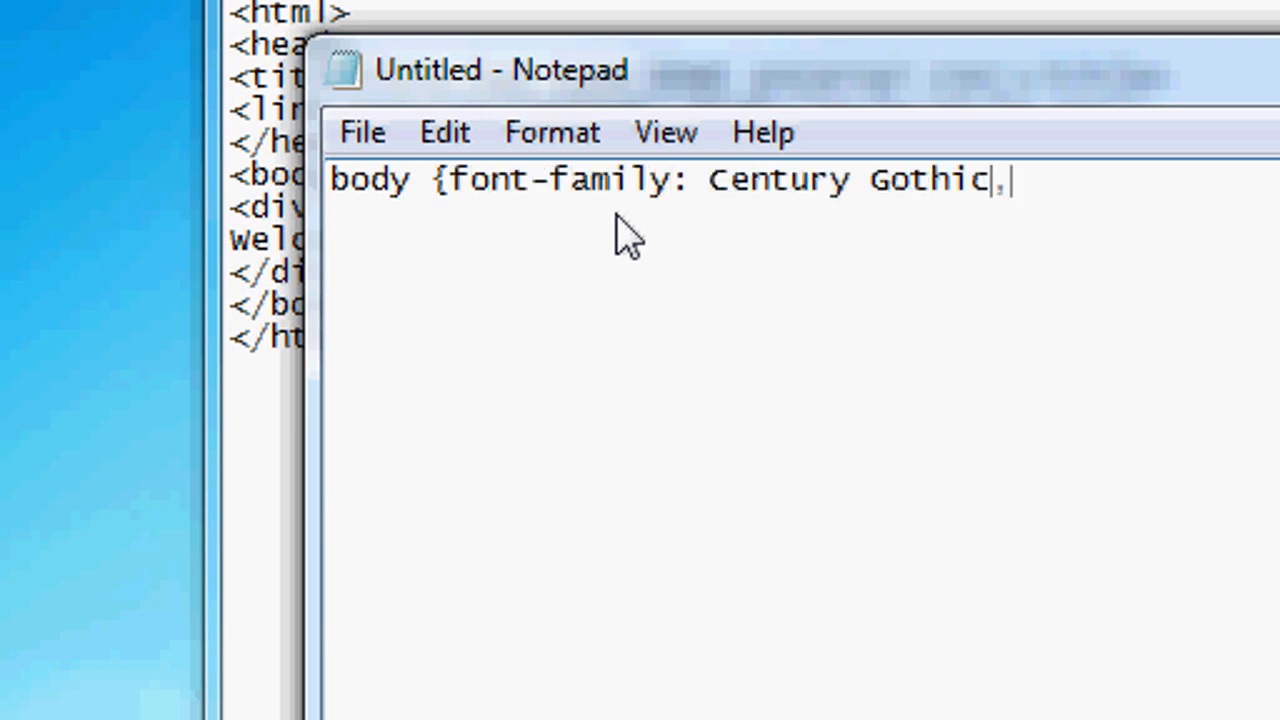
text(Arial;)
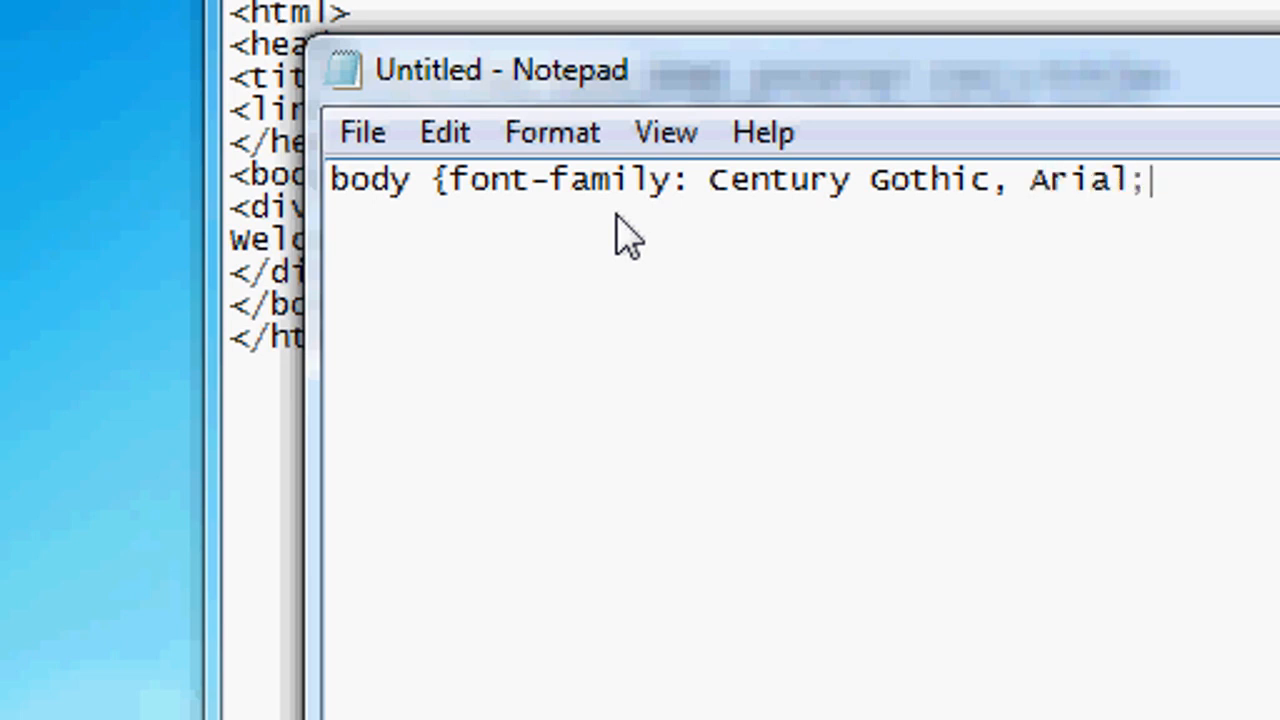
text(})
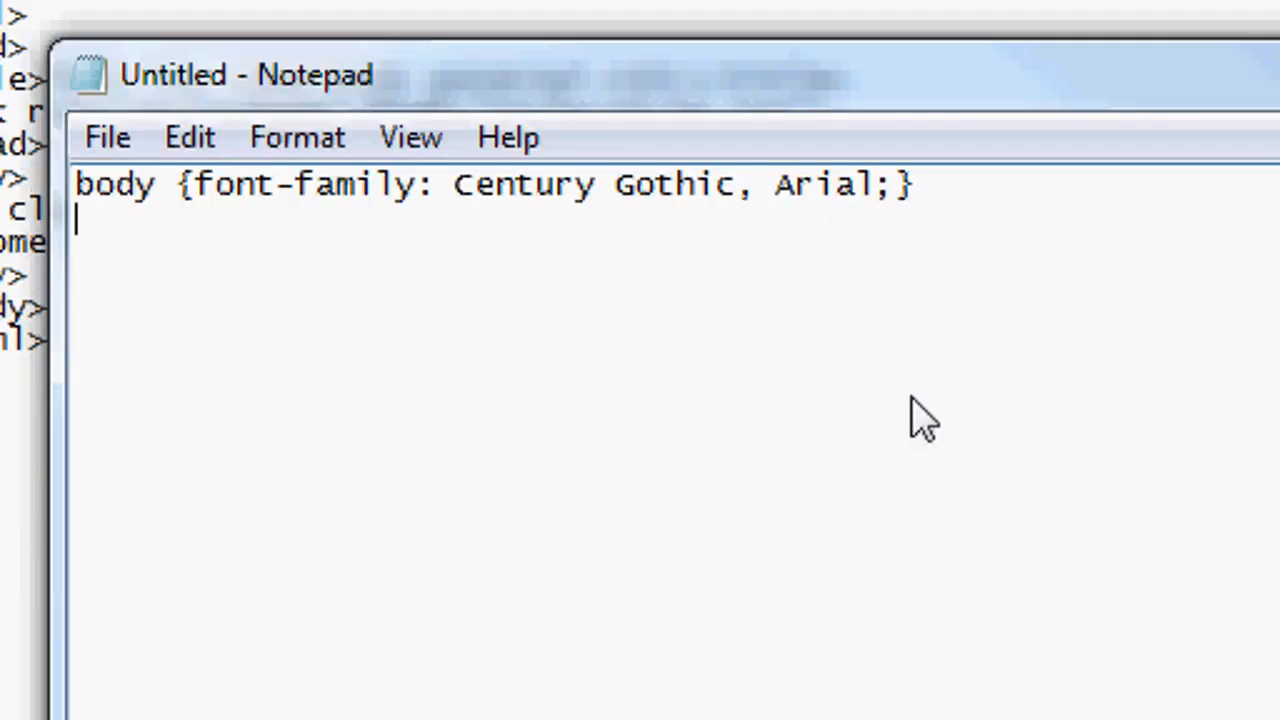
Start a .content rule with margin: 0 auto and width: 800px.
text(.)
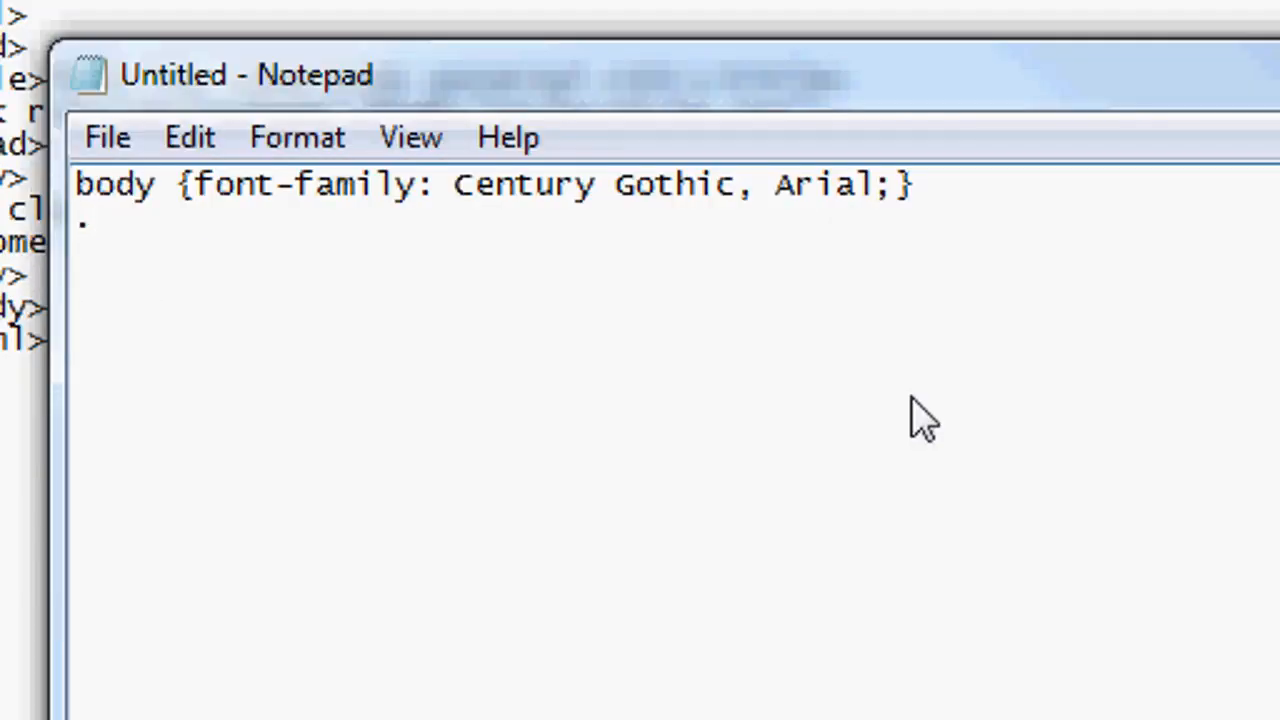
text(content {)
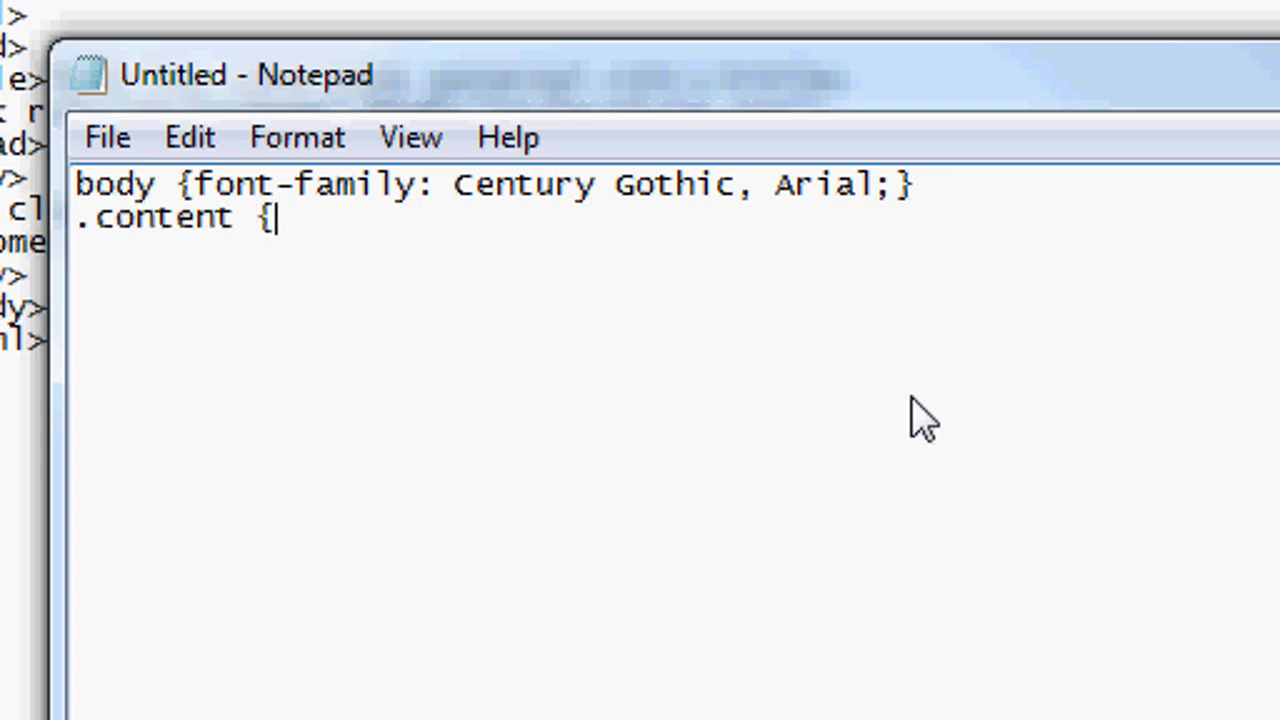
text(mar)
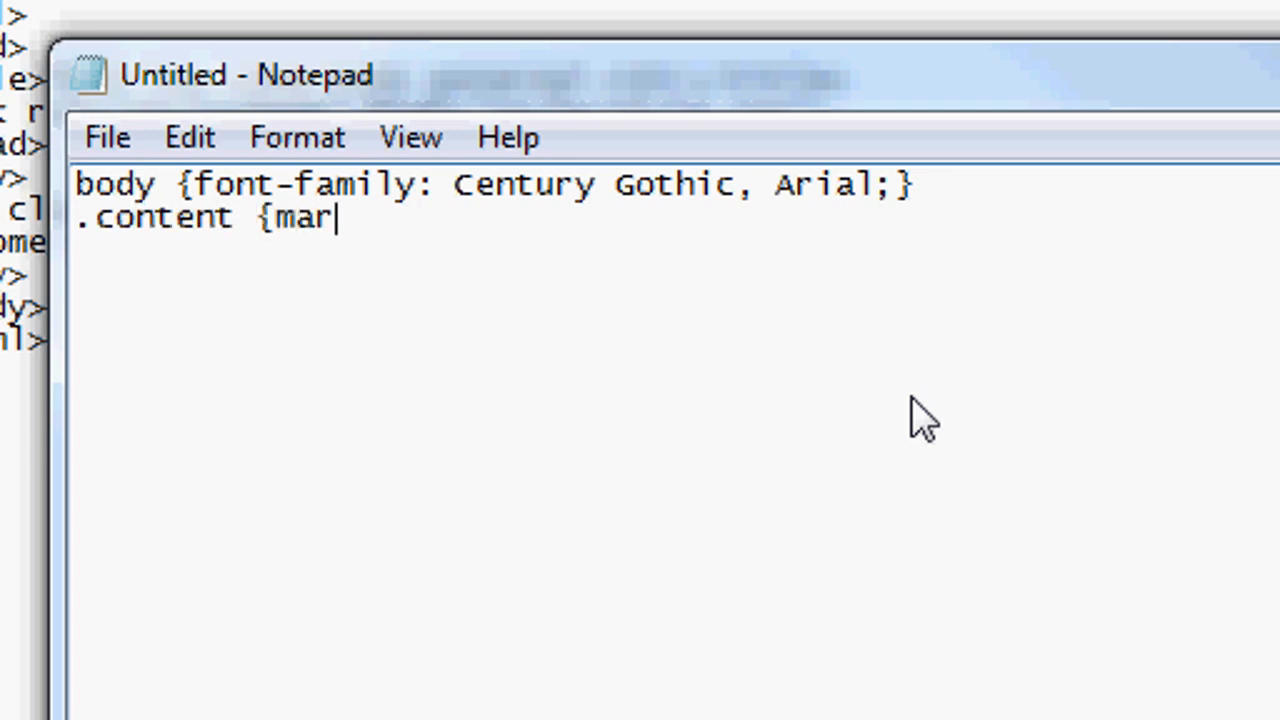
text(gin: 0 aut)
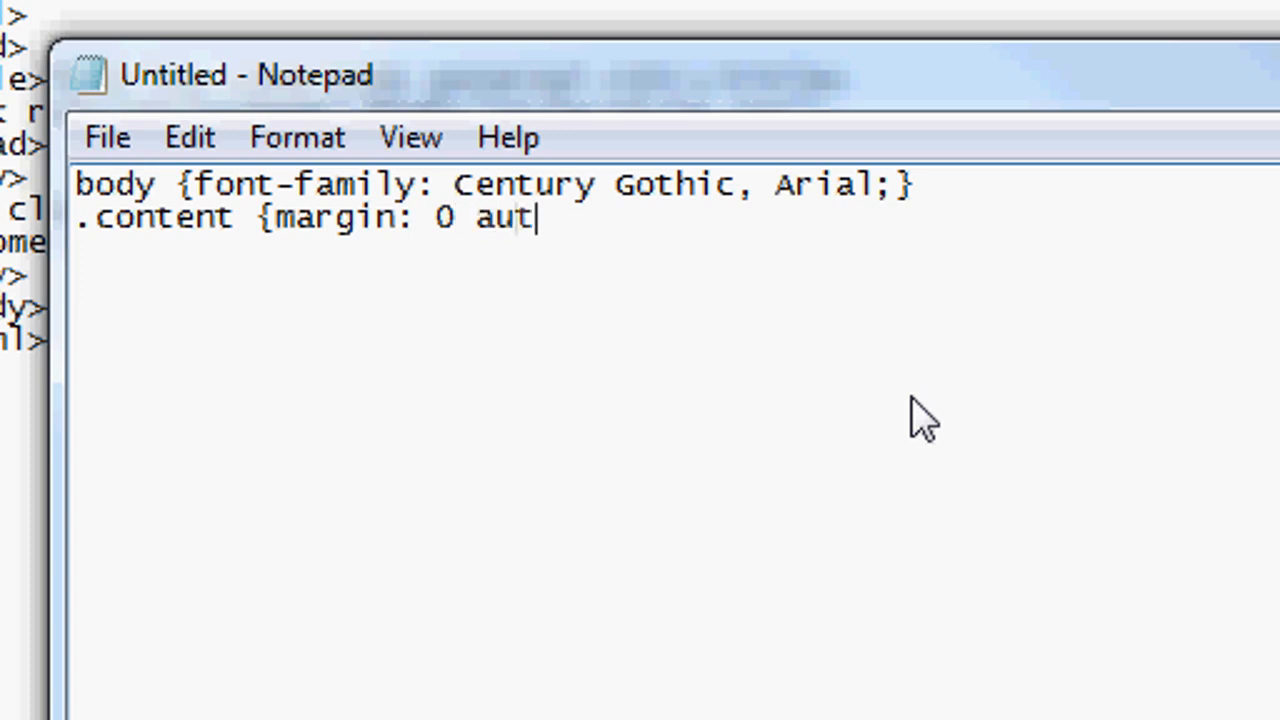
text(o;)
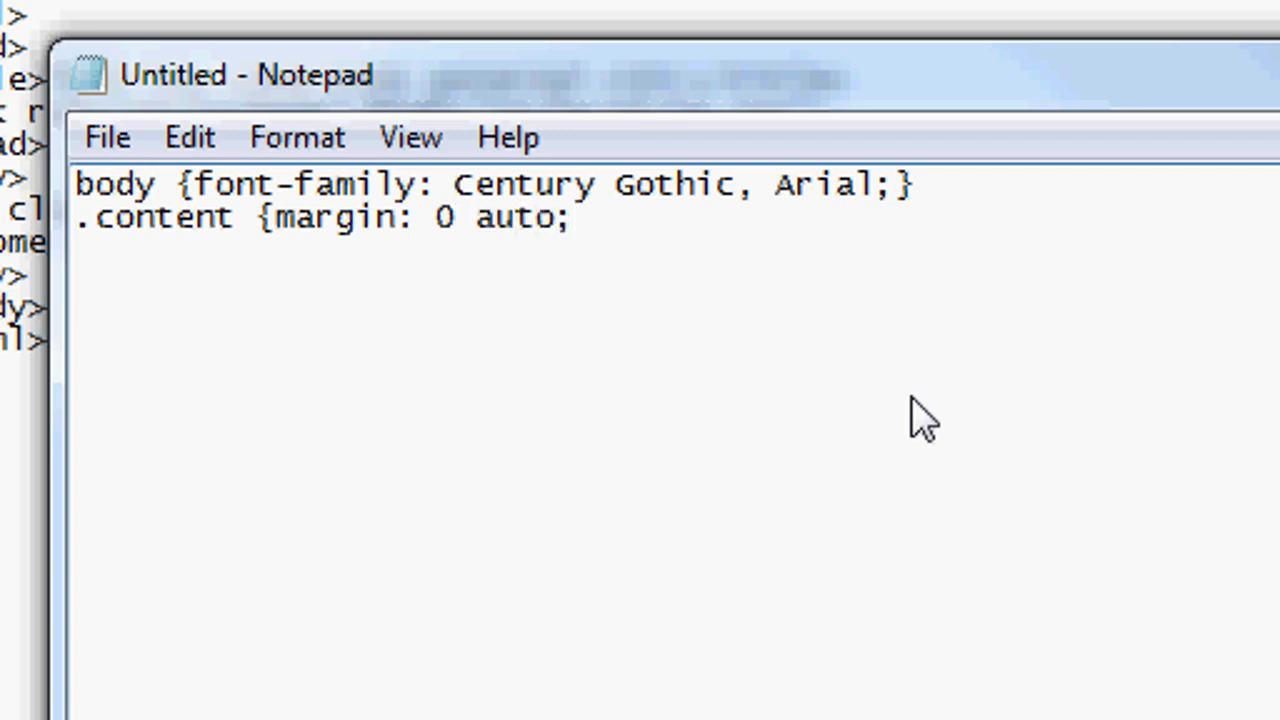
text(width:)
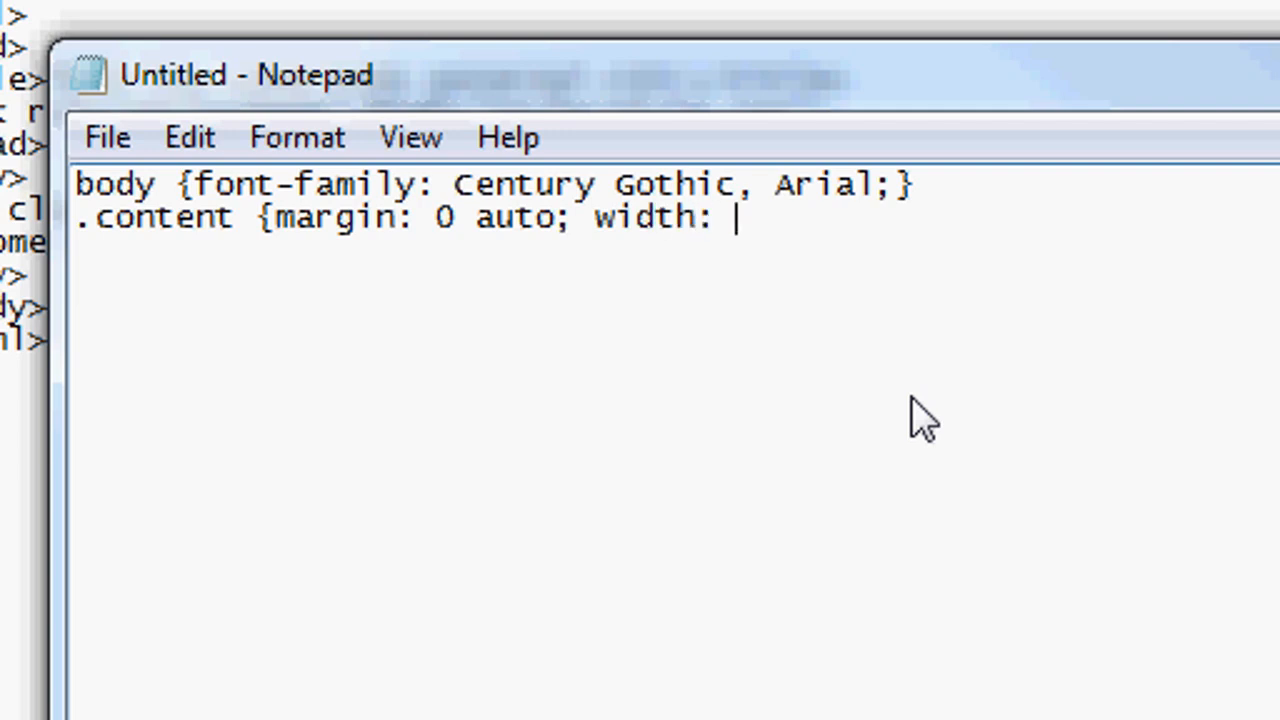
text(800px;)
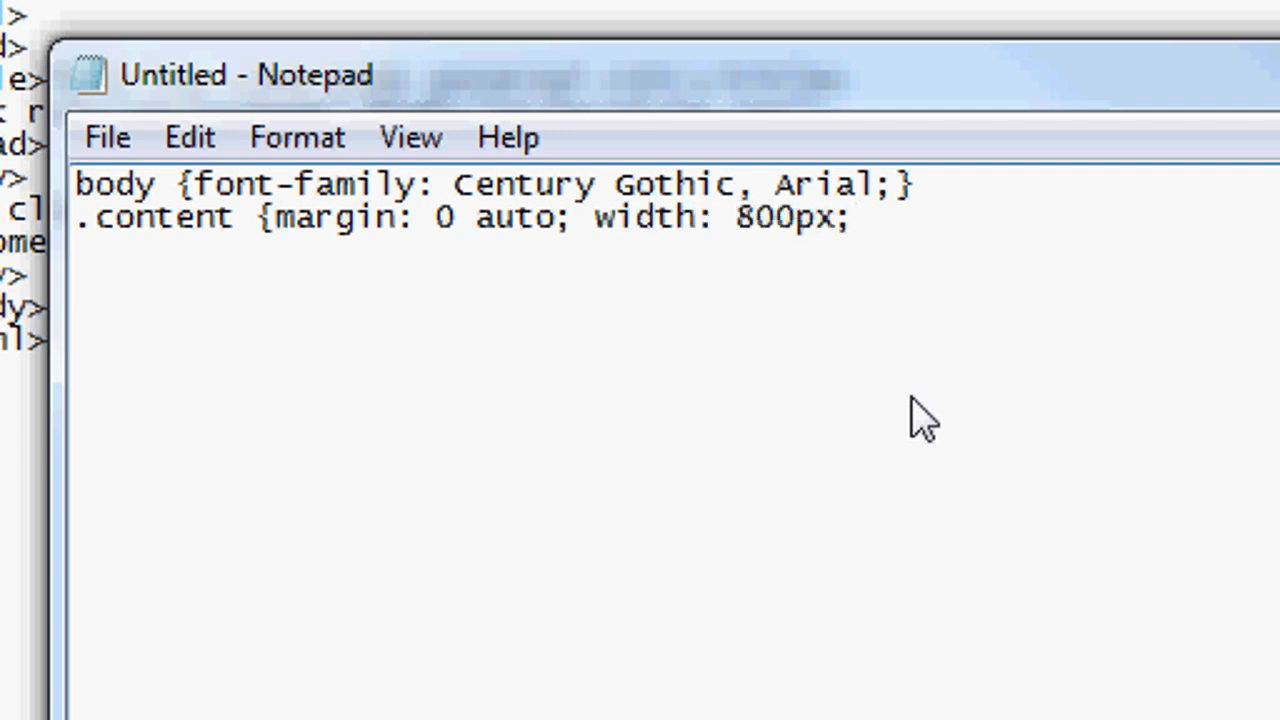
Give .content background-color #CCCCCC and border 1px solid #999999, closing the rule.
text(background-)
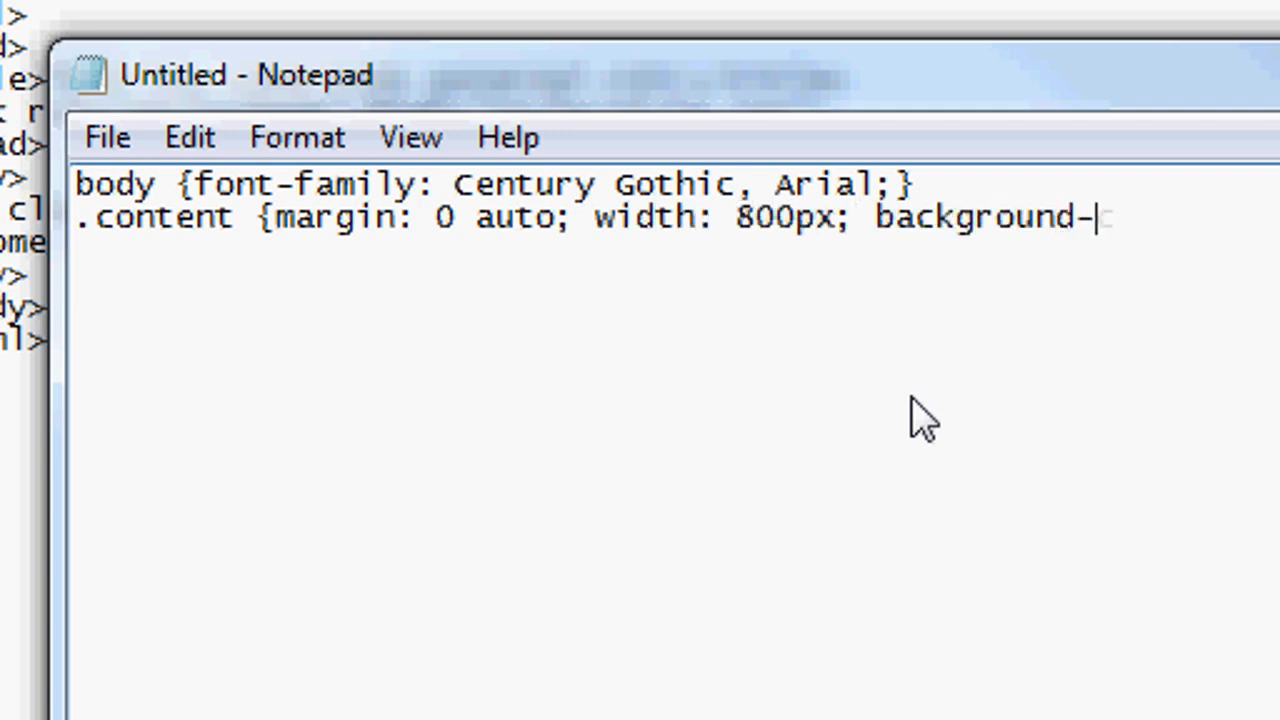
text(color:)
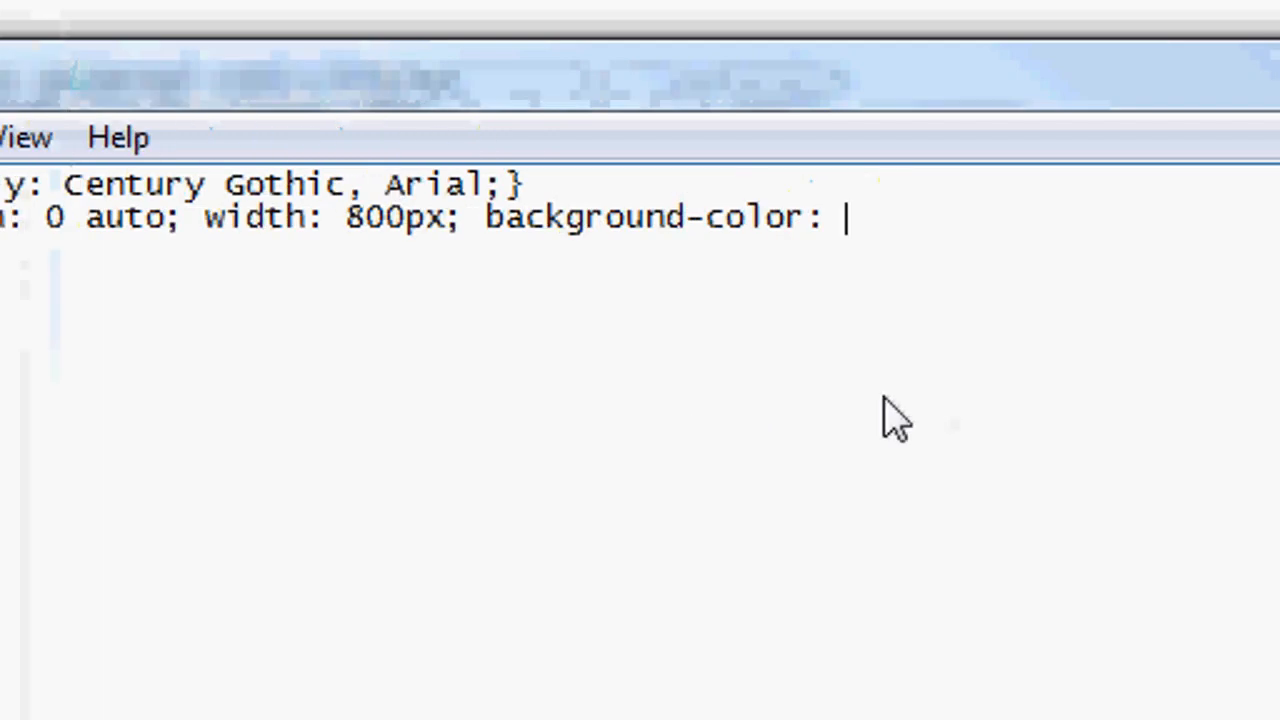
text(#CCC)
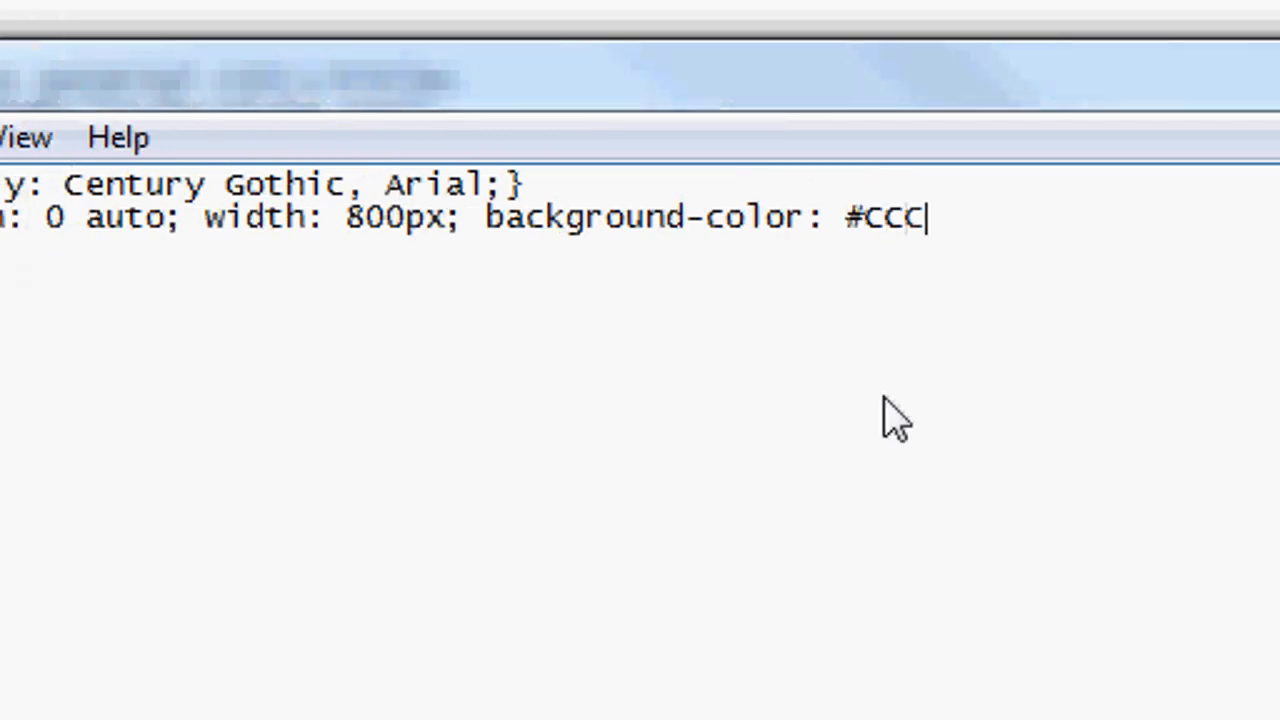
text(CCC; bor)
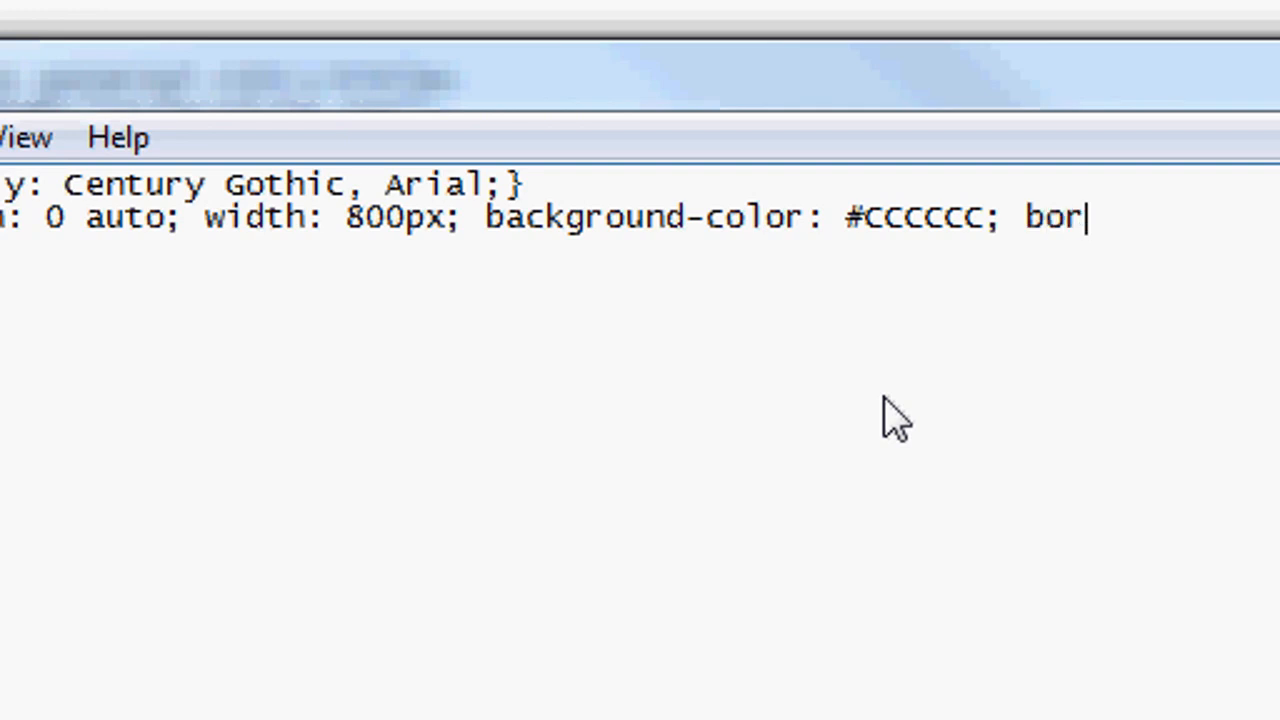
text(der:)
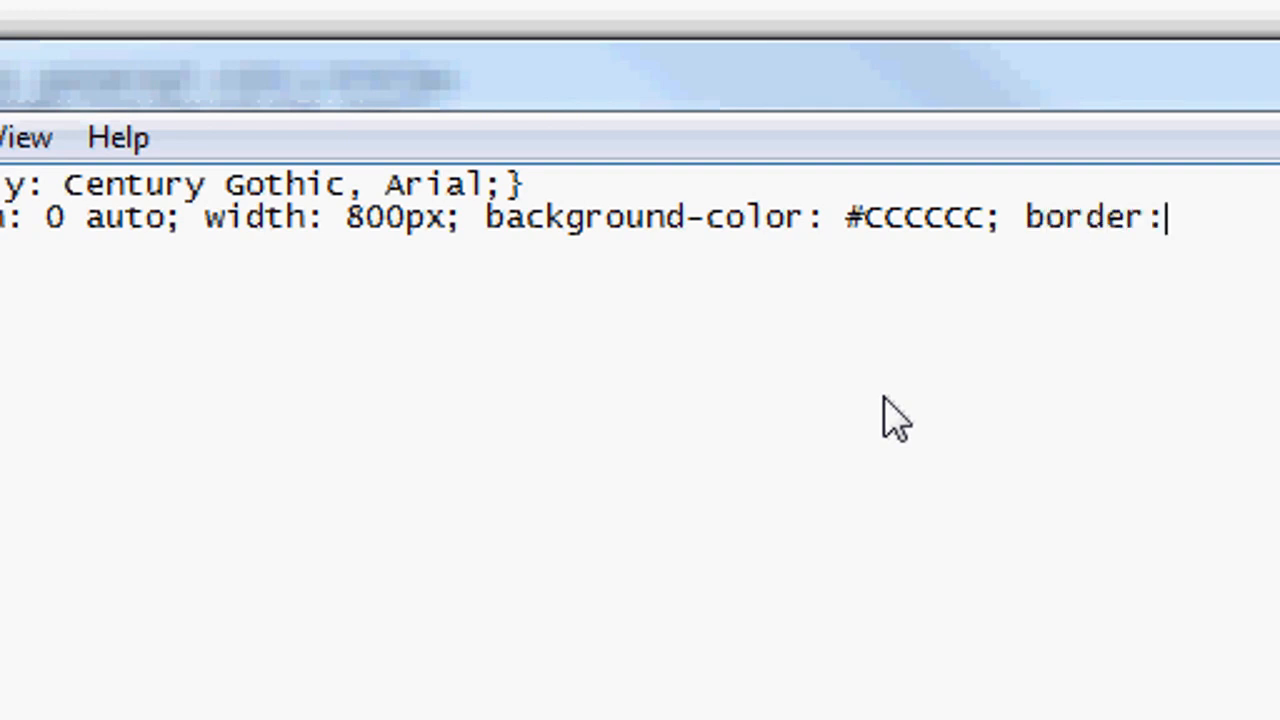
text(p)
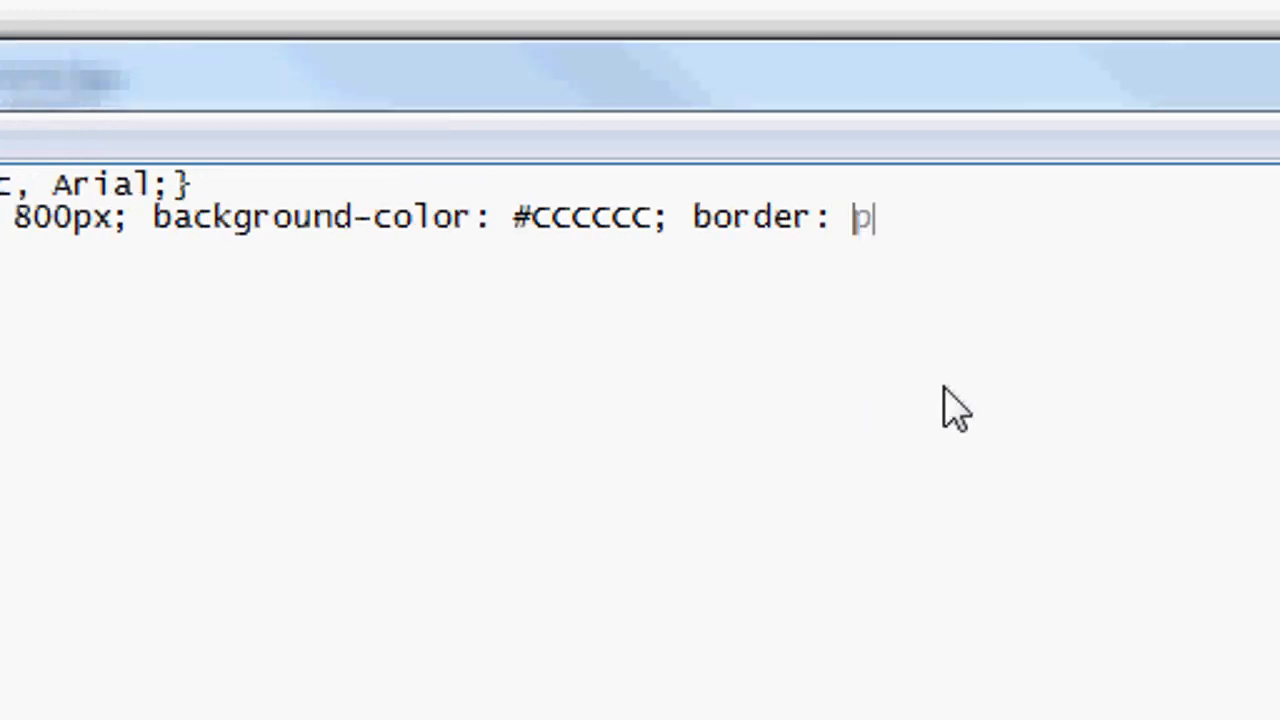
text(1px)
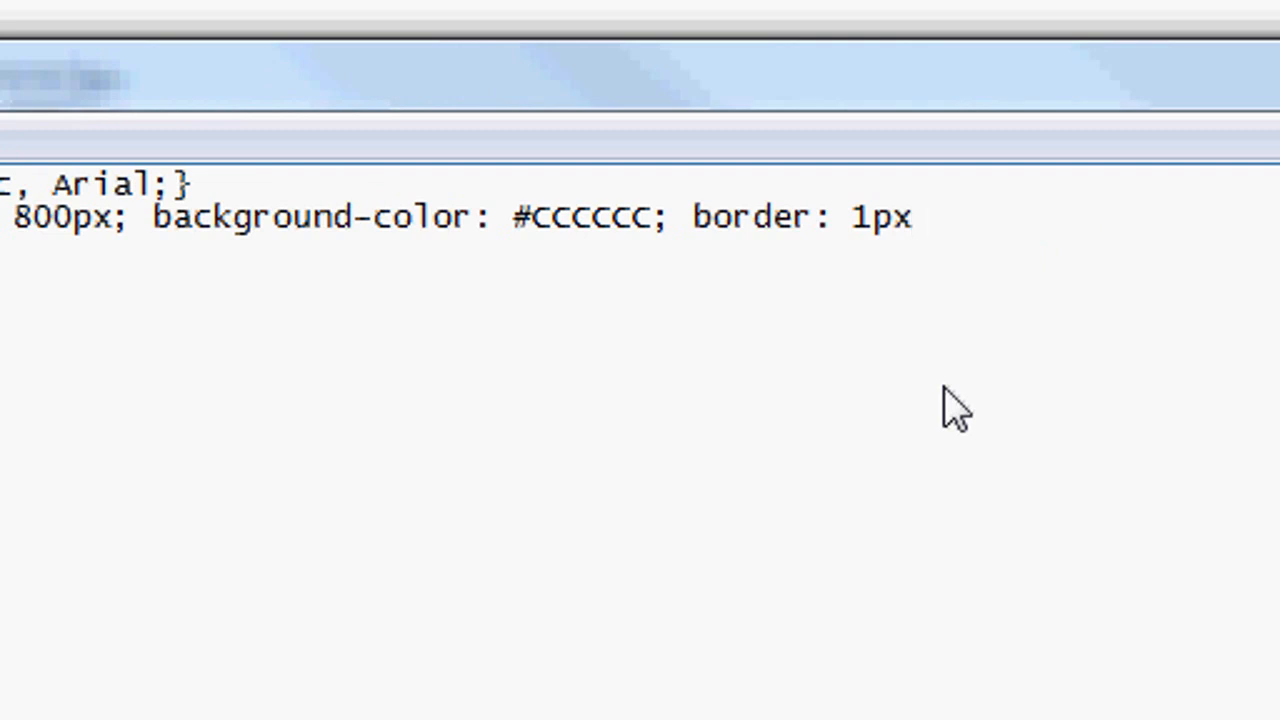
text(solid)
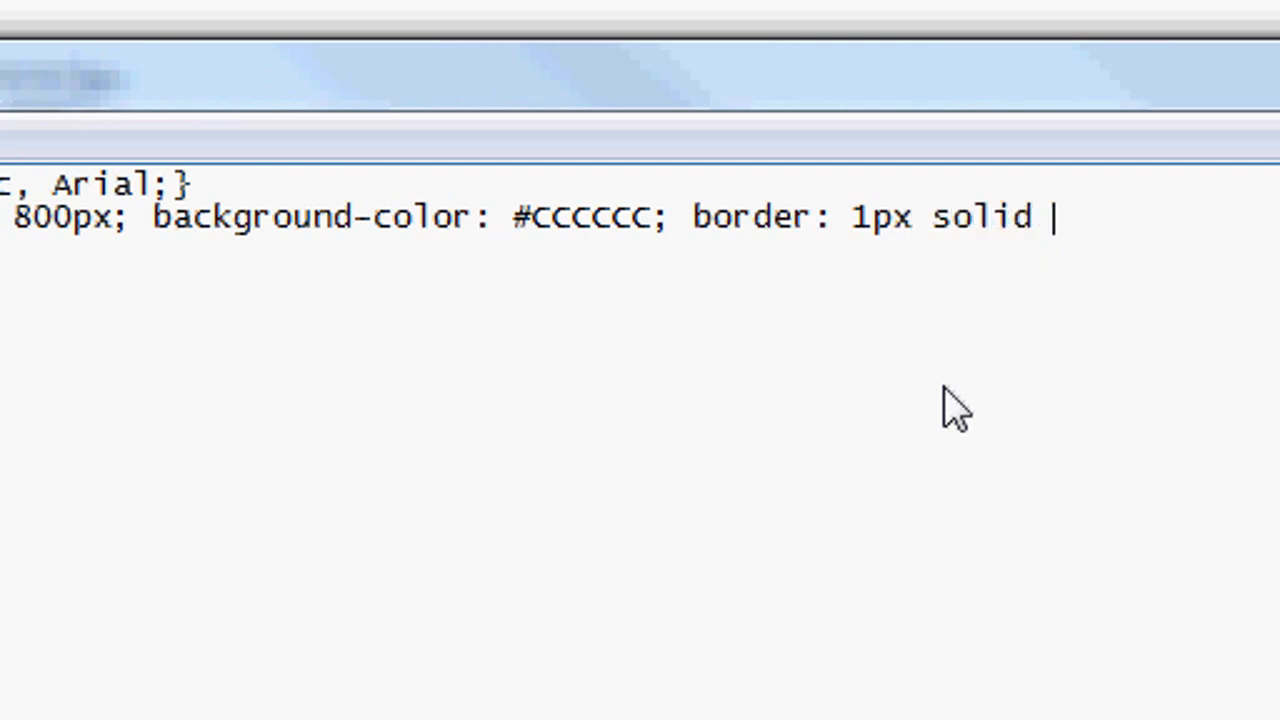
text(#)
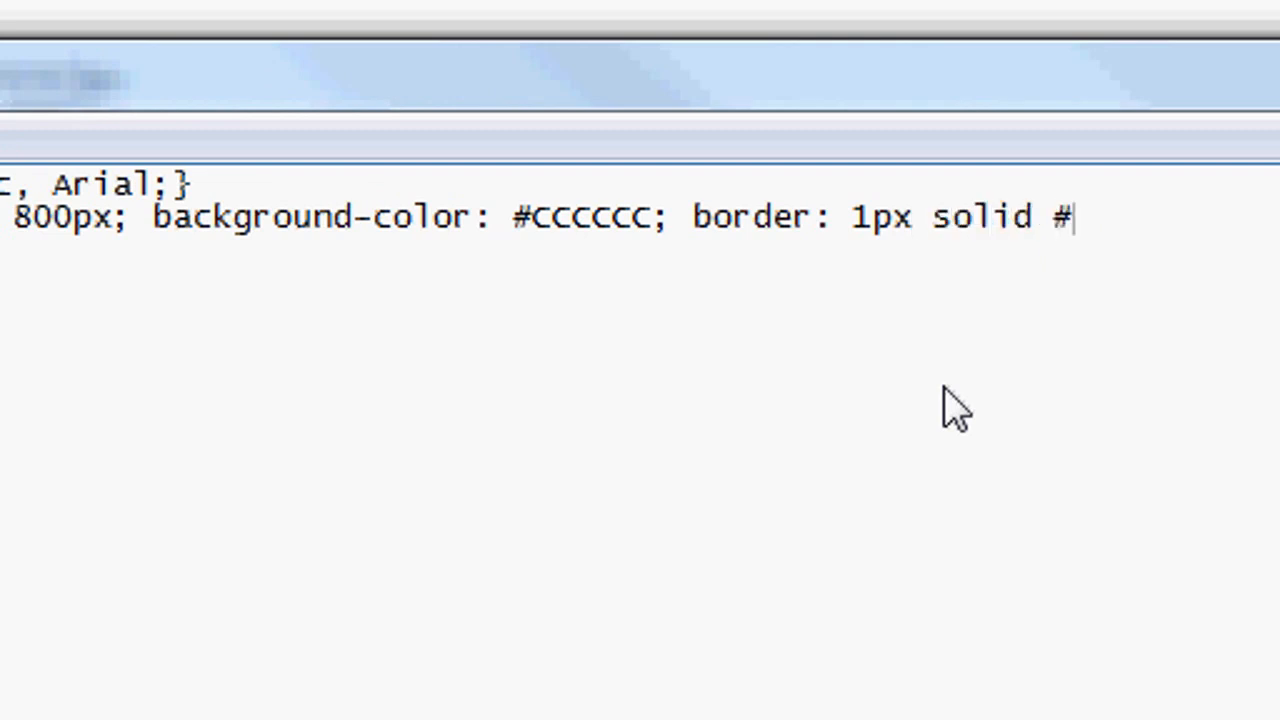
text(999999;)
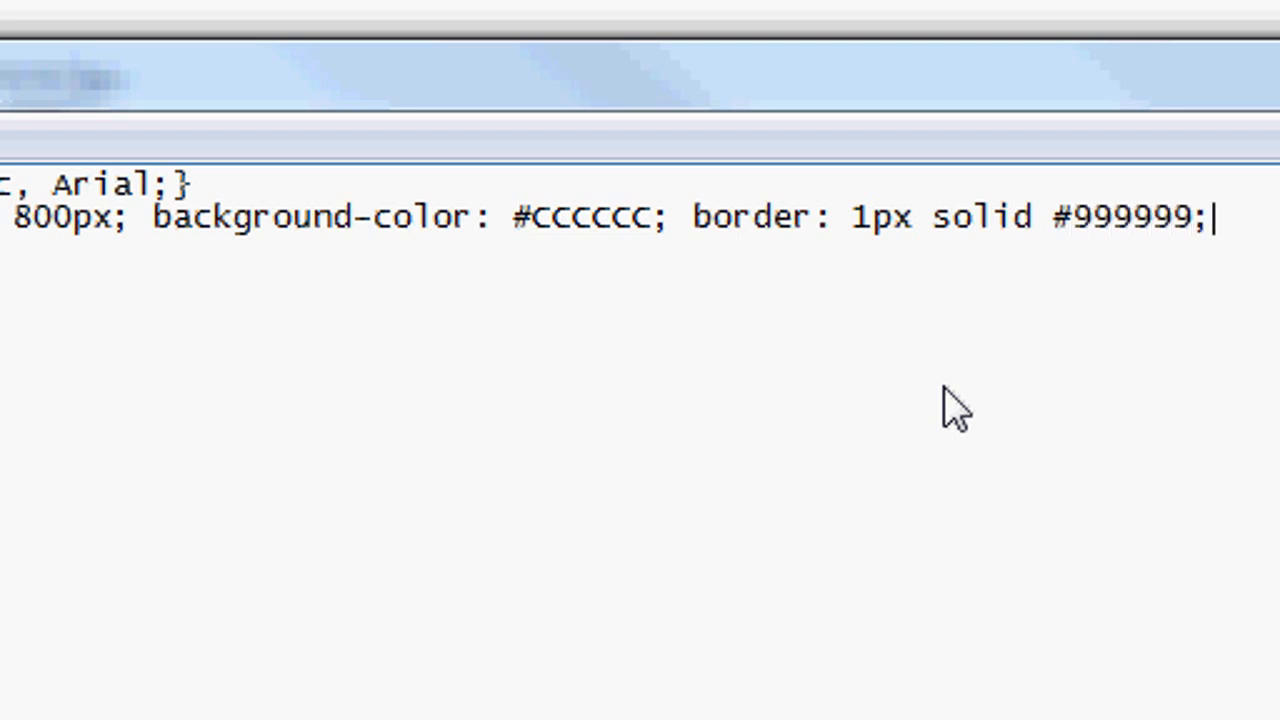
text(})
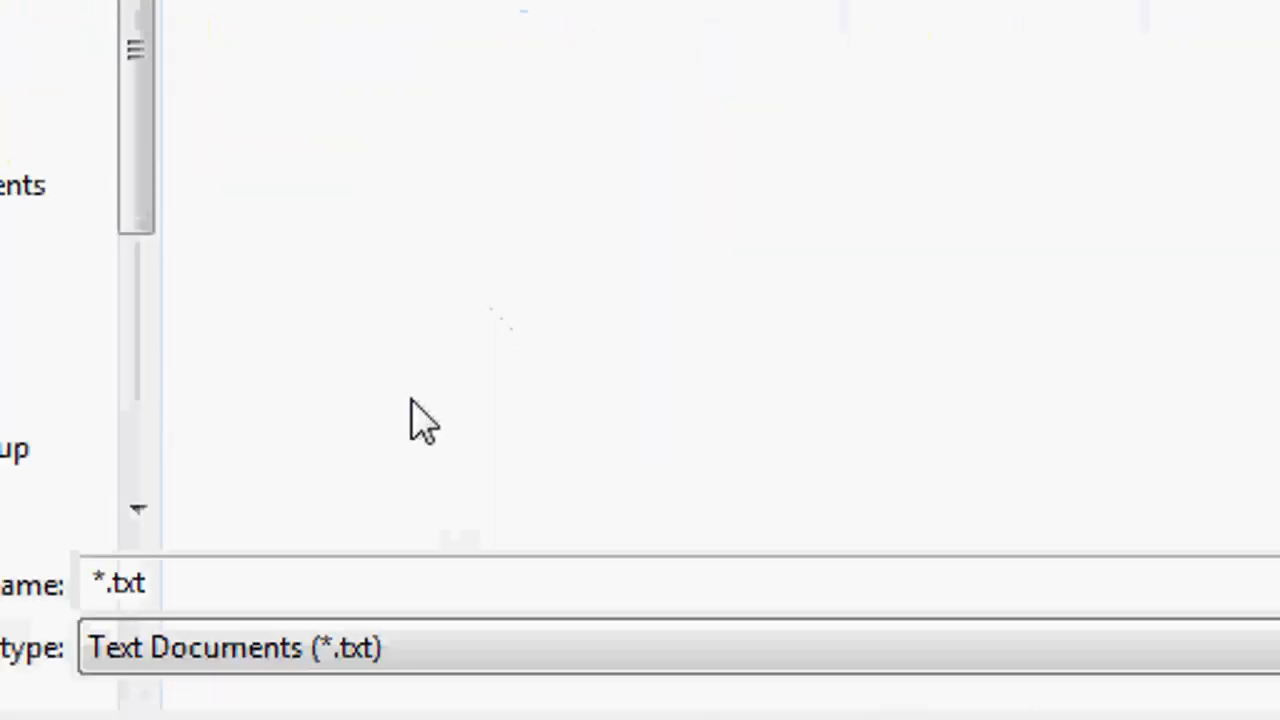
Save the stylesheet as style.css in the style folder.
text(stylk)
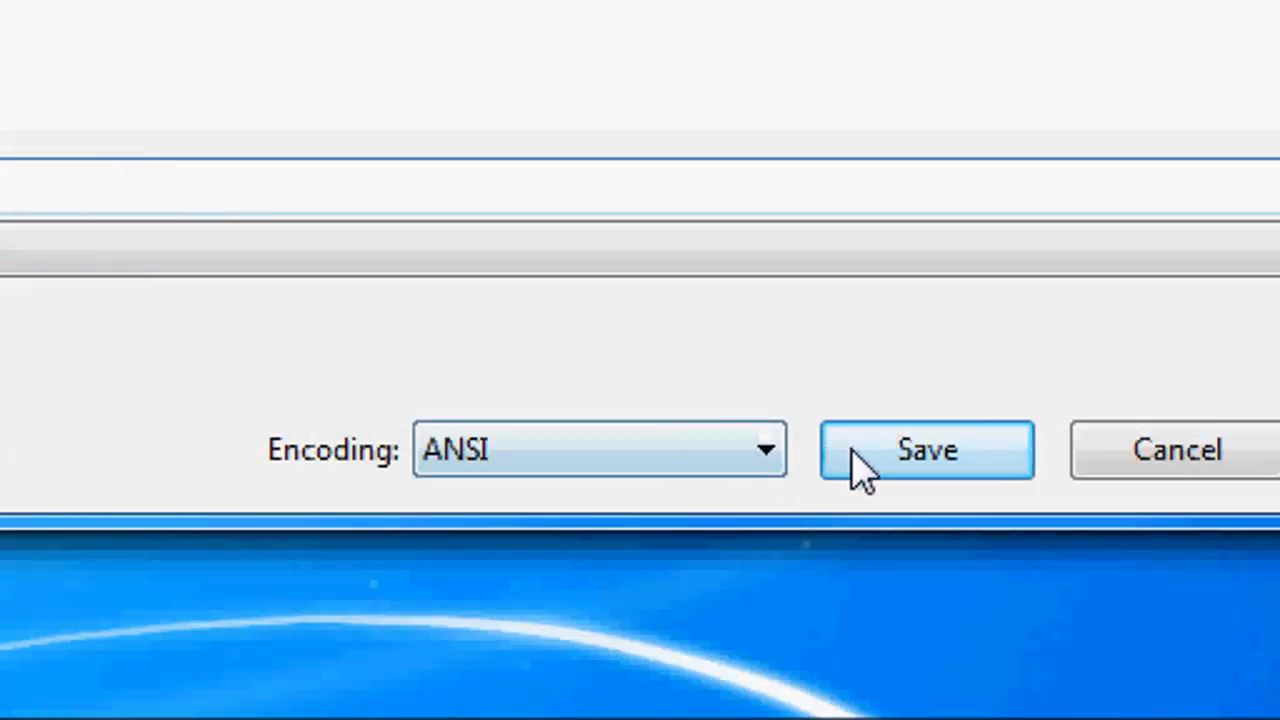
click(926, 450)
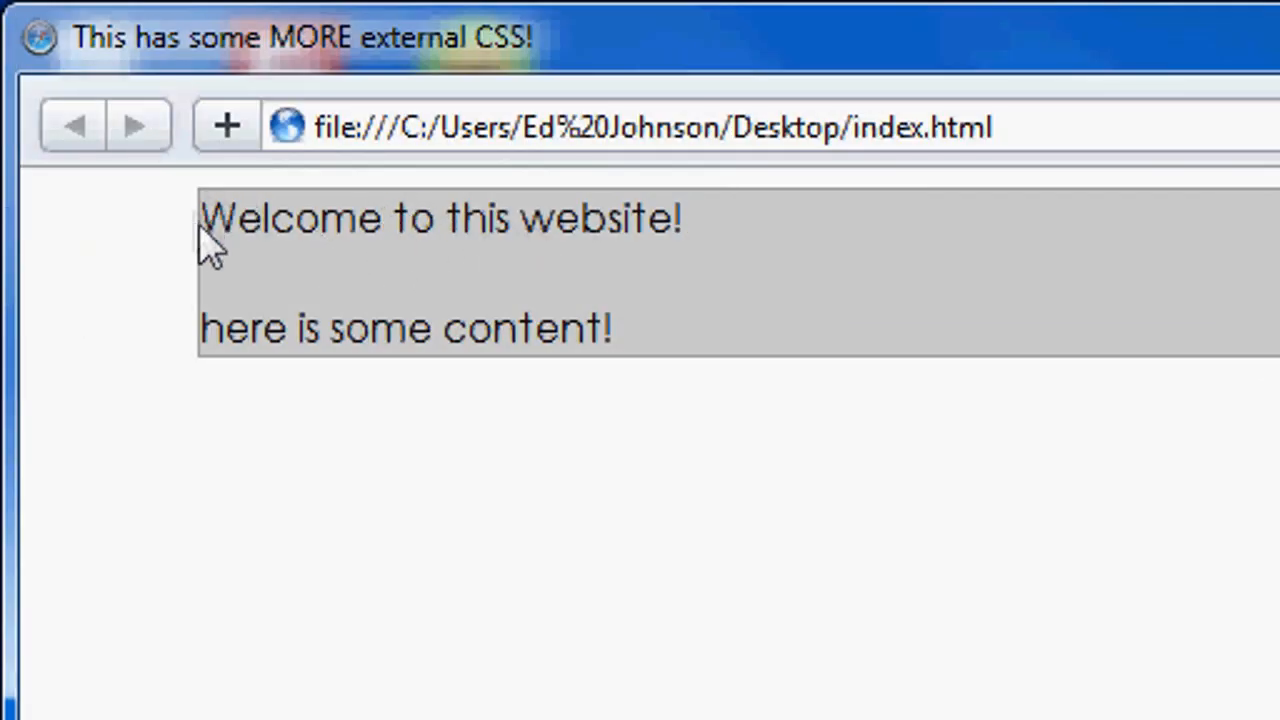
mouse_move(710, 380)
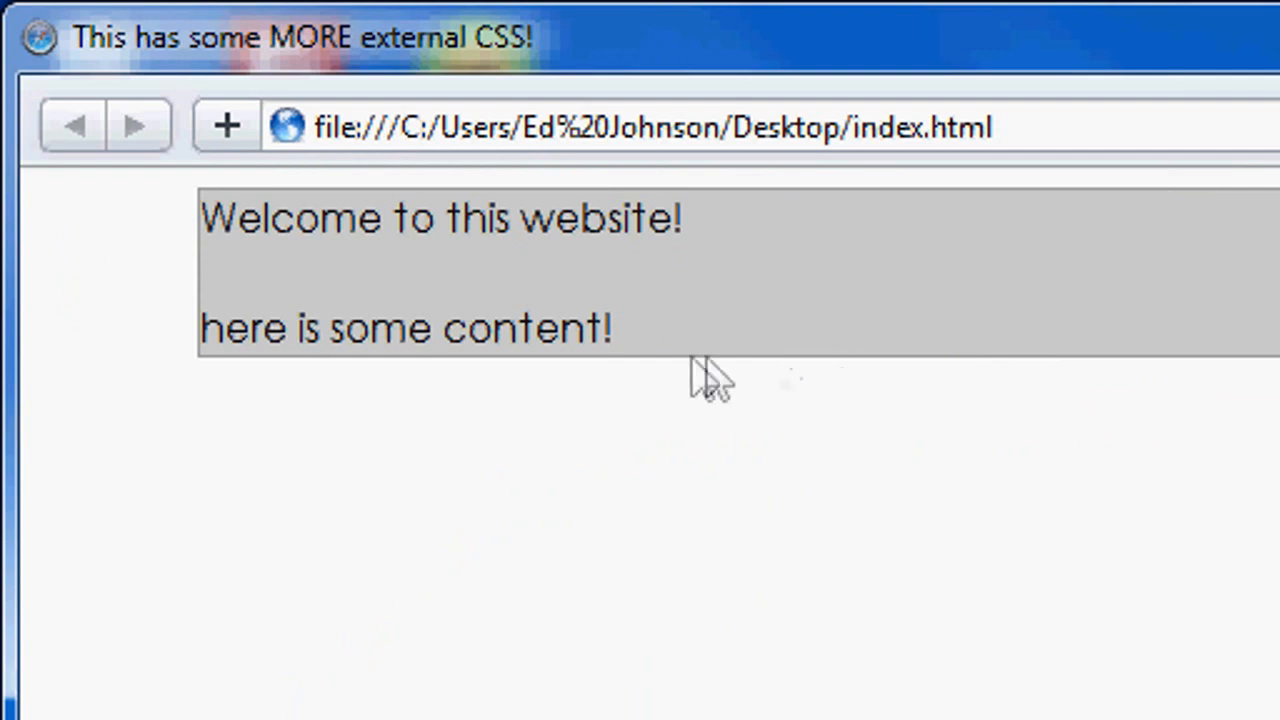
mouse_move(420, 236)
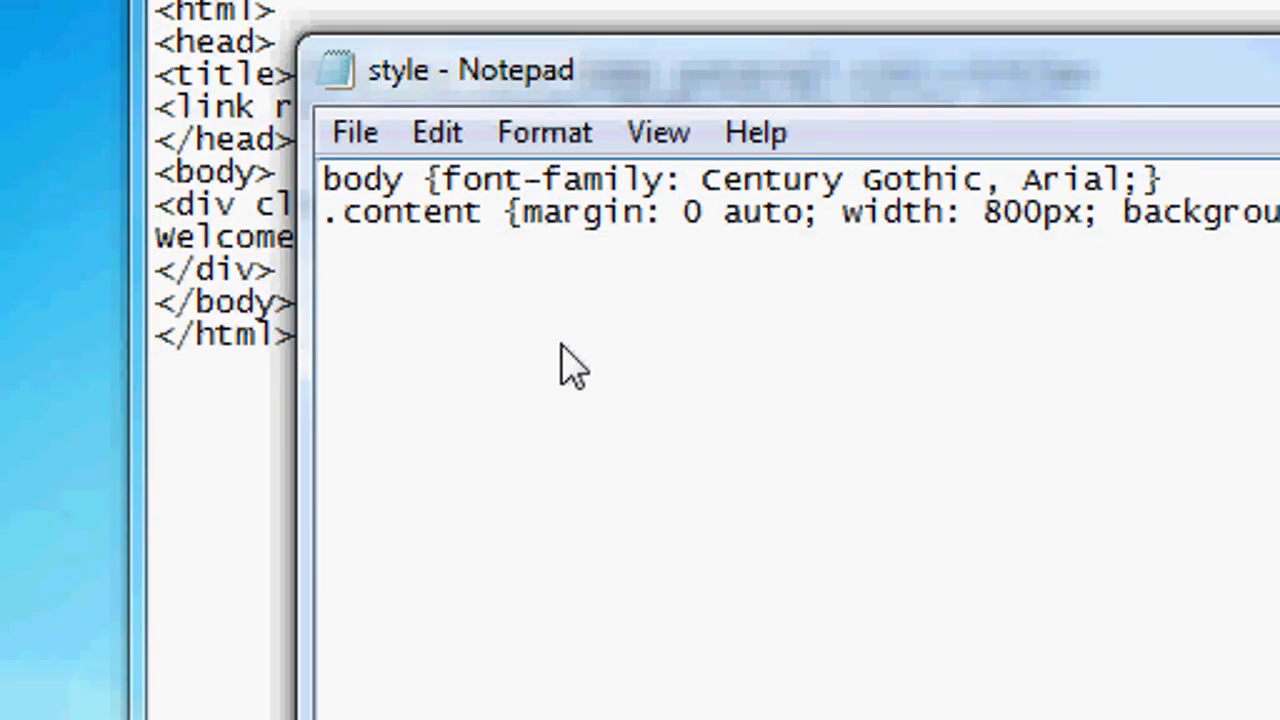
Add a .t1 {font-size: 16px;} rule below the .content rule.
text(.t1 {)
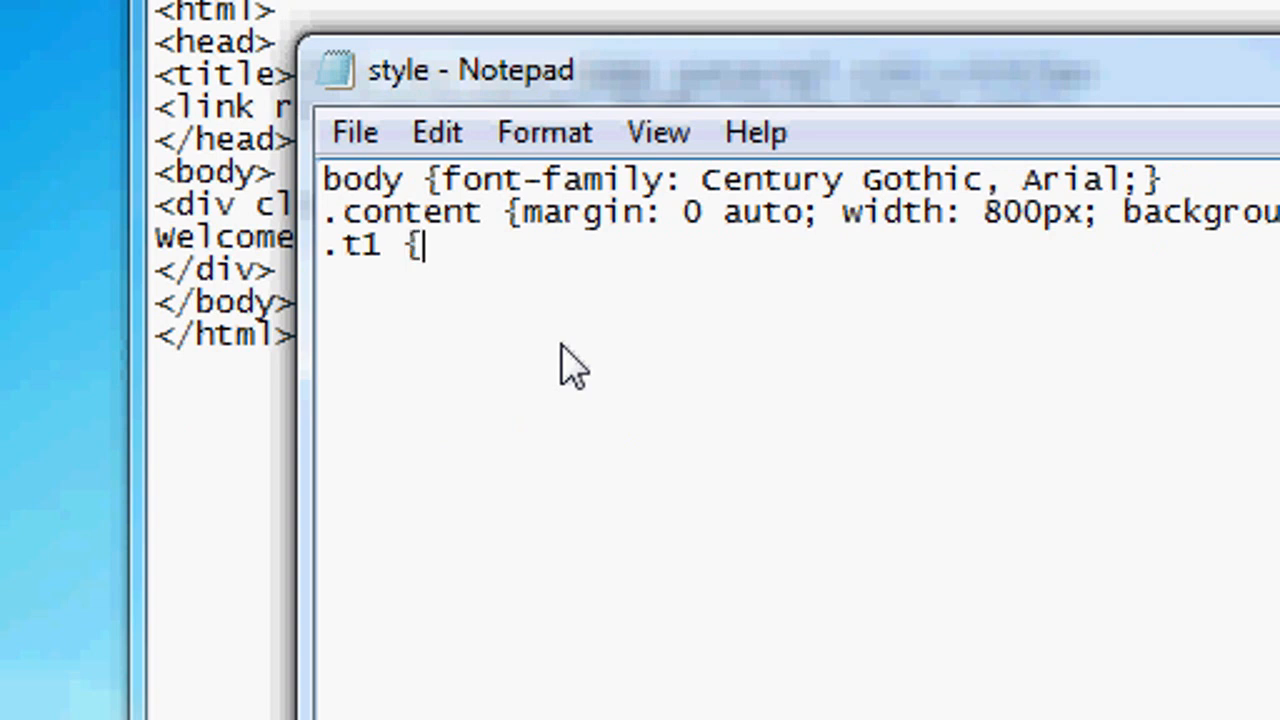
text(font-size:)
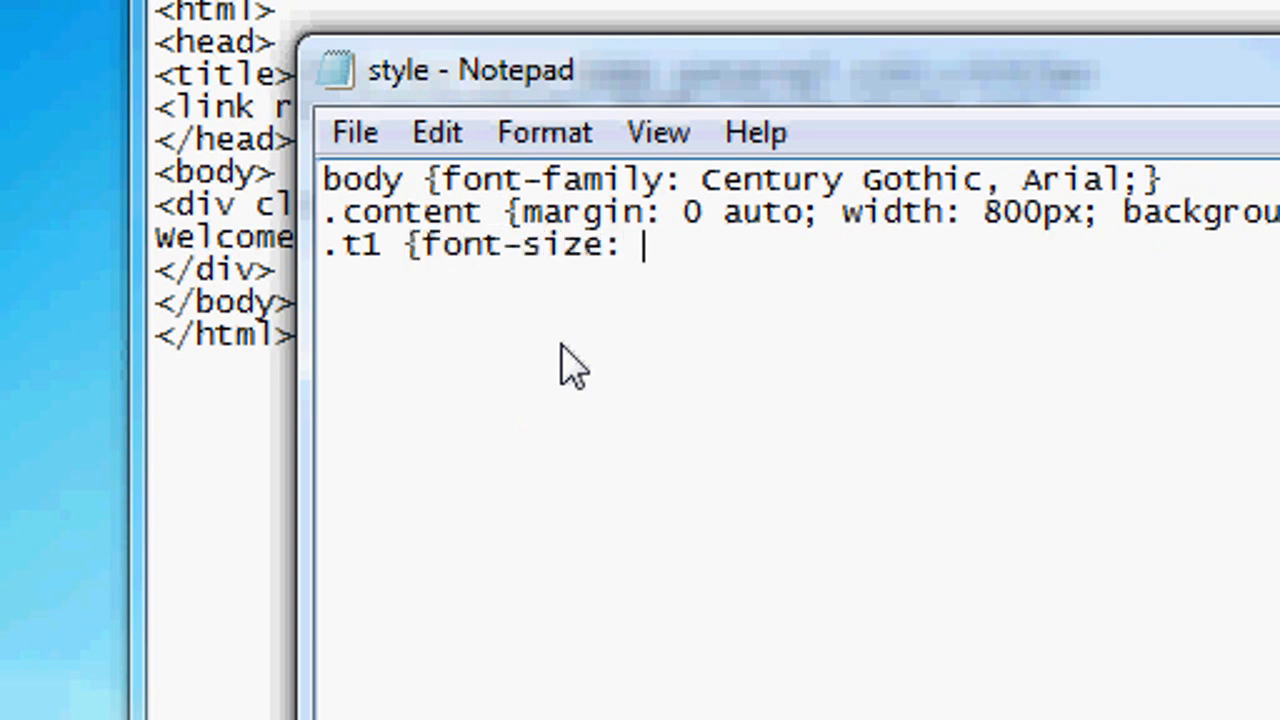
text(16px;)
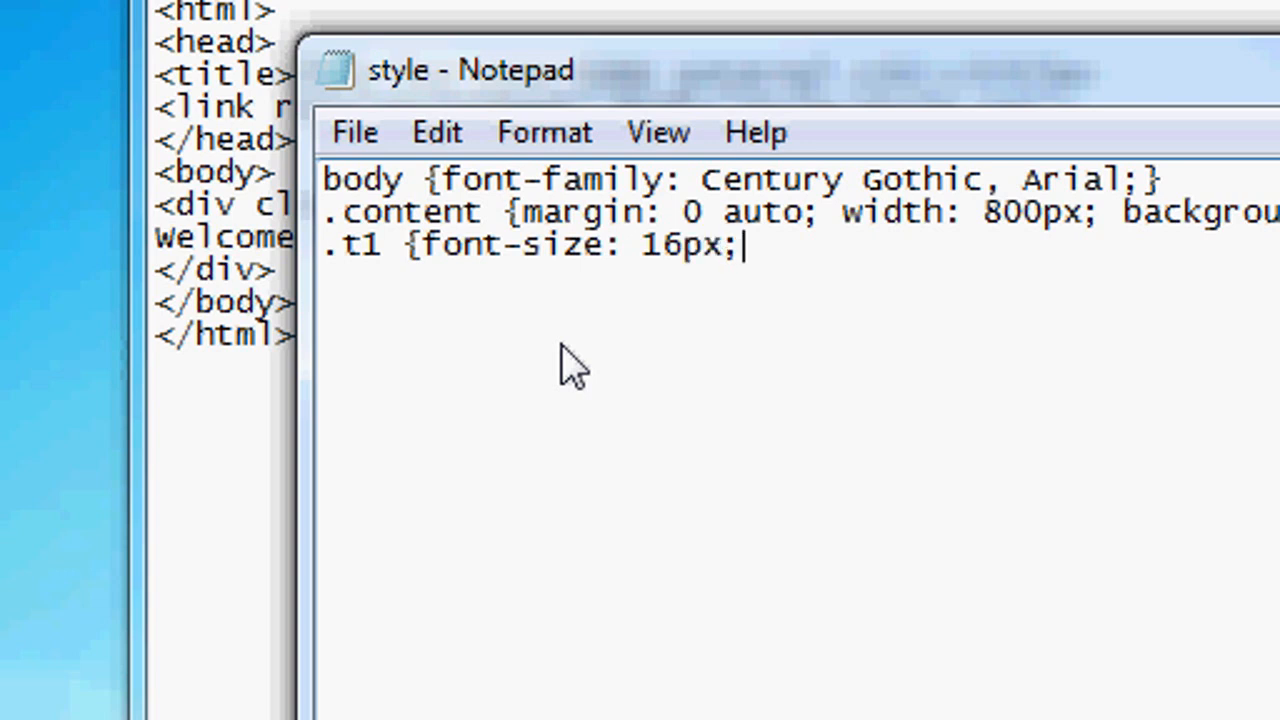
text(})
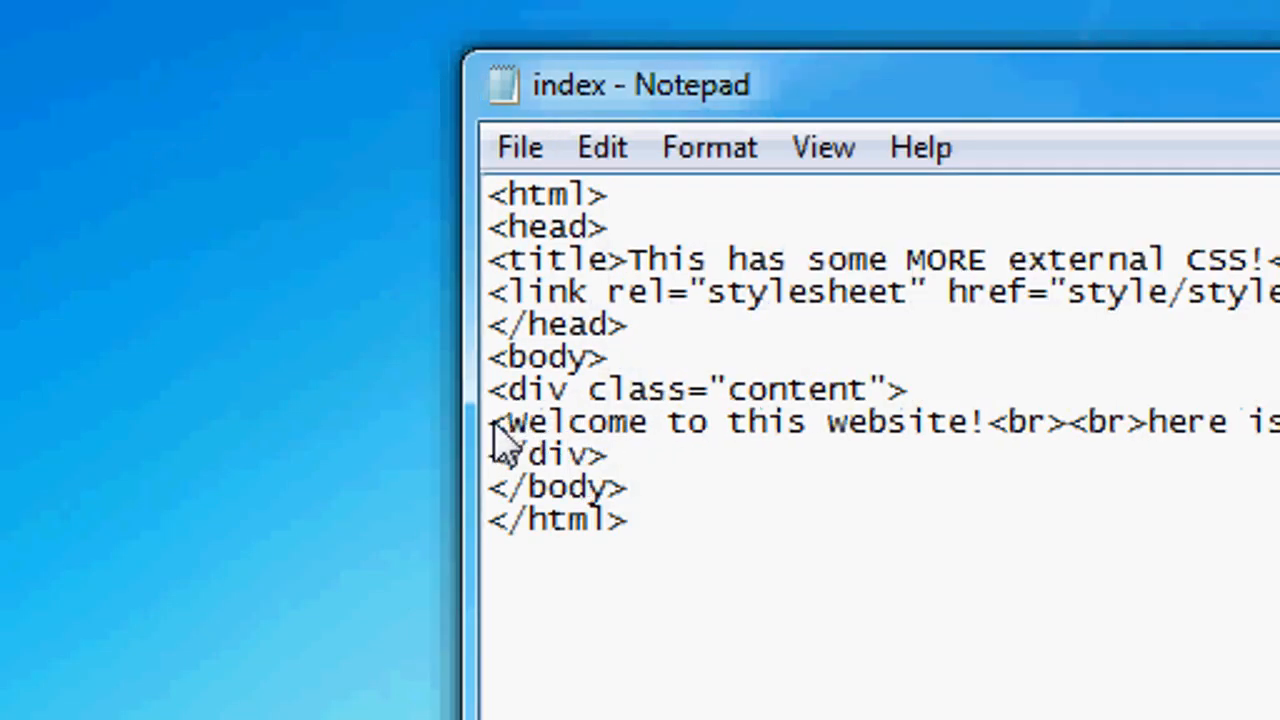
Wrap 'Welcome to this website!' in <span class="t1"> in index.html.
text(<span class=)
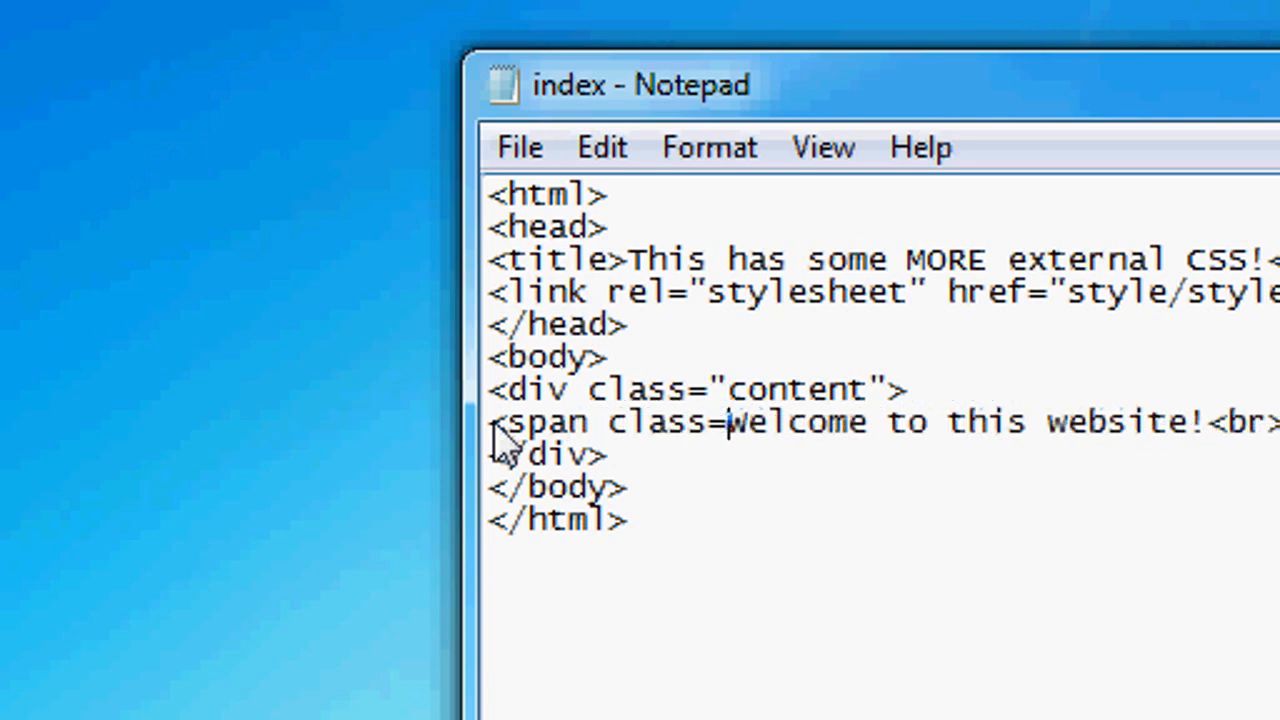
text("t1")
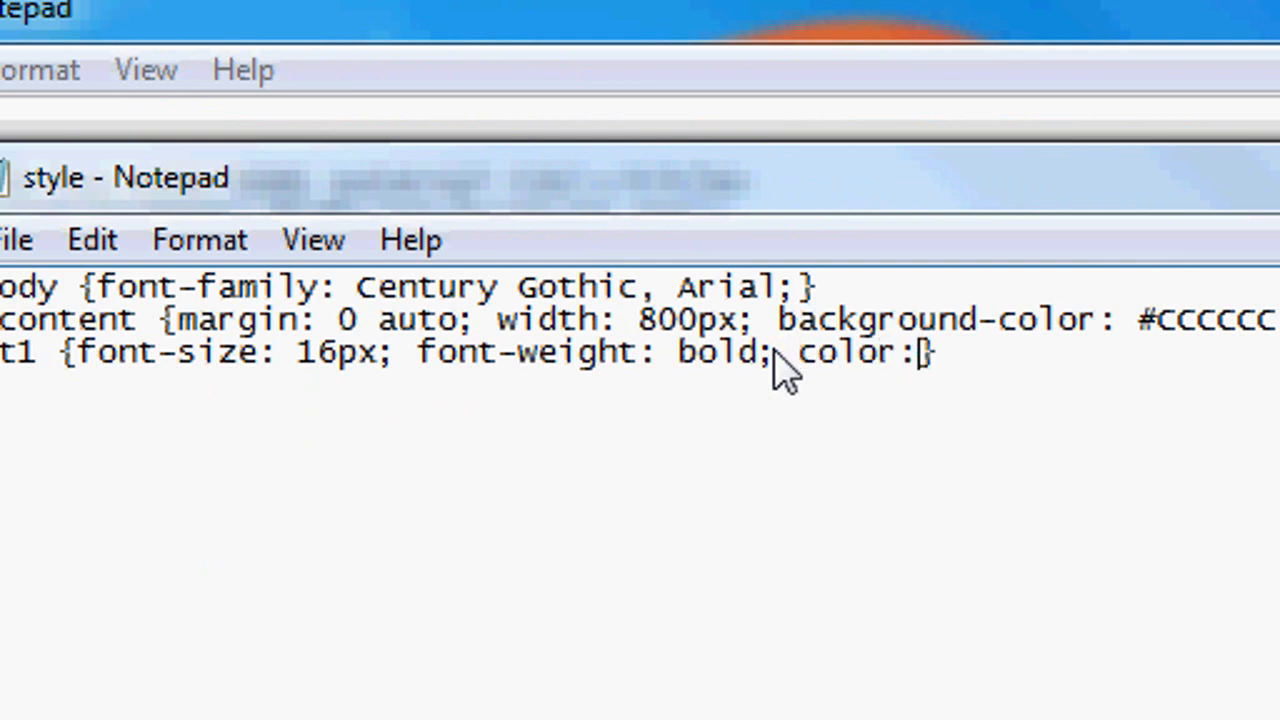
Give the .t1 rule font-weight: bold and color: #555555 in style.css.
text(#)
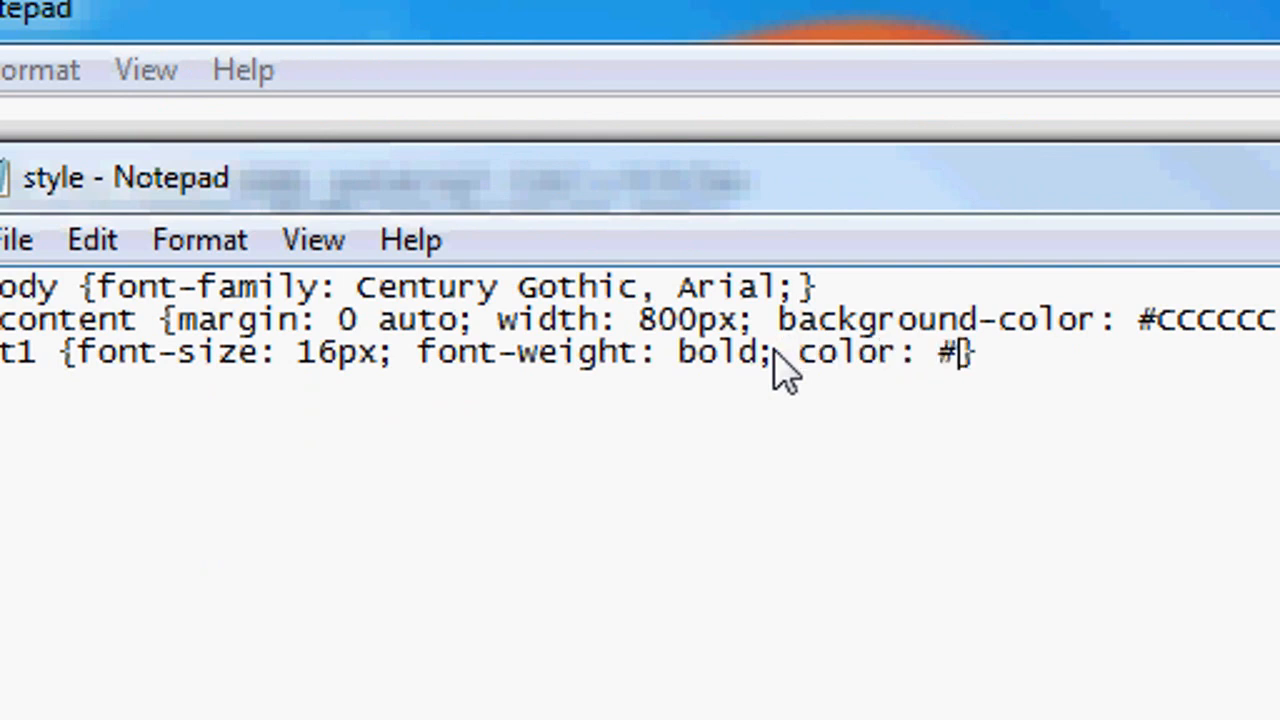
text(555555)
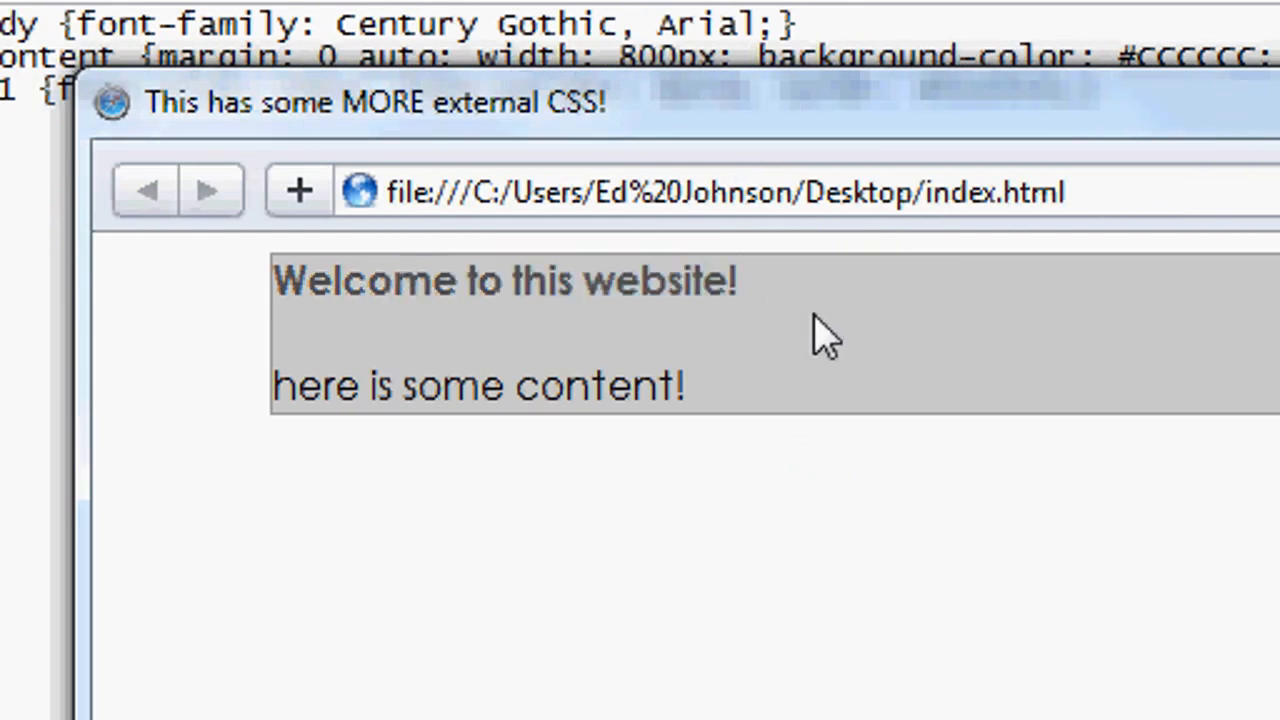
mouse_move(630, 300)
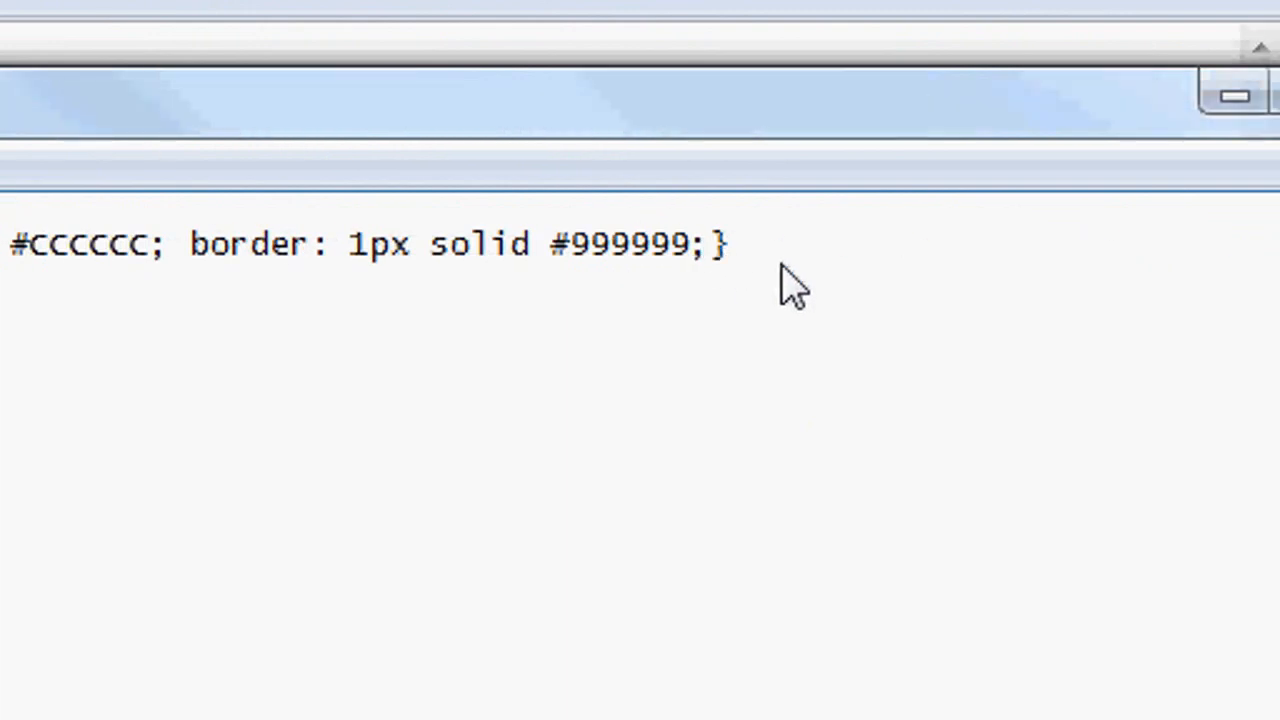
Add padding: 10px; to the .content rule in style.css.
text(padding:)
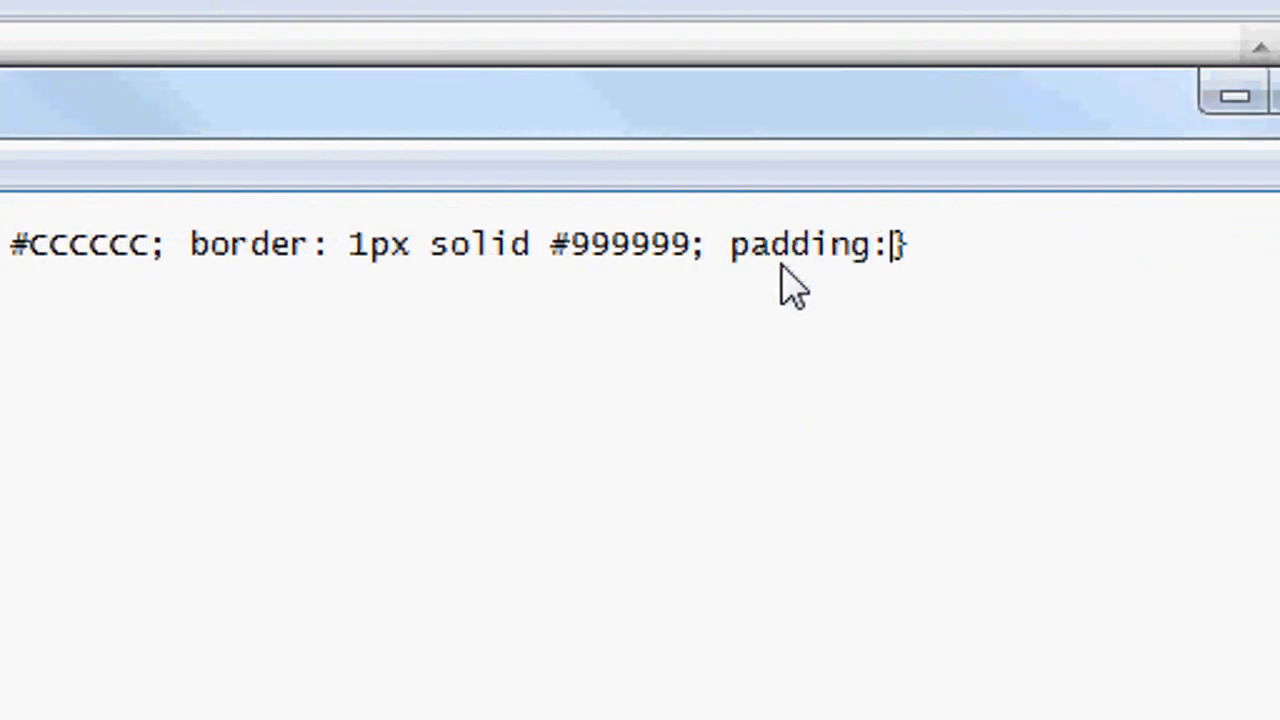
text(10px; background-colo)
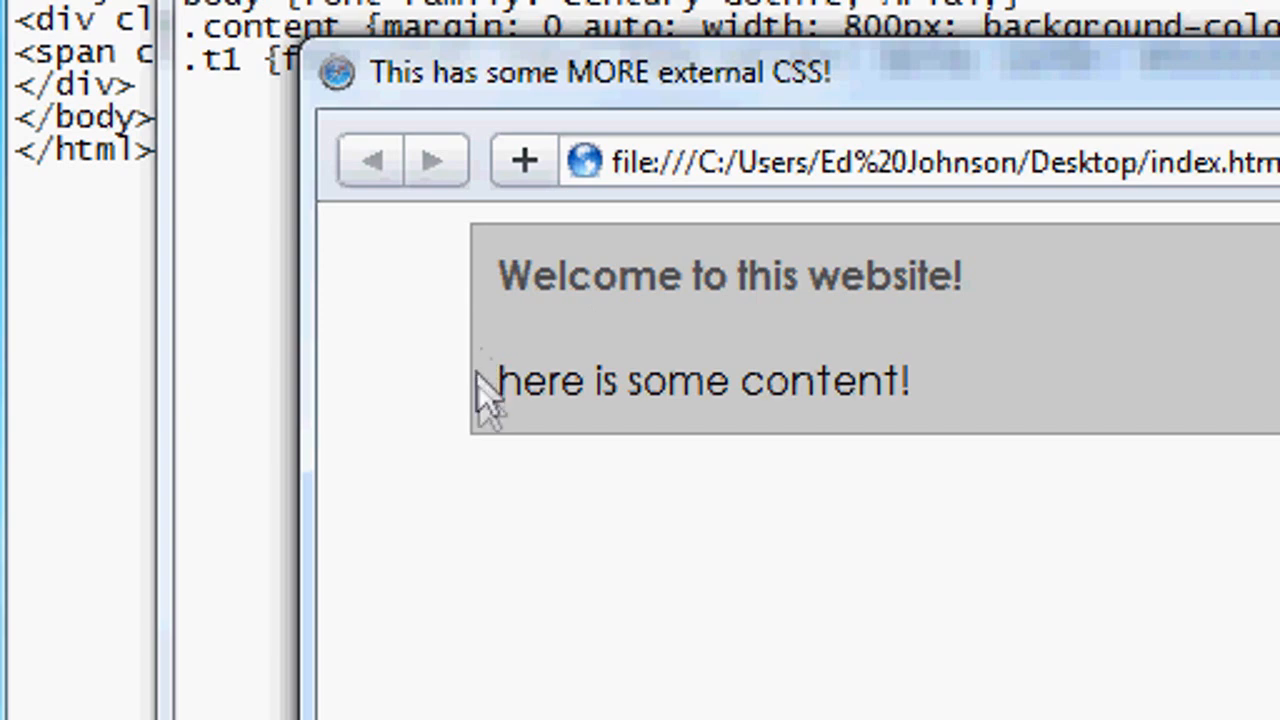
mouse_move(590, 270)
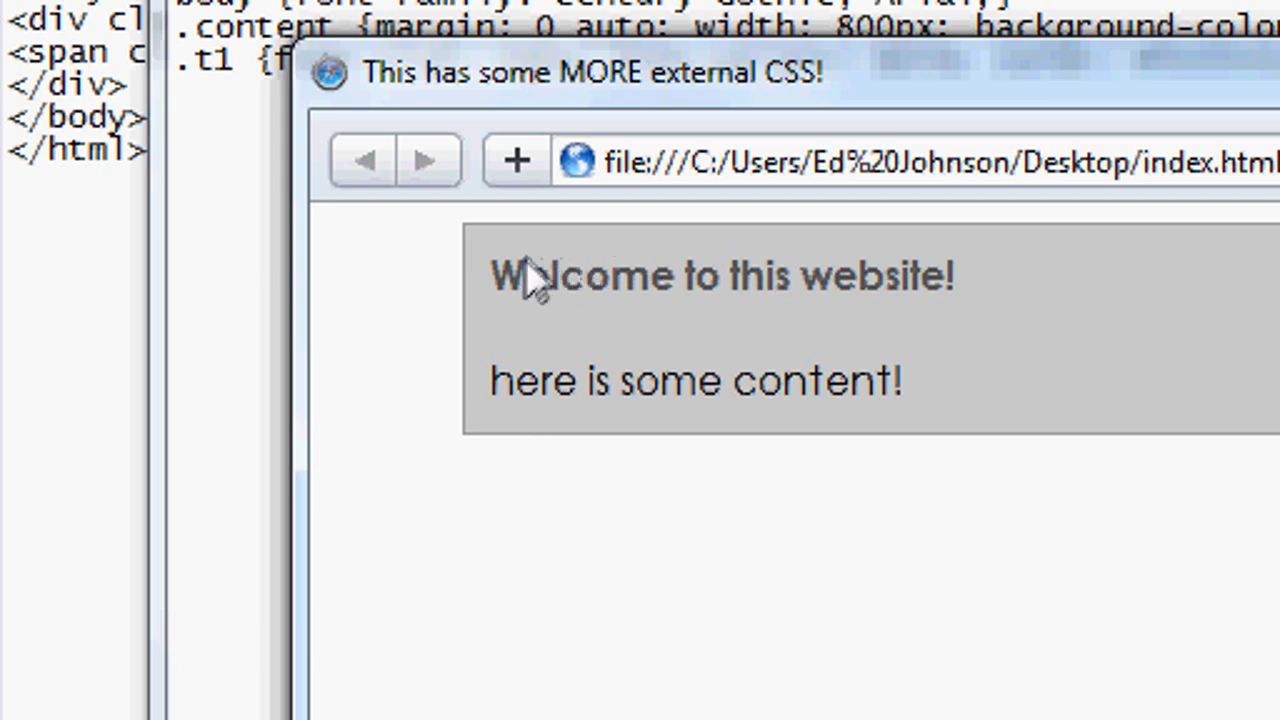
mouse_move(840, 304)
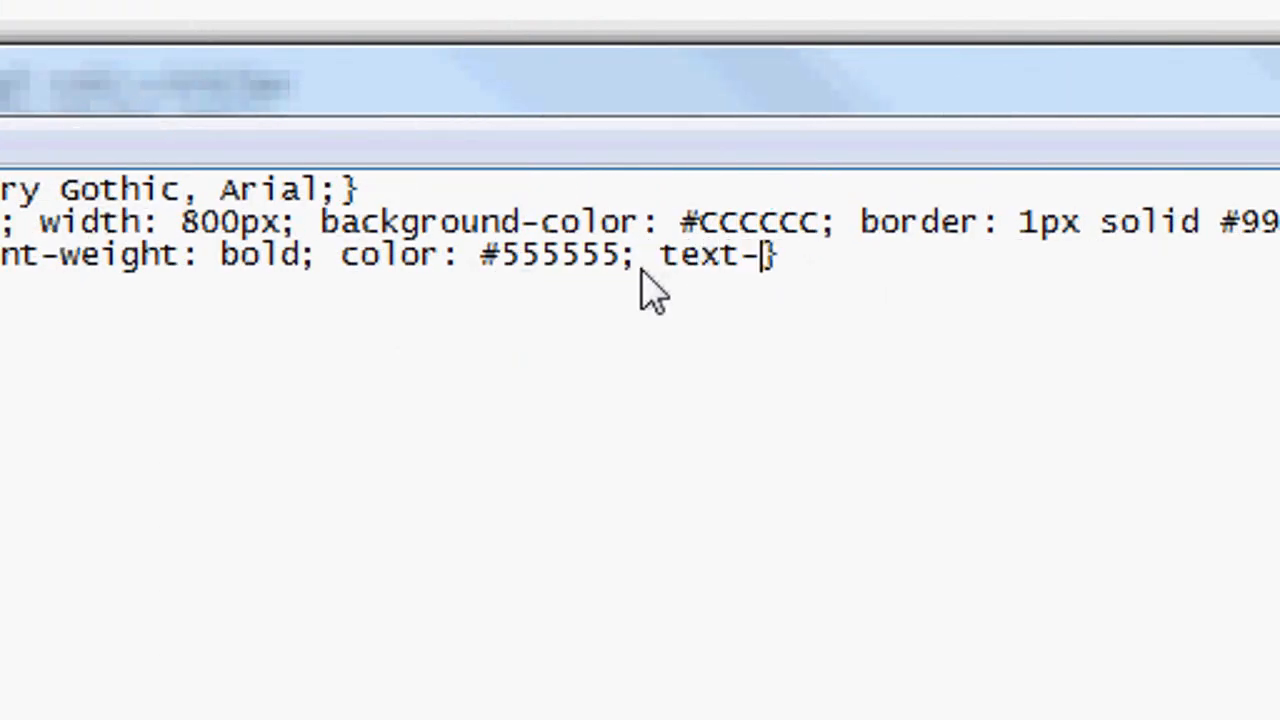
Add text-align: center; to the .t1 rule in style.css.
text(align: cent)
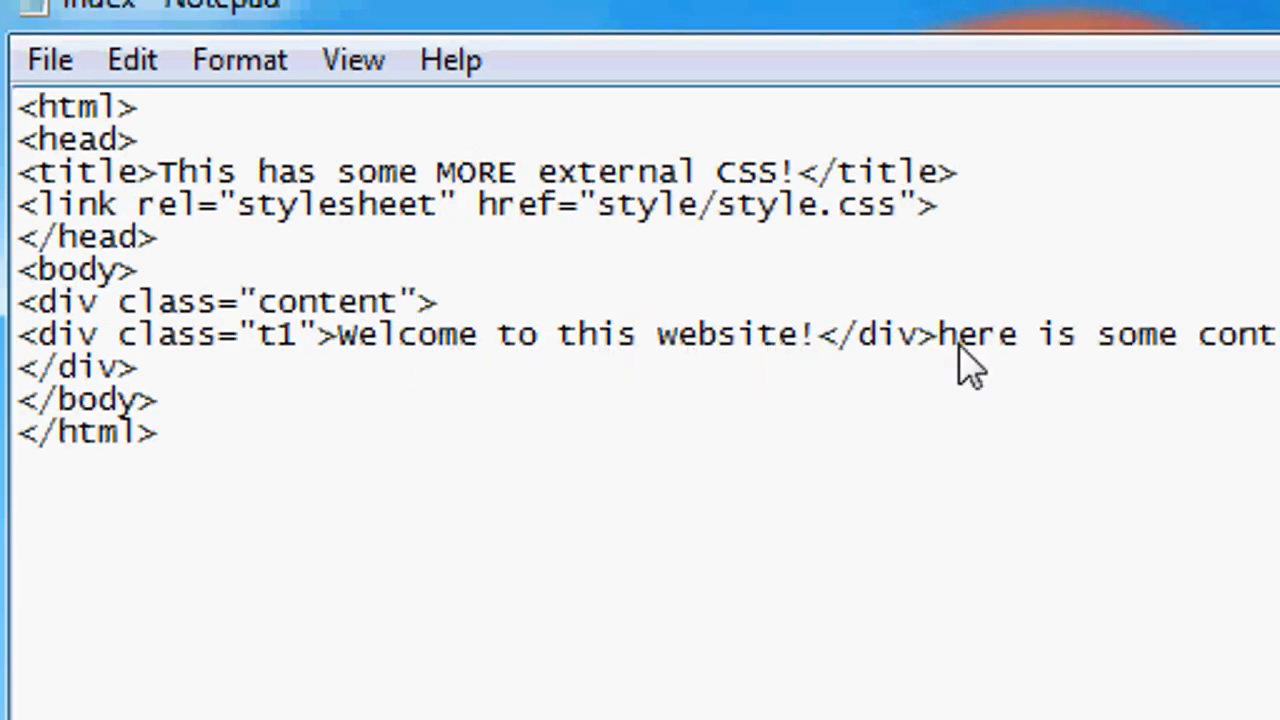
Wrap 'here is some content!' in a <div class="t2"> block in index.html.
text(<div class="t2">)
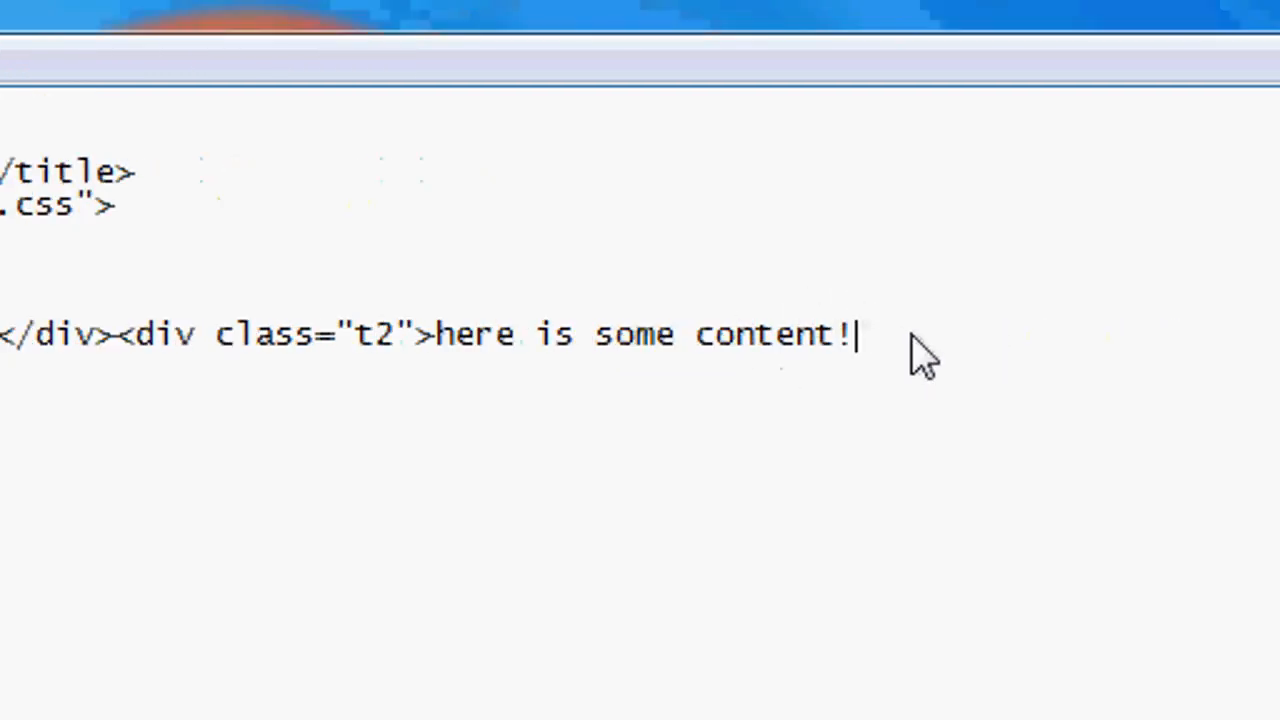
text(</t2>)
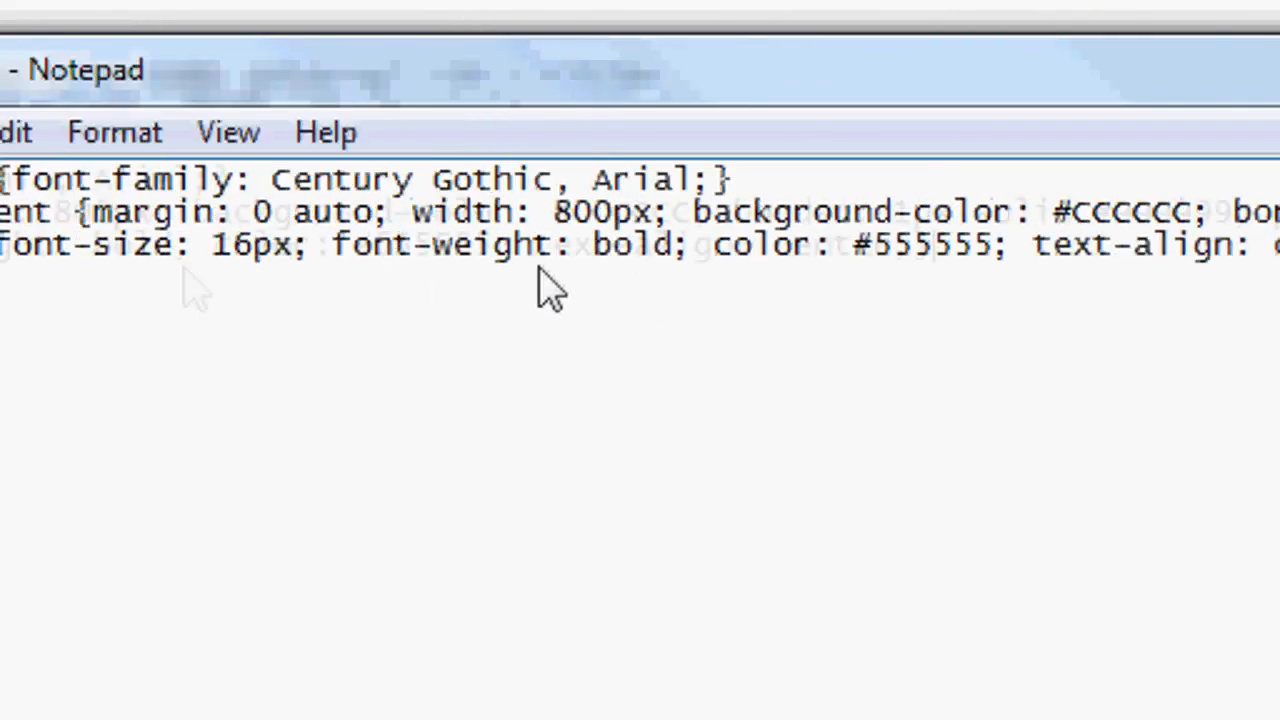
Write the .t2 rule: font-size 14px, color #555555, text-align center, padding-top 10px.
text(.t2)
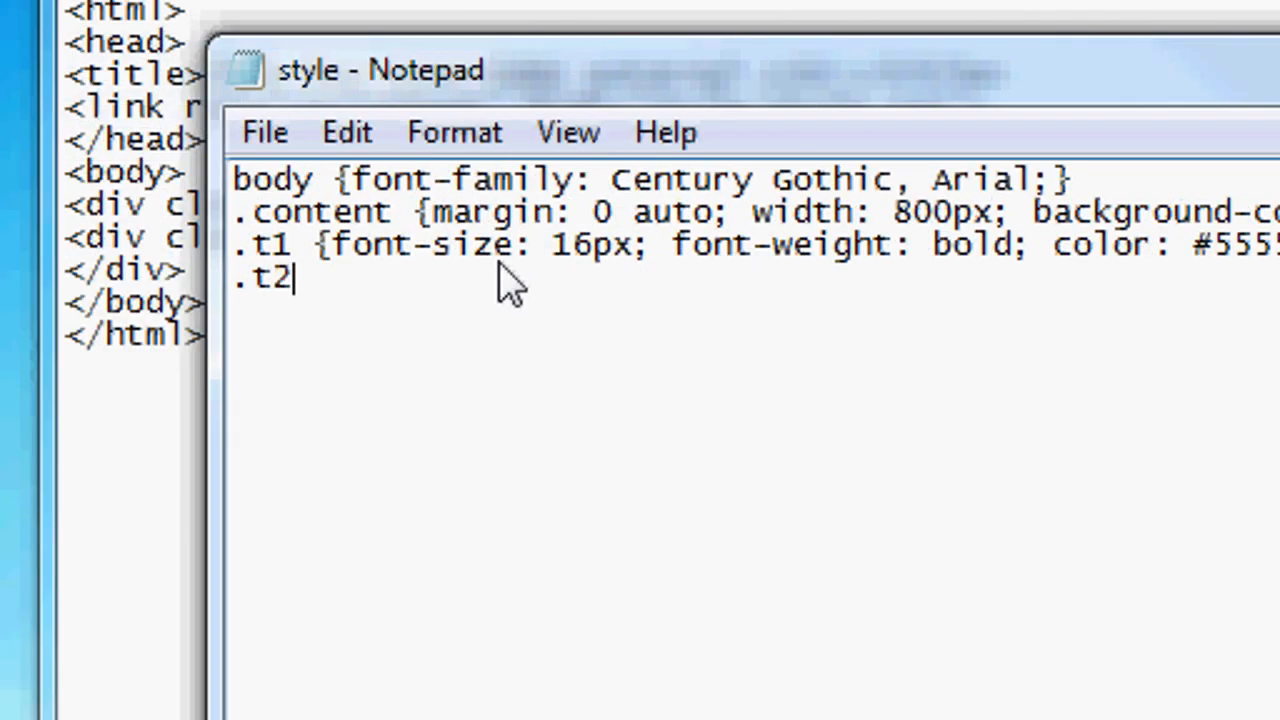
text({font-siz)
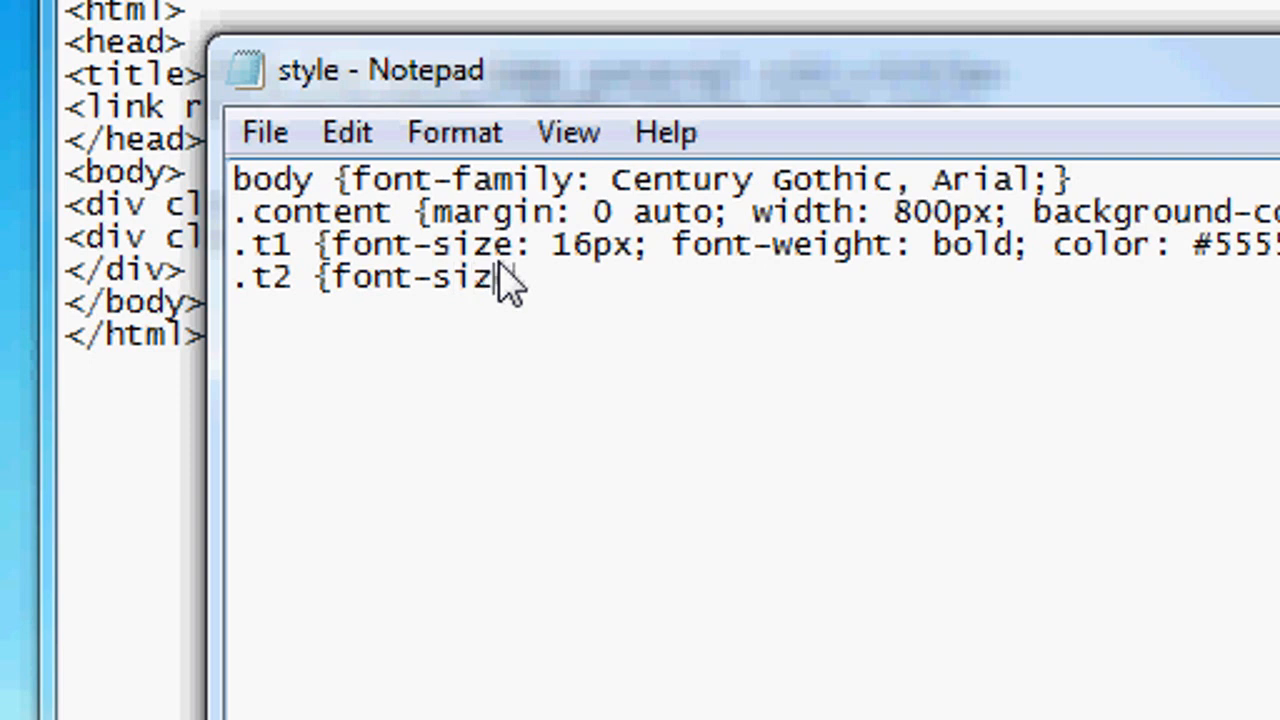
text(e: 14px;)
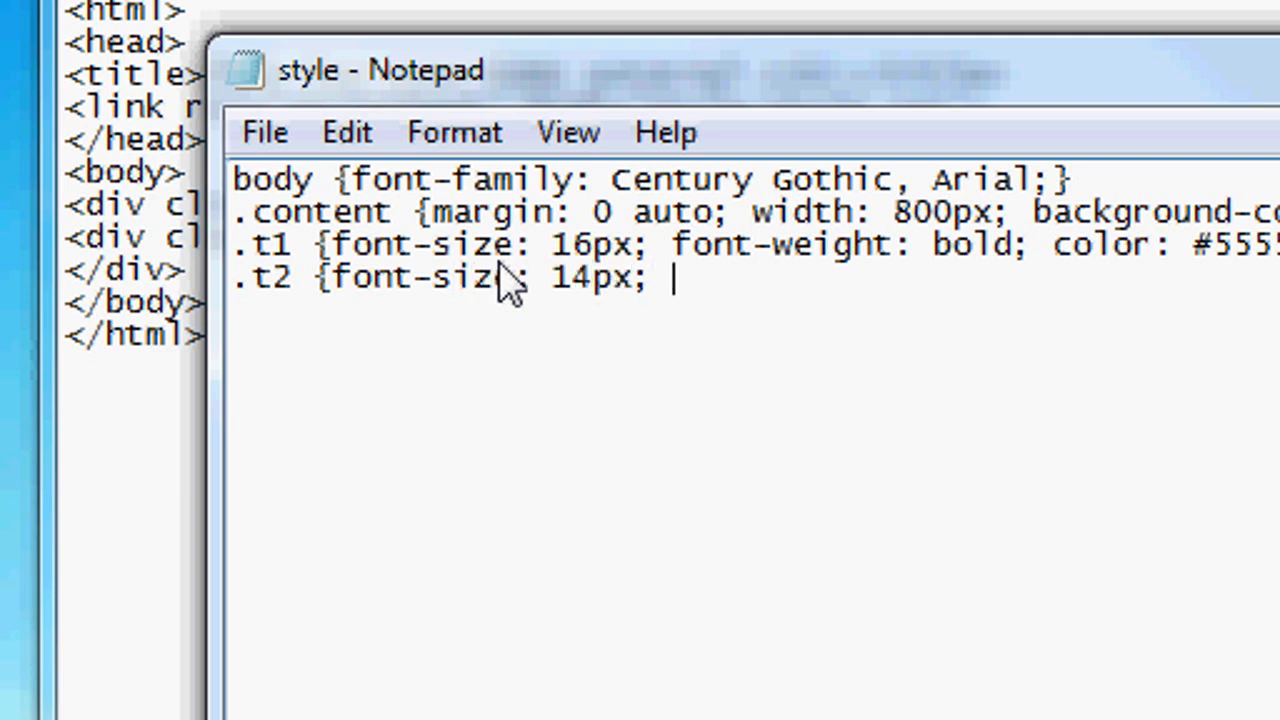
text(color: #5555)
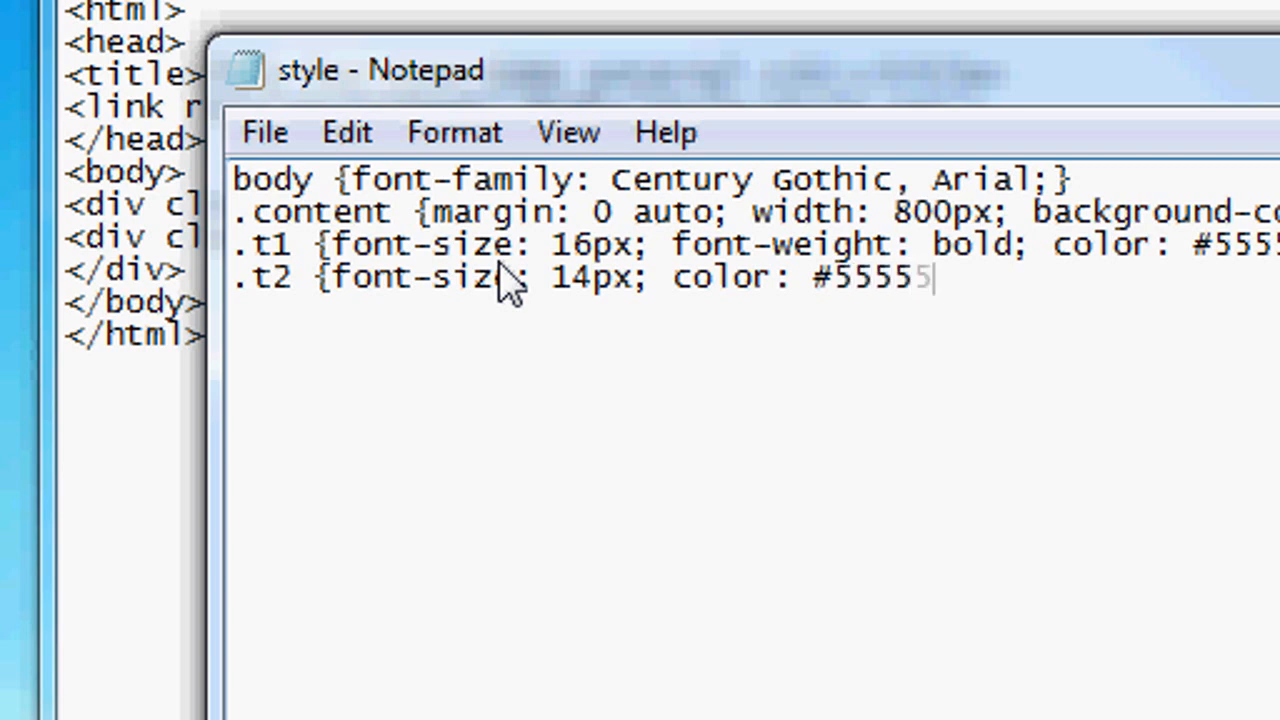
text(5; text-a)
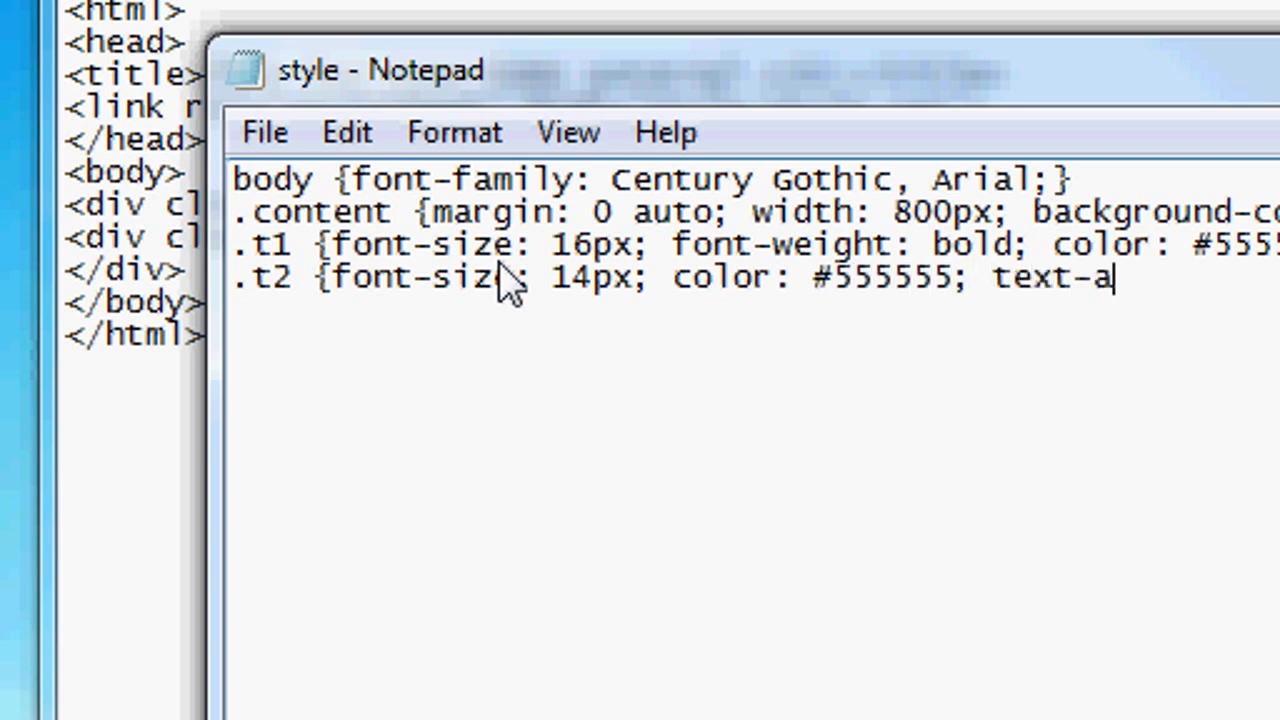
text(lign:)
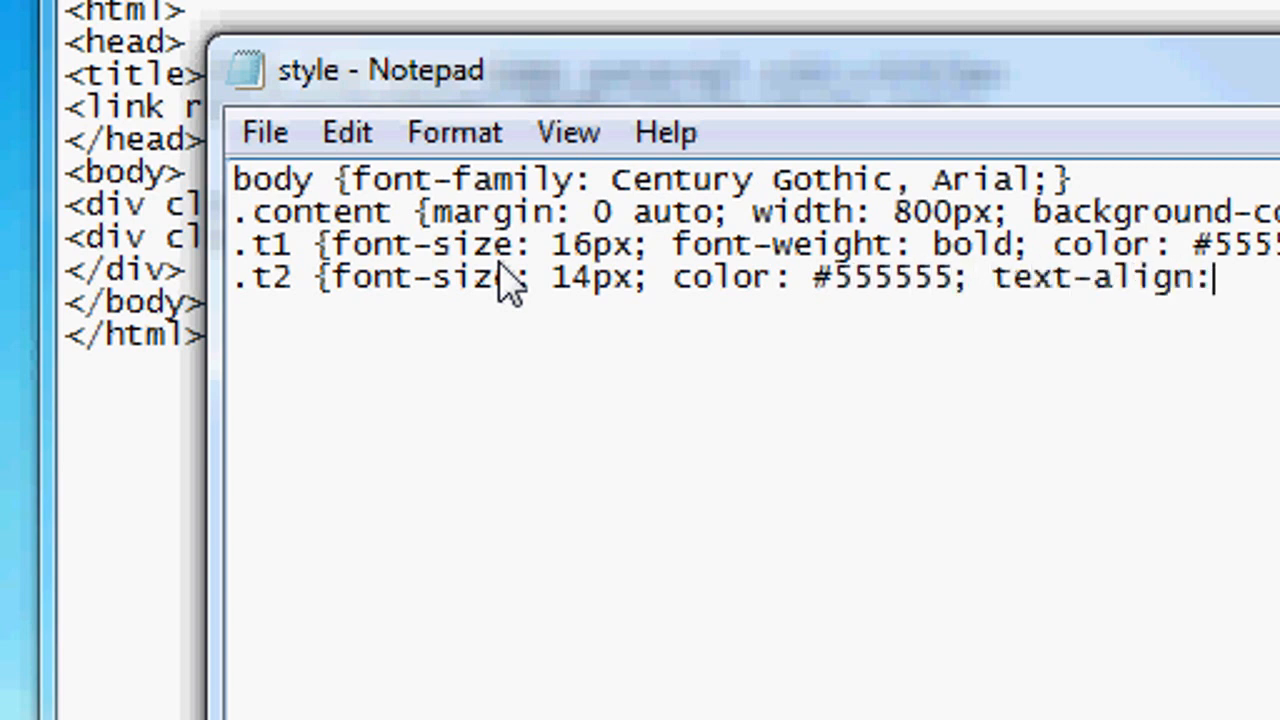
text(center)
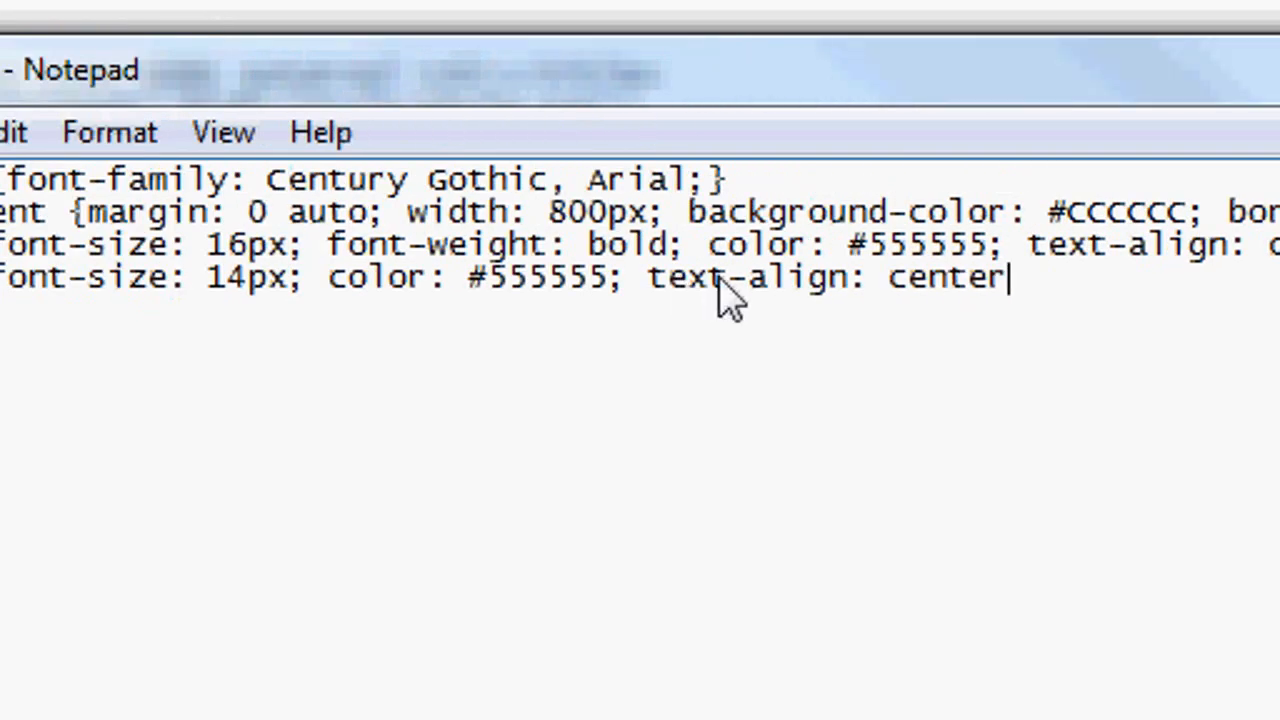
text(;)
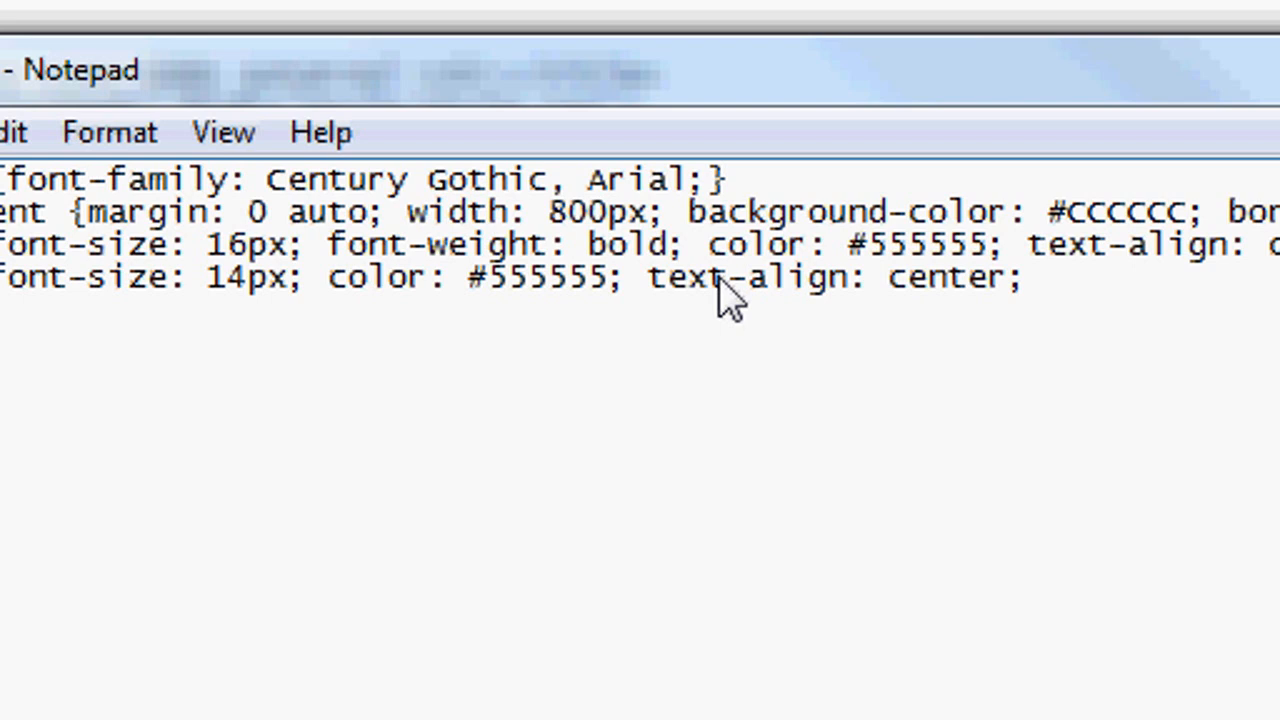
text(padding-top:)
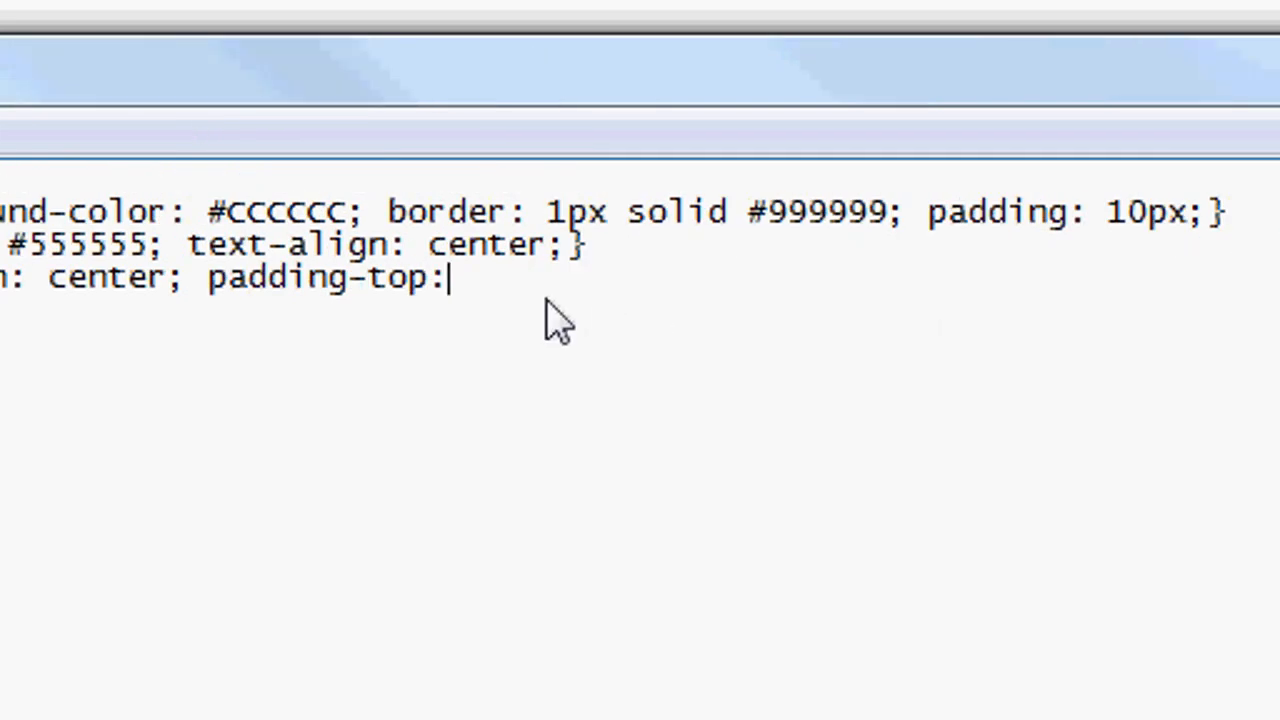
text(10px;)
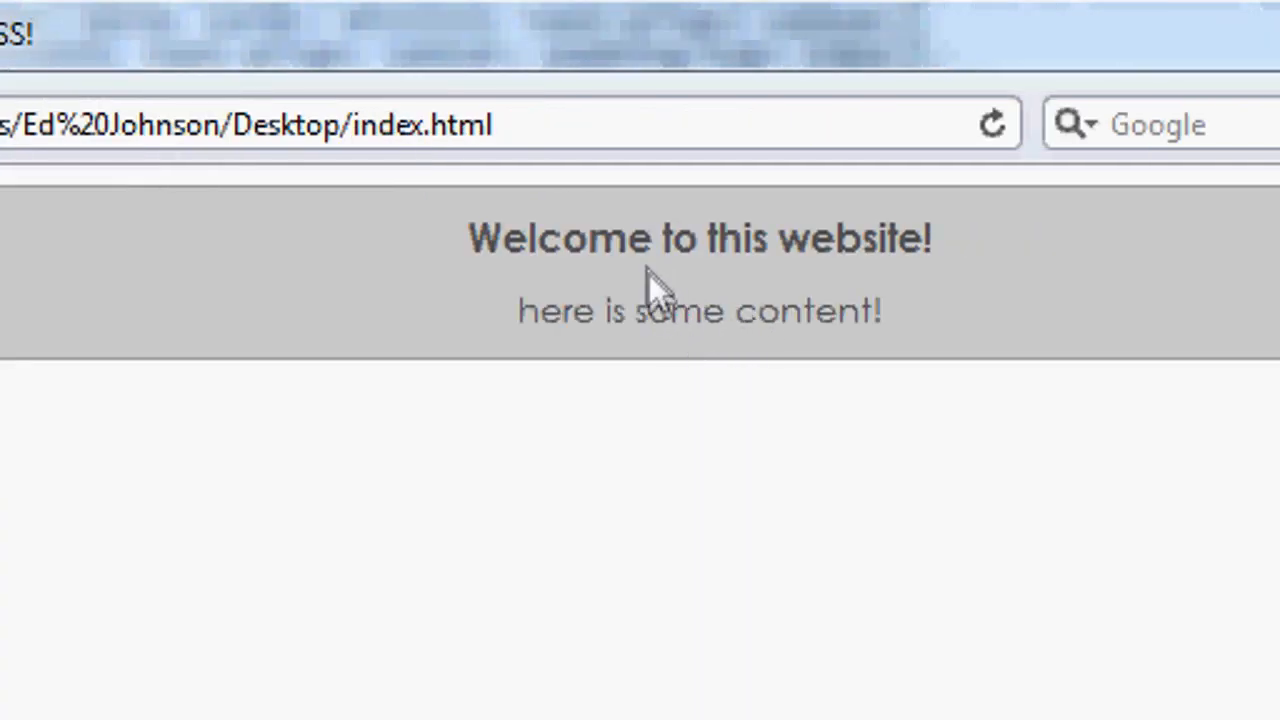
mouse_move(444, 324)
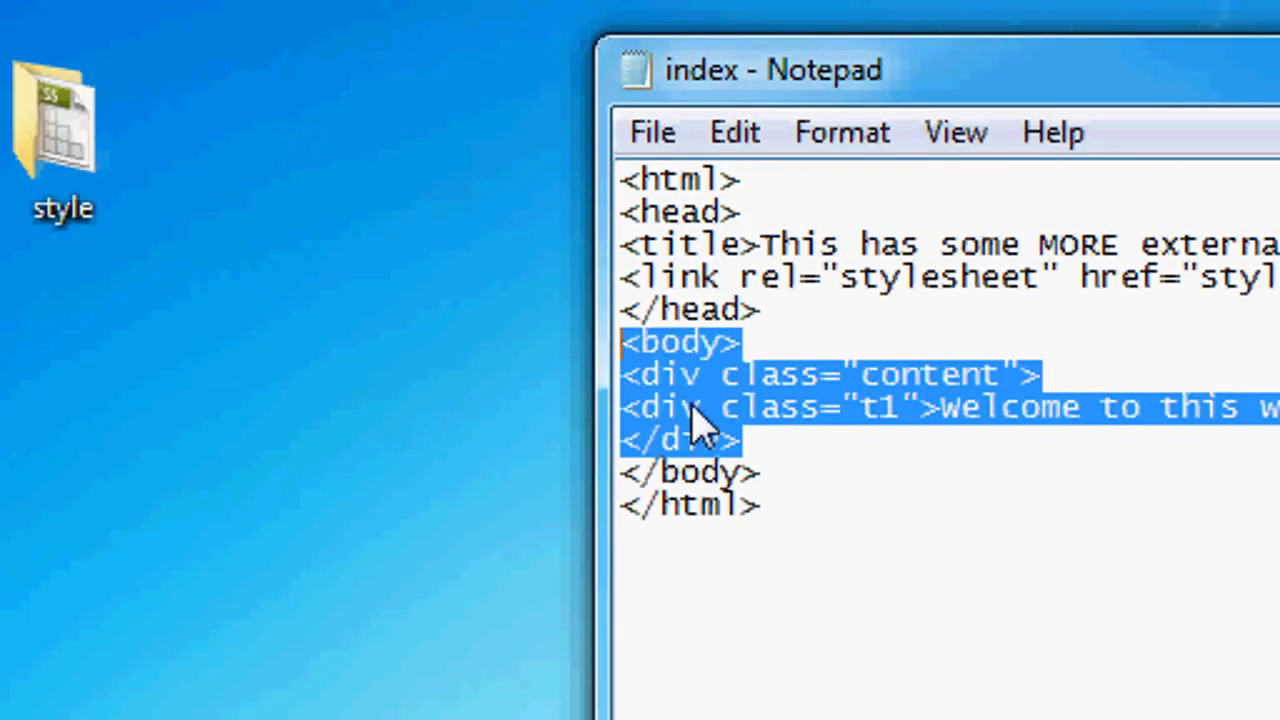
Paste a second copy of the content div block and fix the </t2> tag to </div>.
click(800, 470)
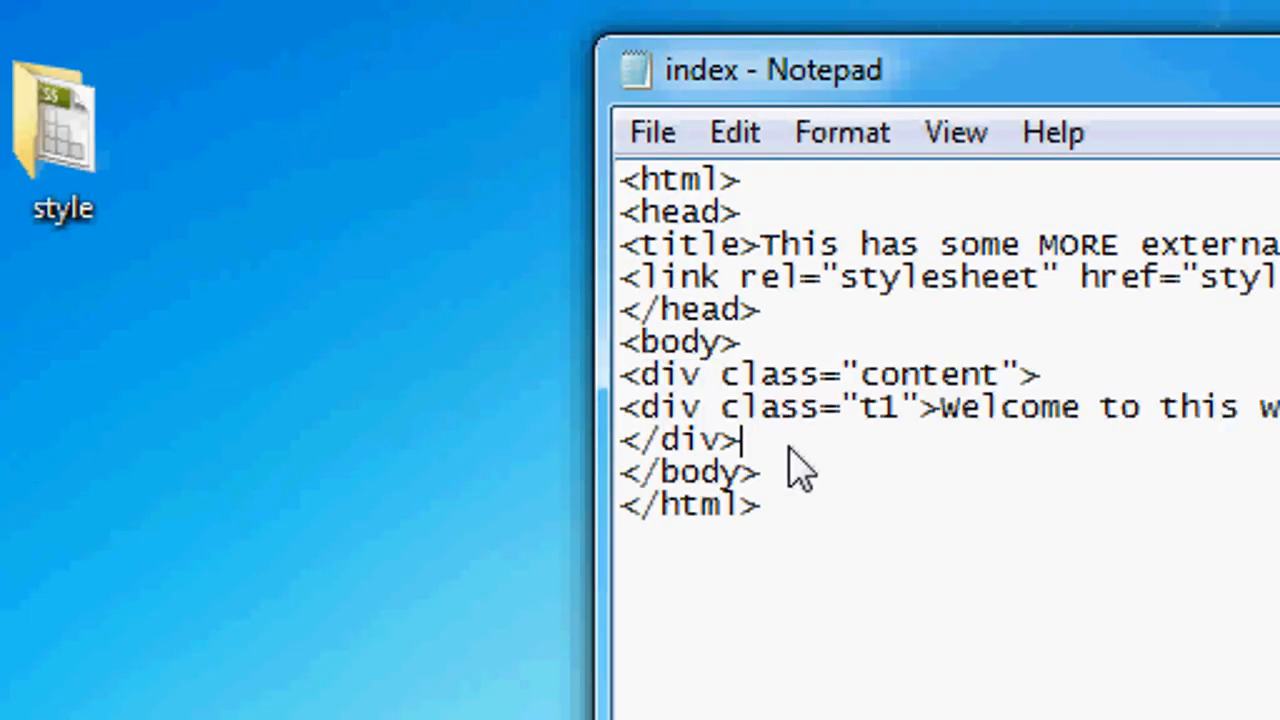
click(652, 132)
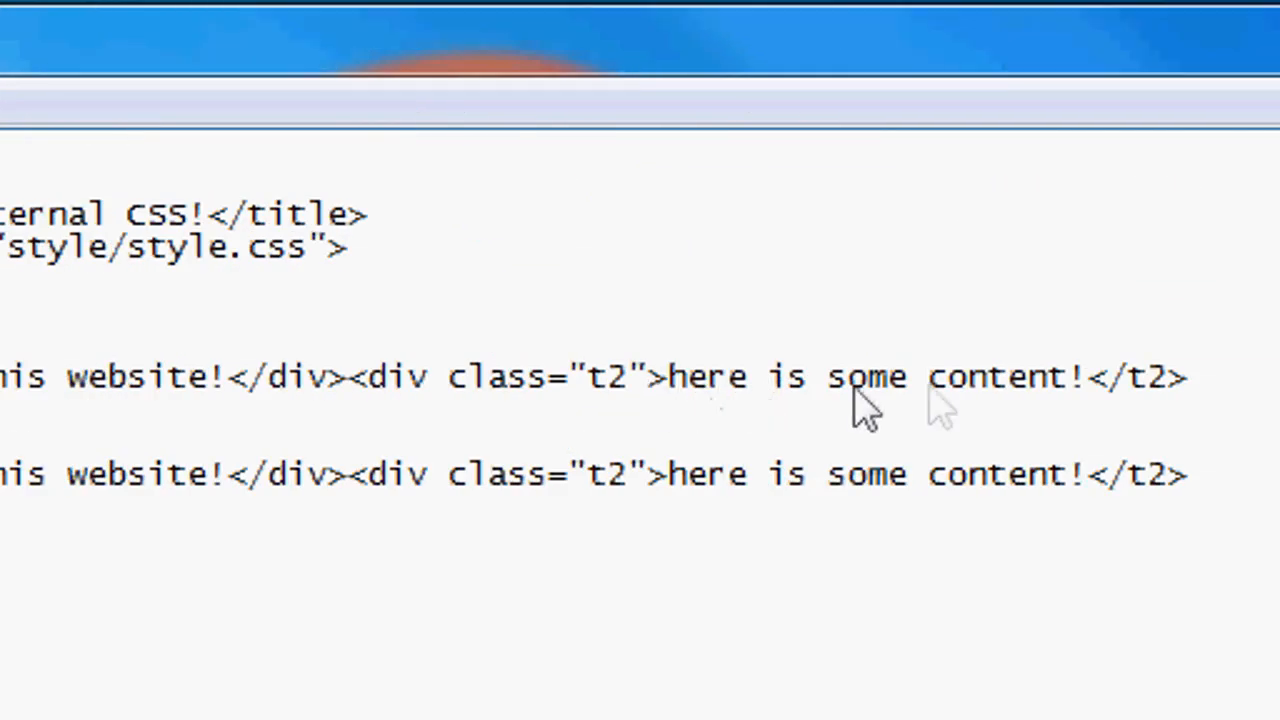
scroll(right, 3)
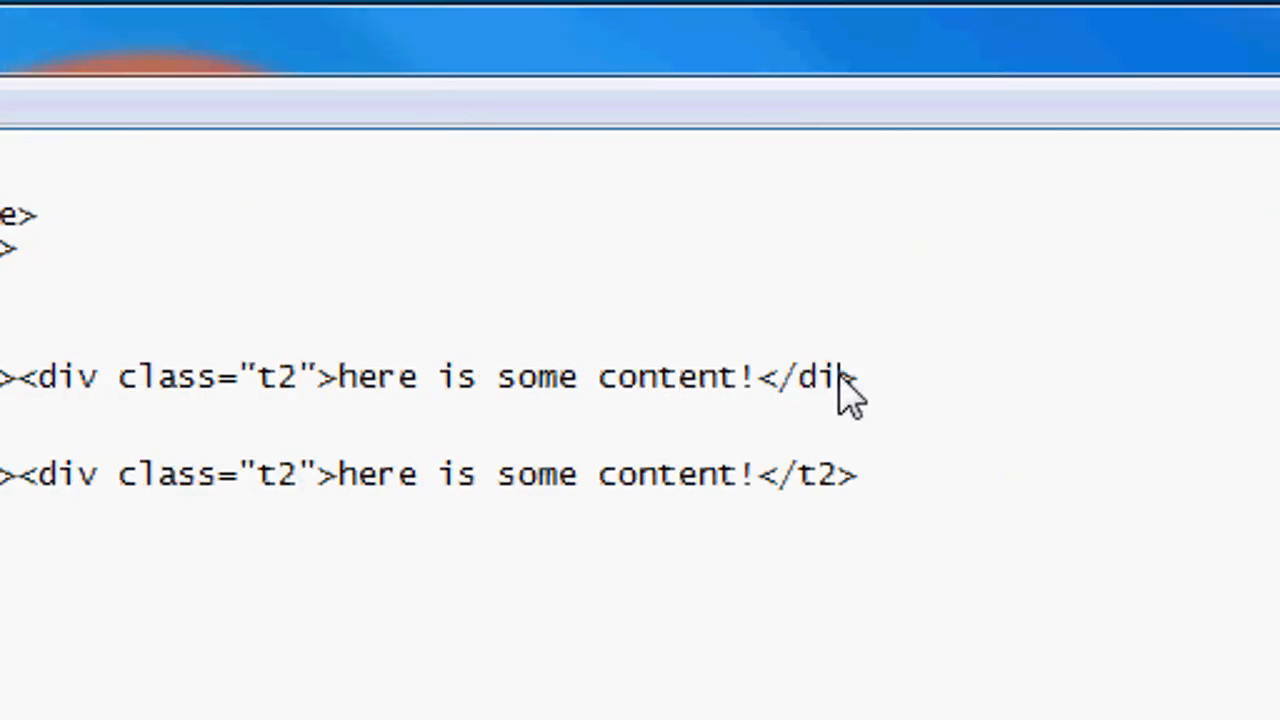
double_click(816, 474)
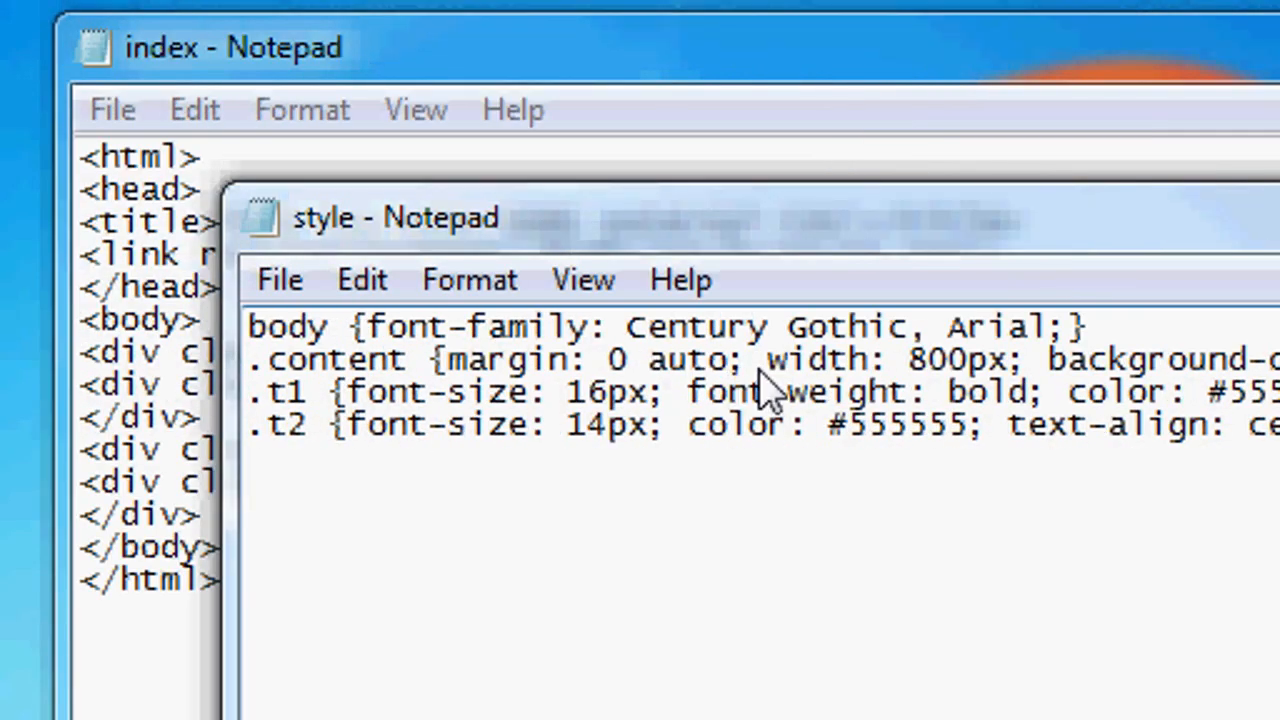
Change the .content margin to 0 auto 10px auto and save the stylesheet.
text(10px au)
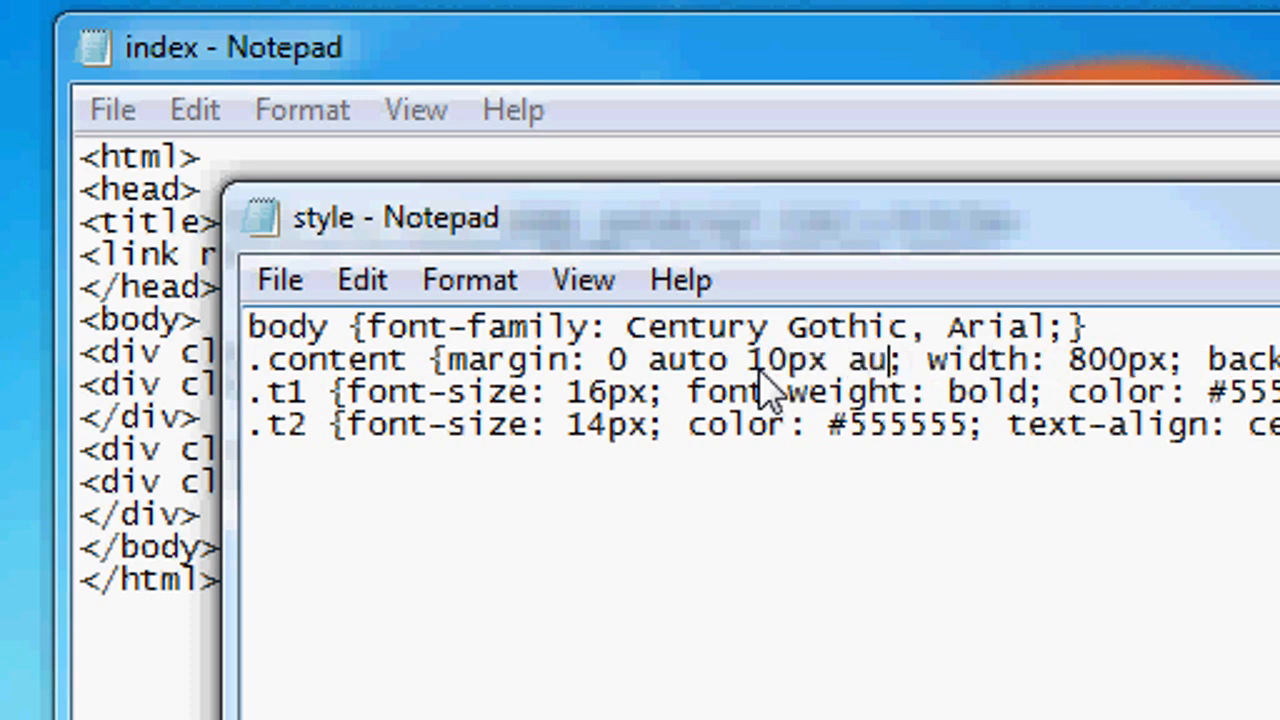
click(280, 280)
text(to)
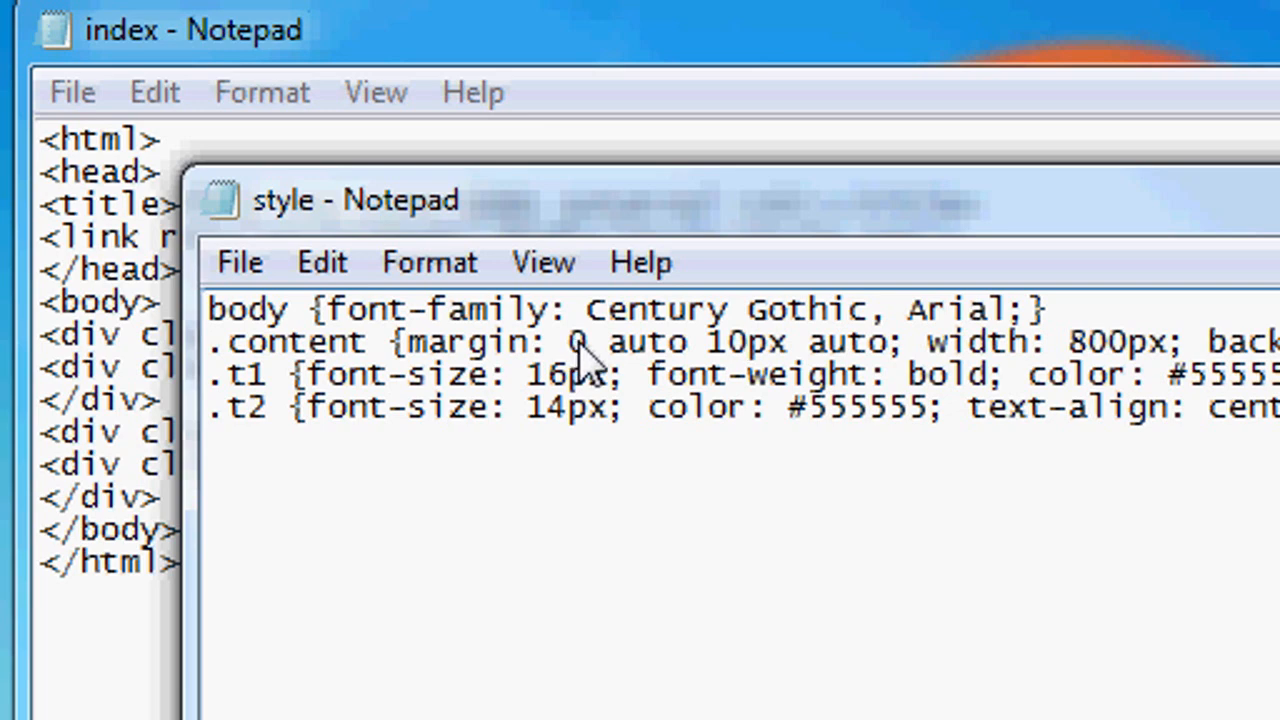
mouse_move(760, 360)
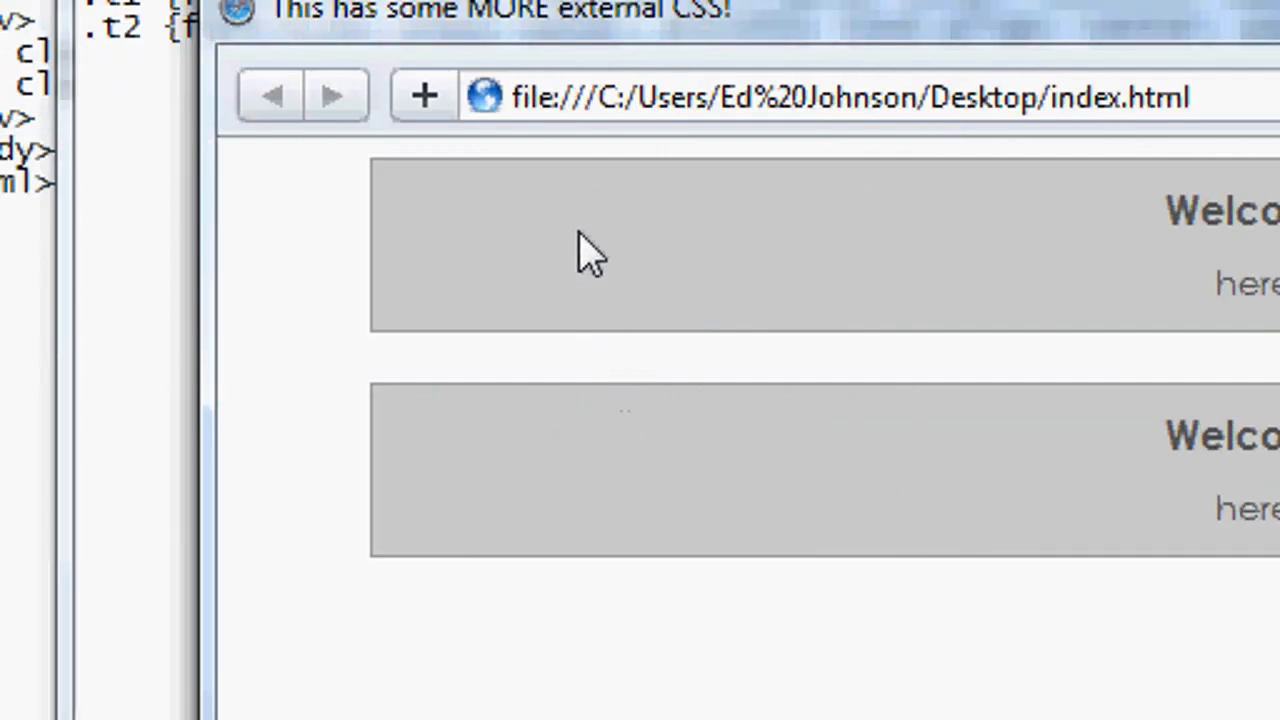
Open index.html from the desktop with Internet Explorer to check the two gray boxes.
right_click(476, 264)
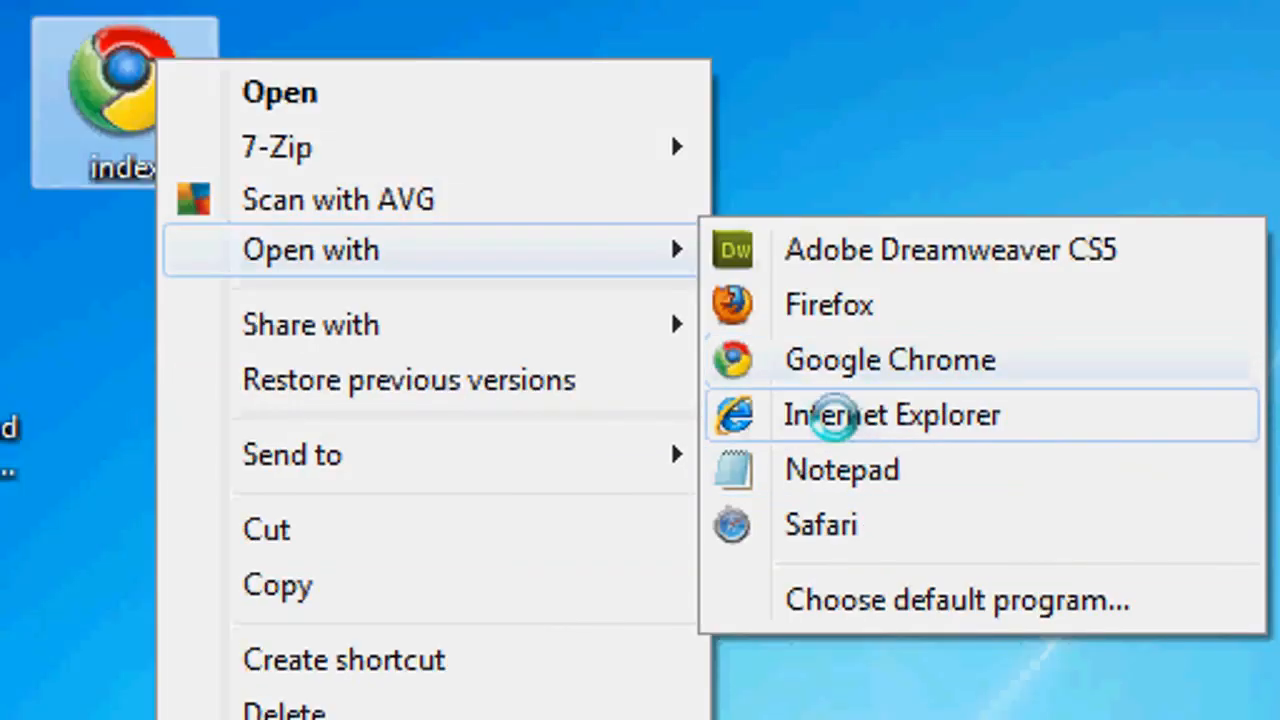
click(890, 414)
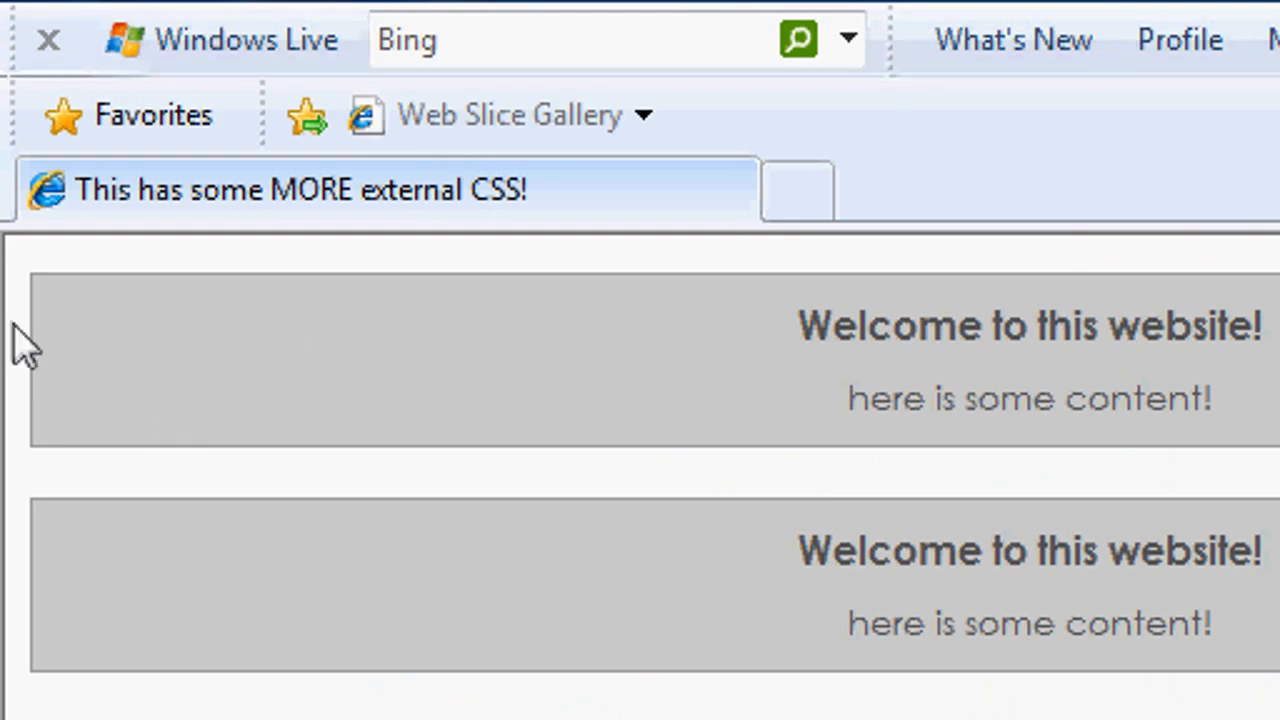
mouse_move(20, 260)
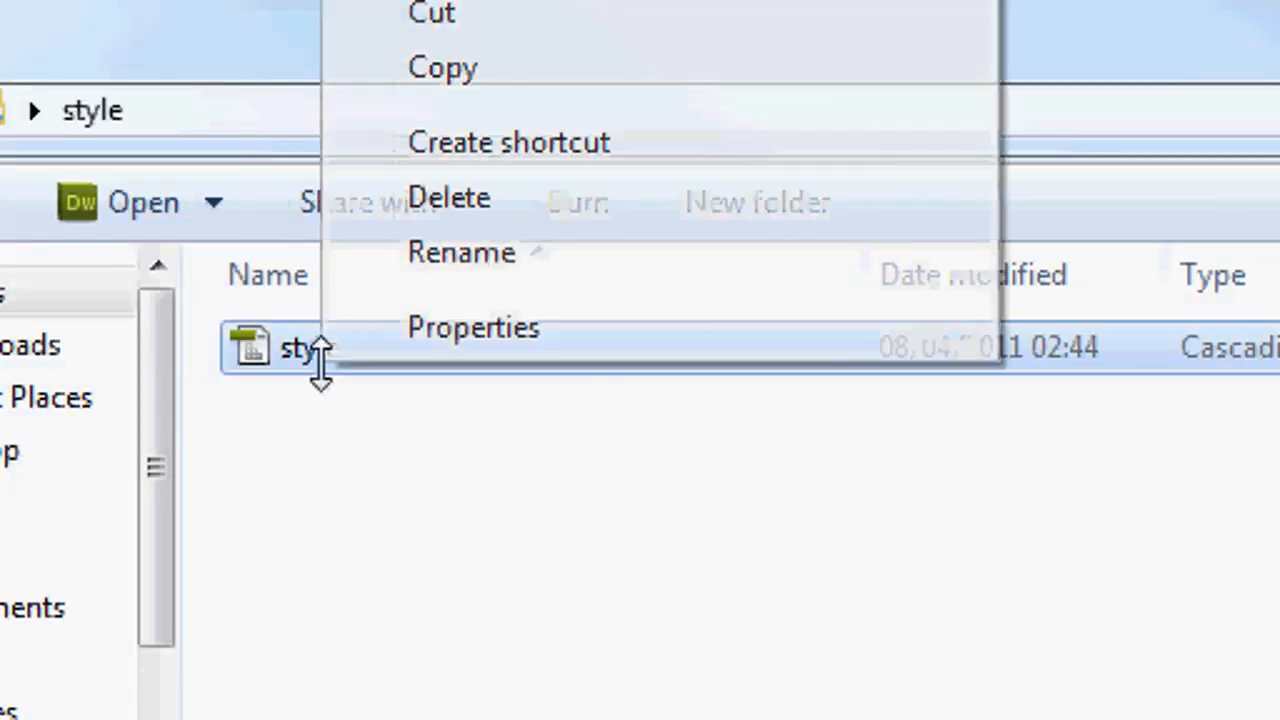
mouse_move(144, 320)
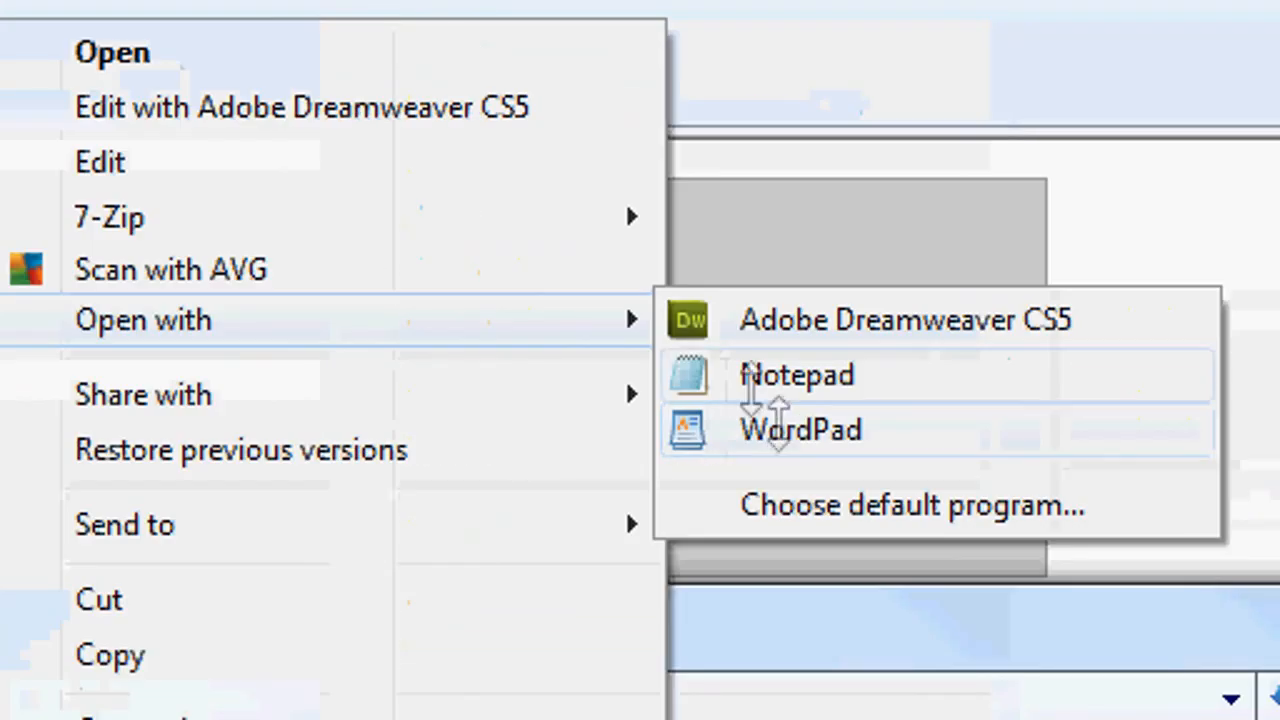
Add text-align: center; to the body rule in style.css and save it.
click(796, 376)
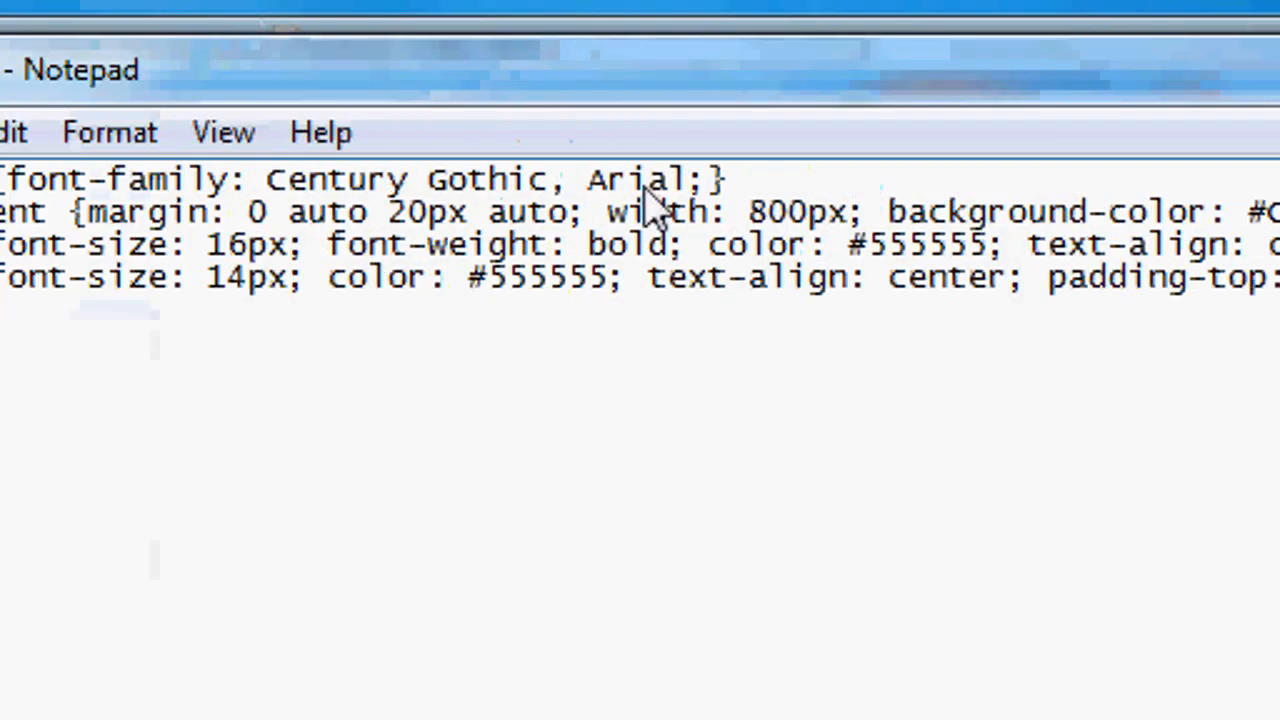
text(tex)
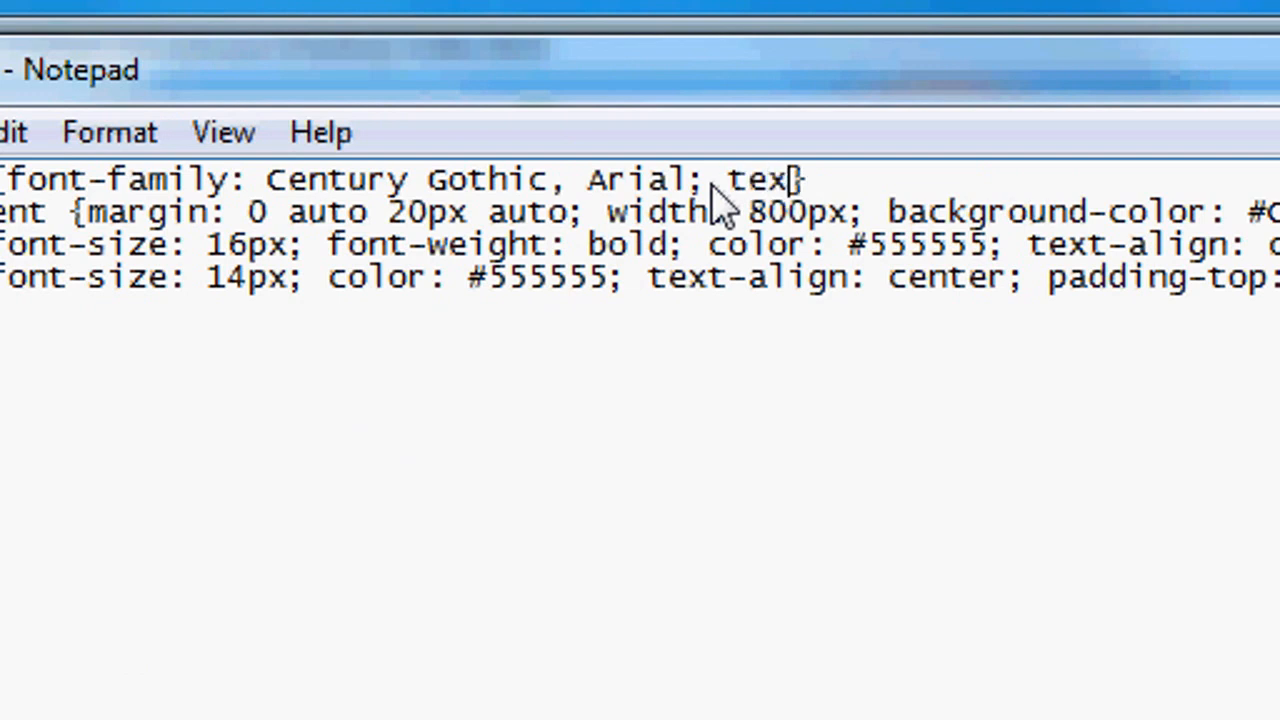
text(-algin)
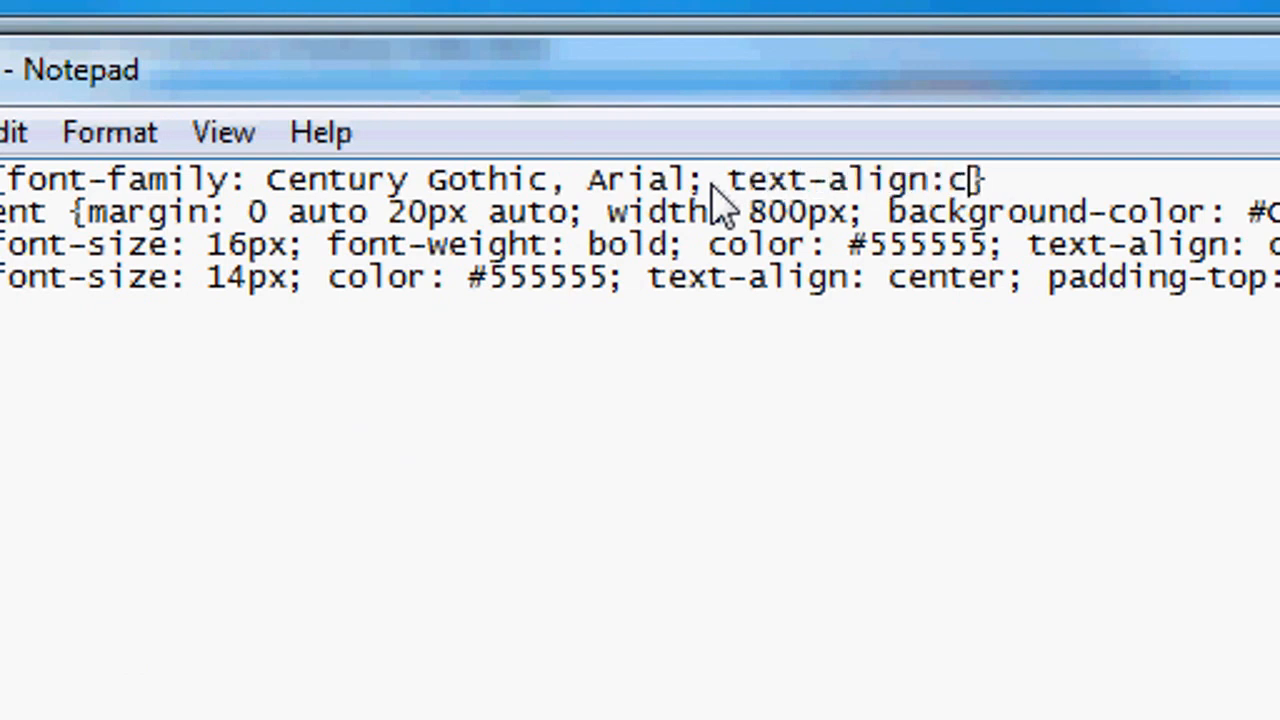
text(enter;)
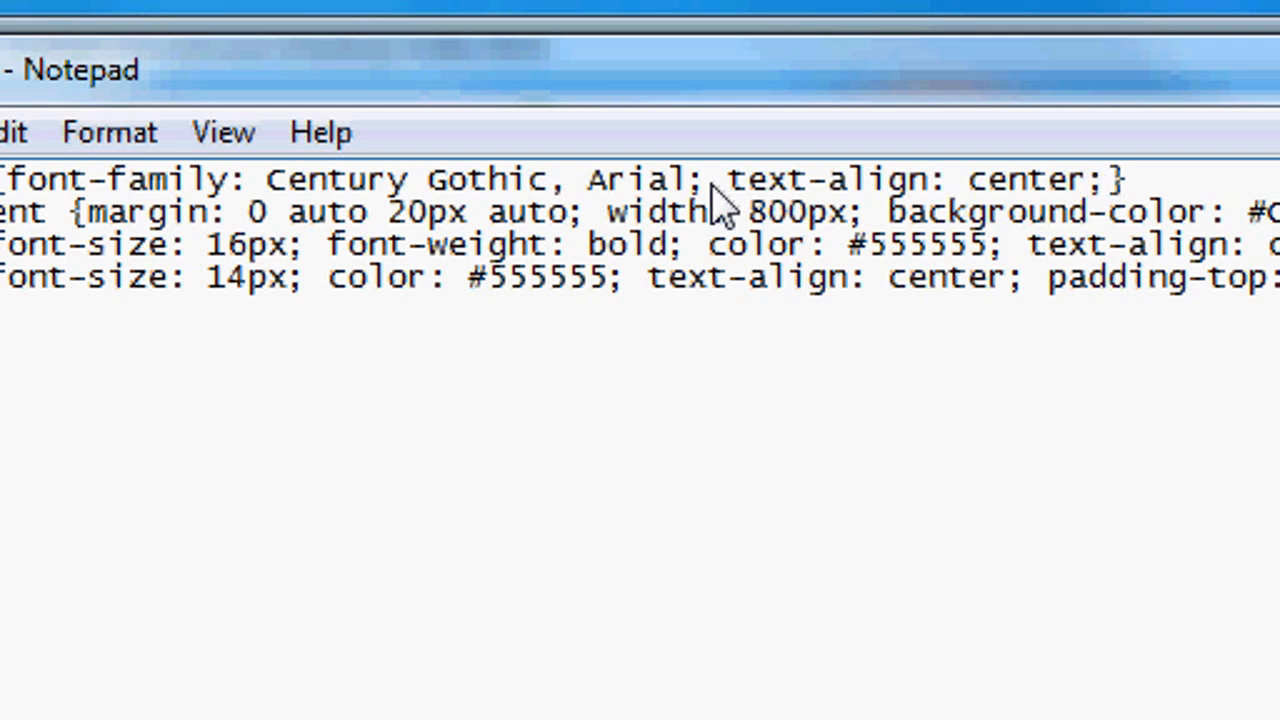
click(604, 316)
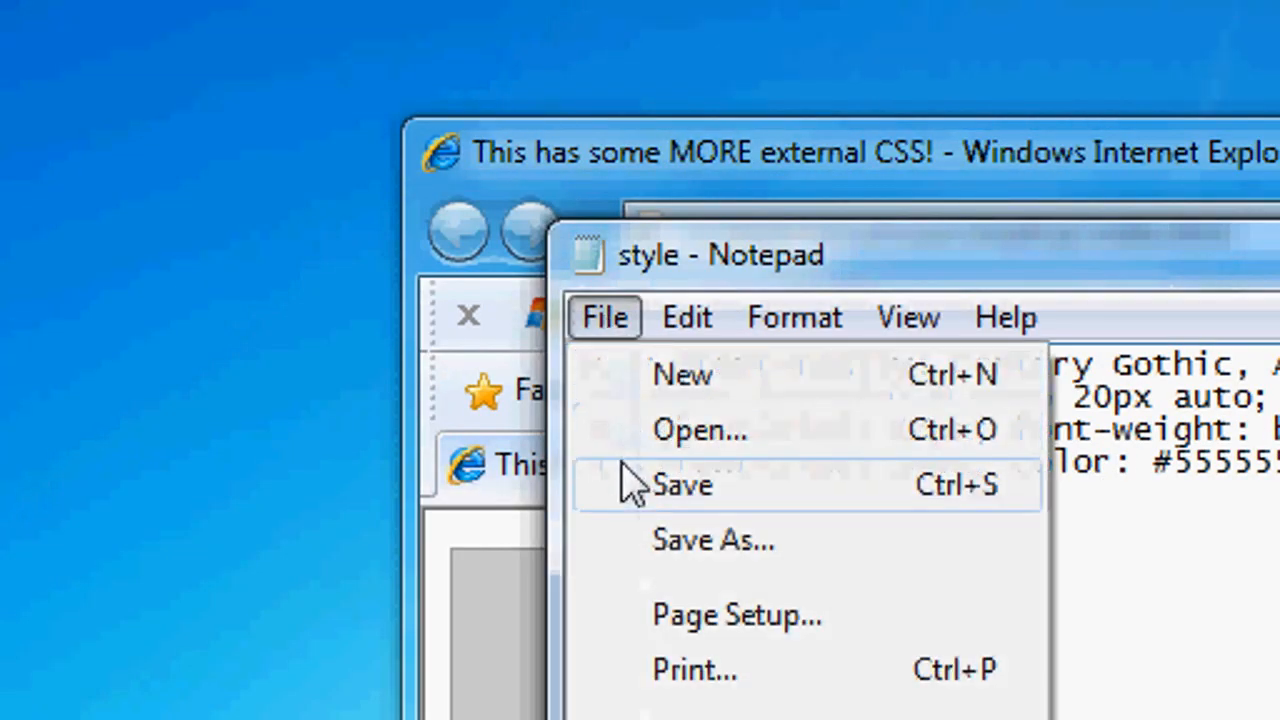